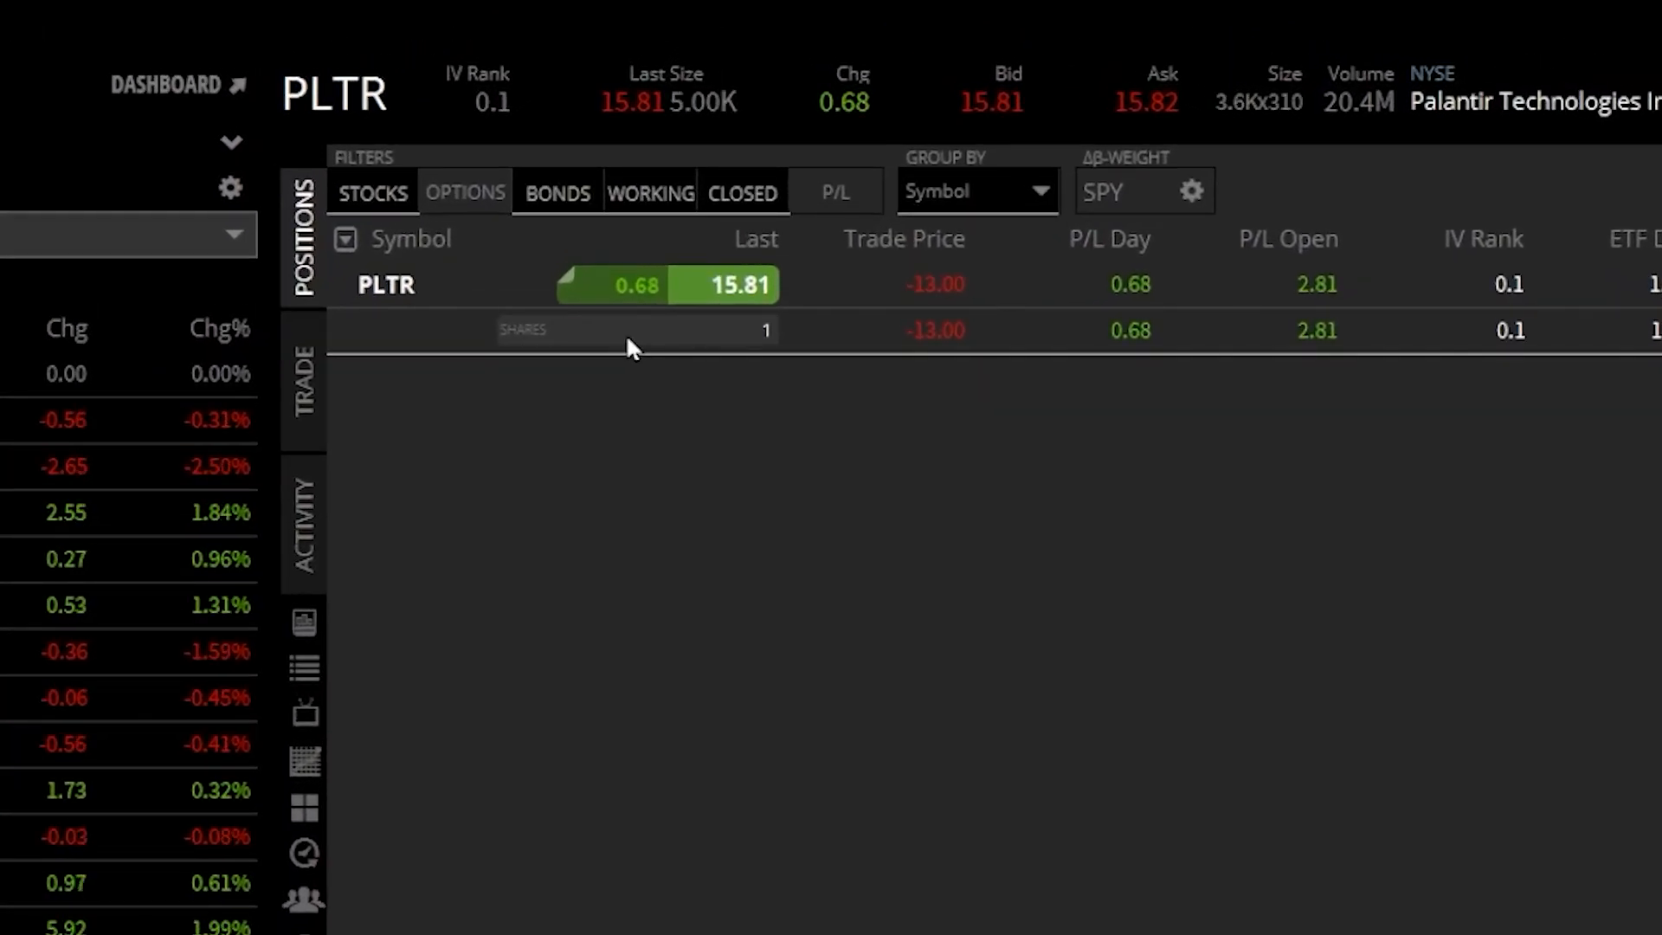
mouse_move(740, 314)
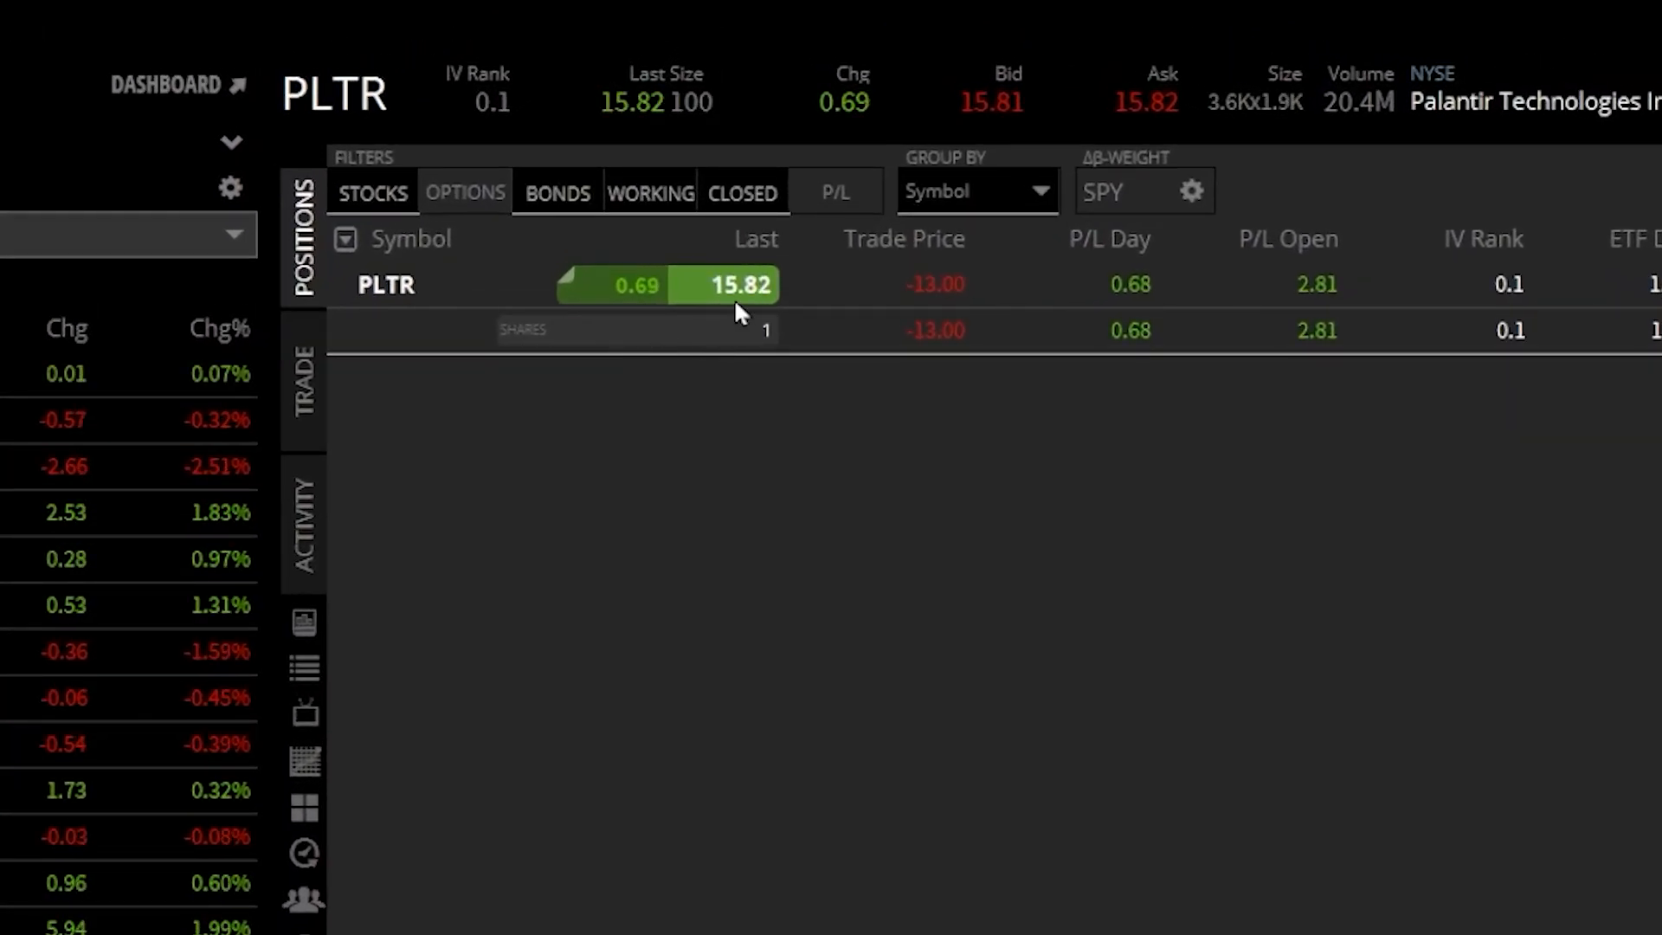
mouse_move(869, 312)
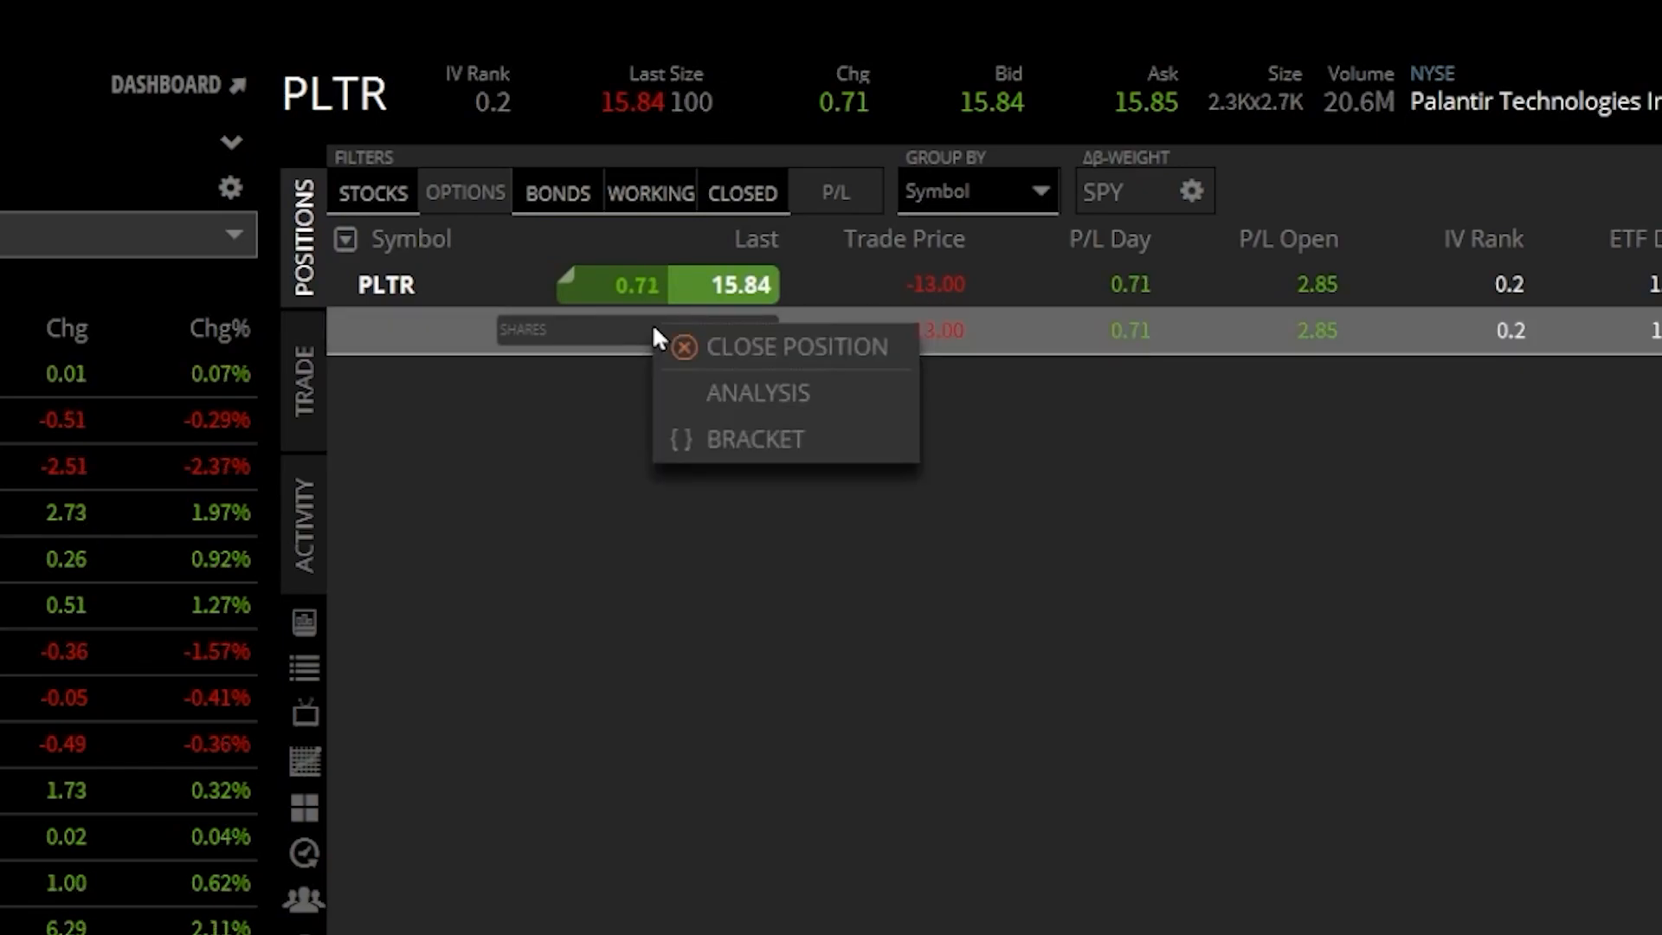
mouse_move(754, 346)
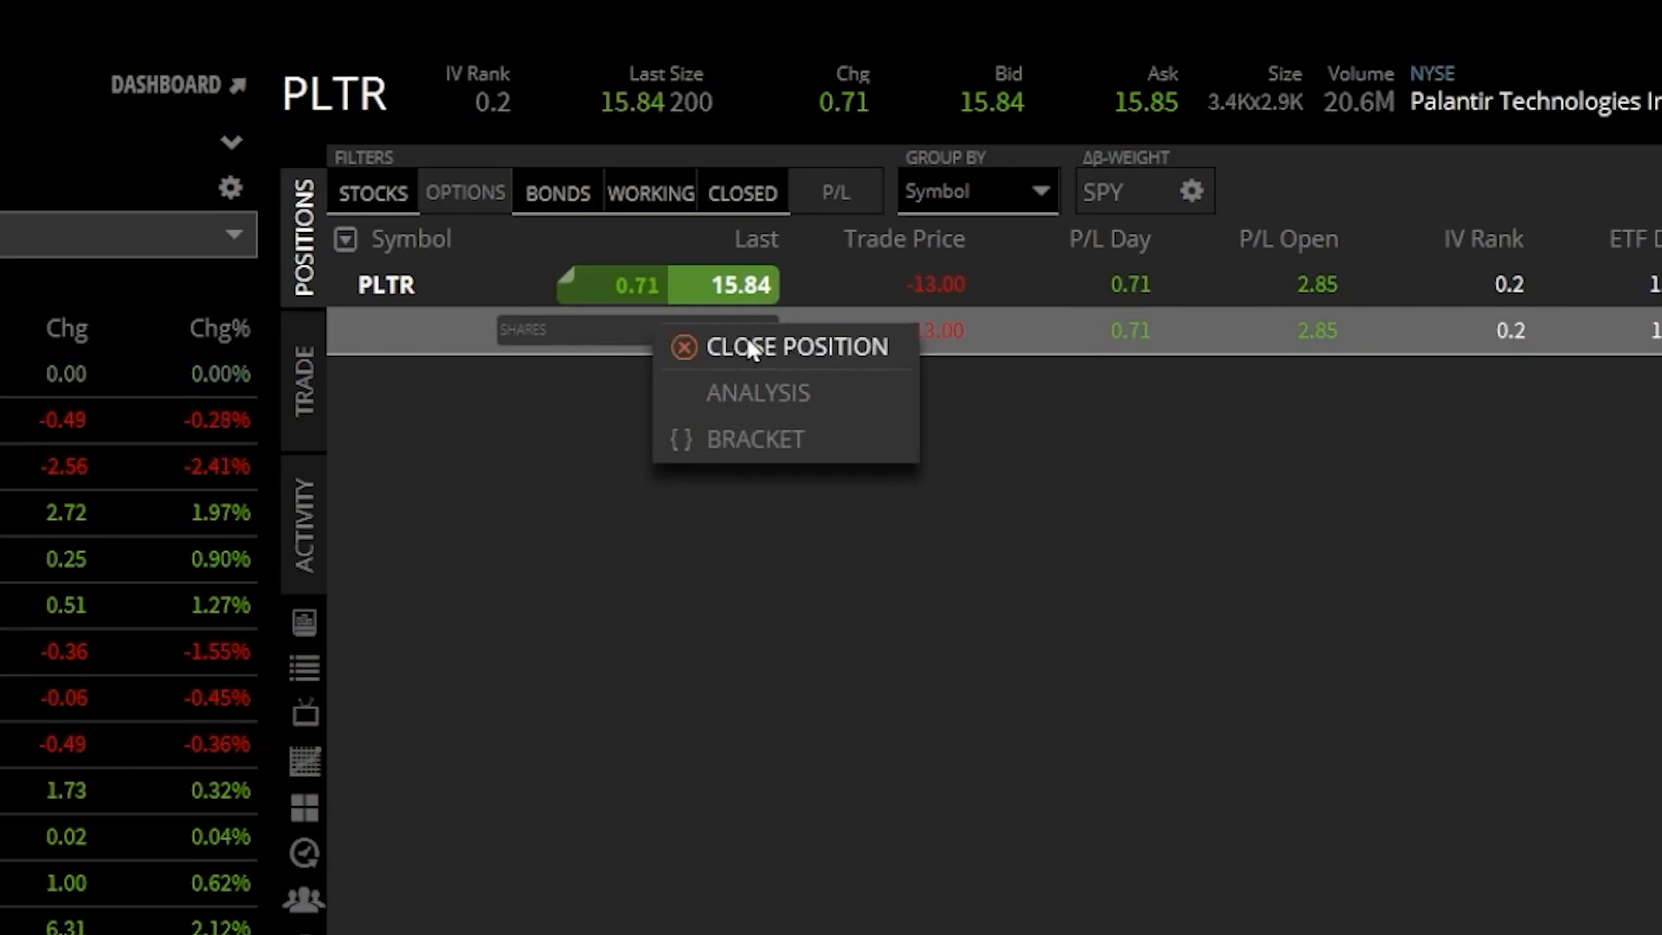
Start a closing sell for the one PLTR share at a 15.86 limit and bring up the order-type choices
left_click(757, 393)
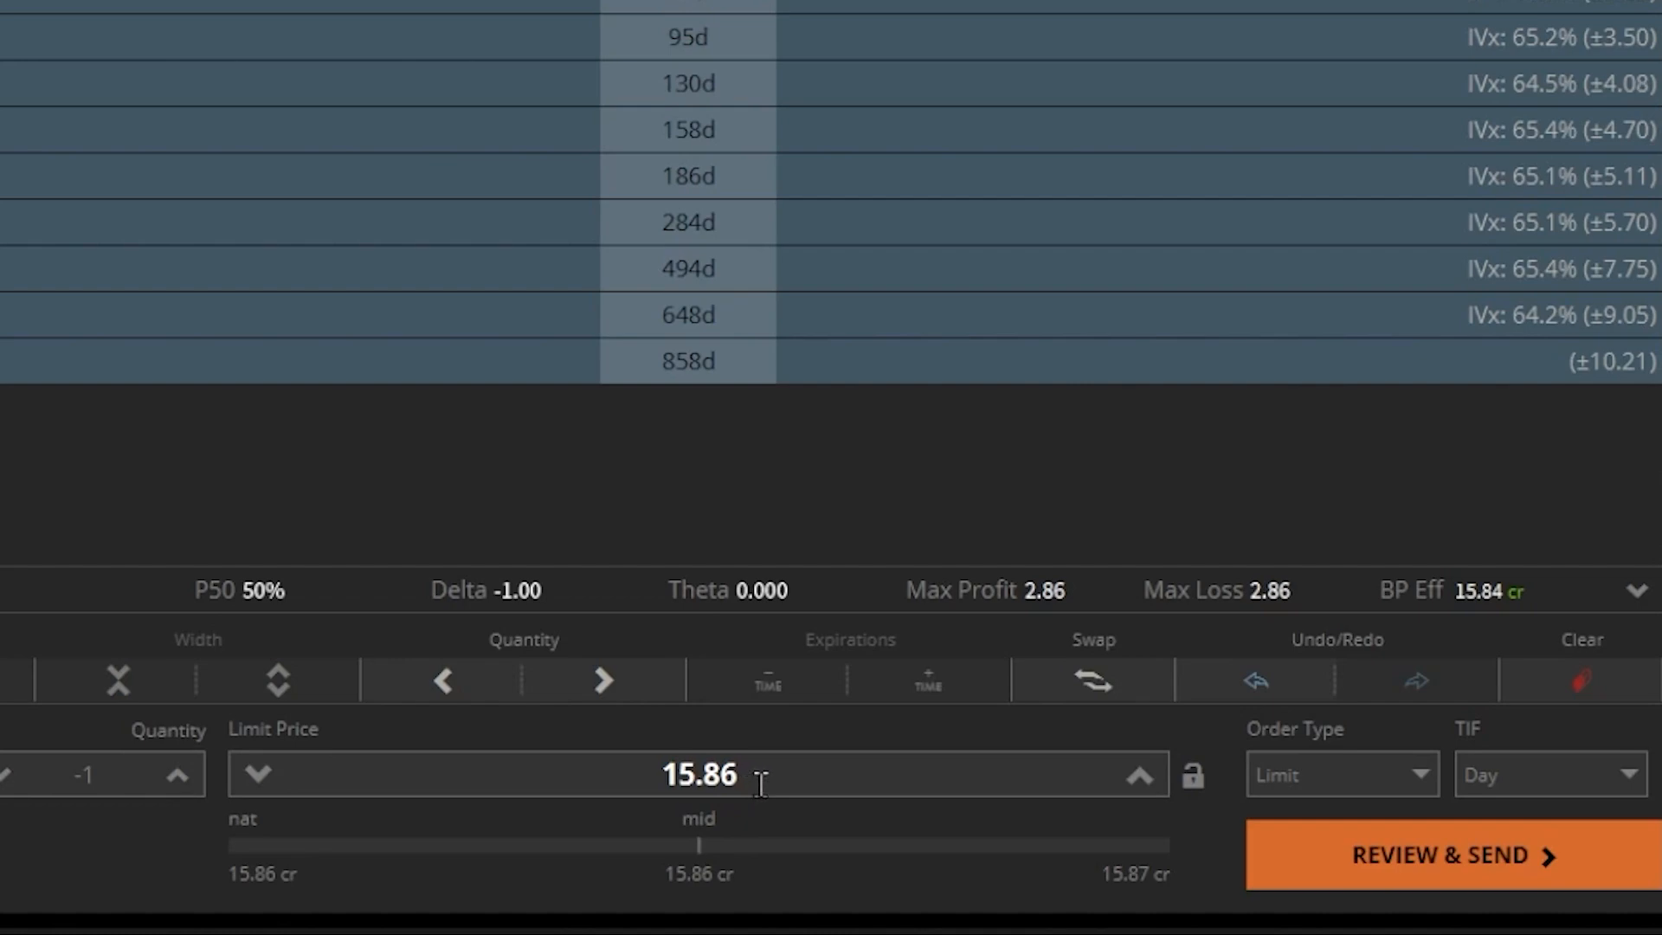
left_click(255, 775)
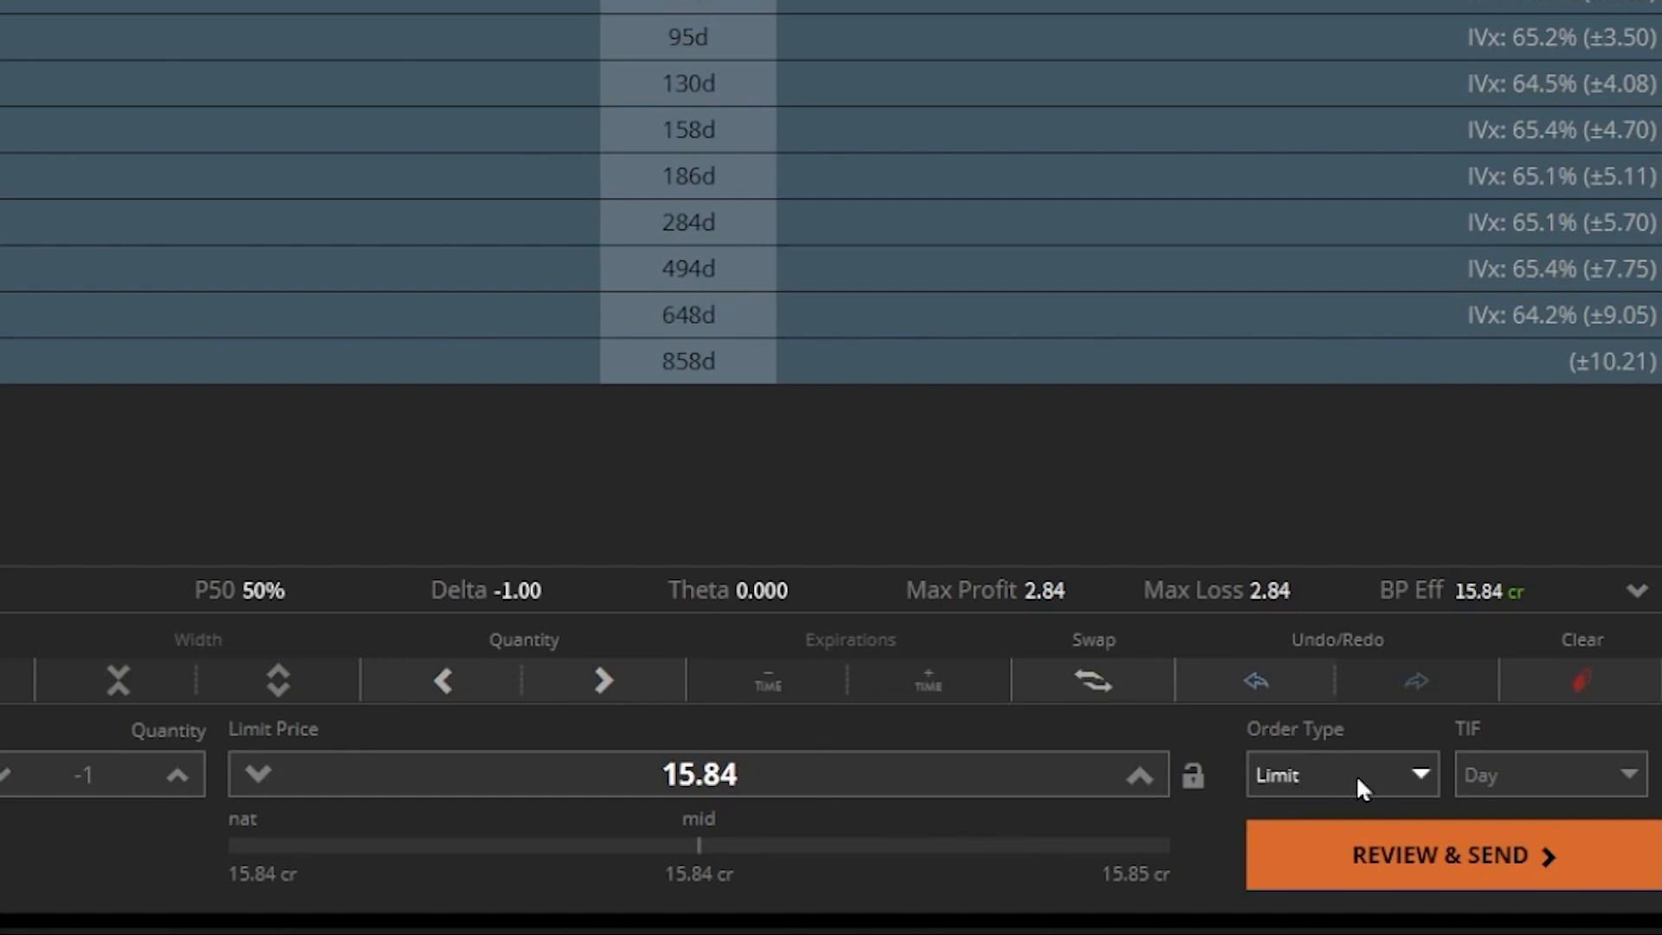
left_click(1338, 774)
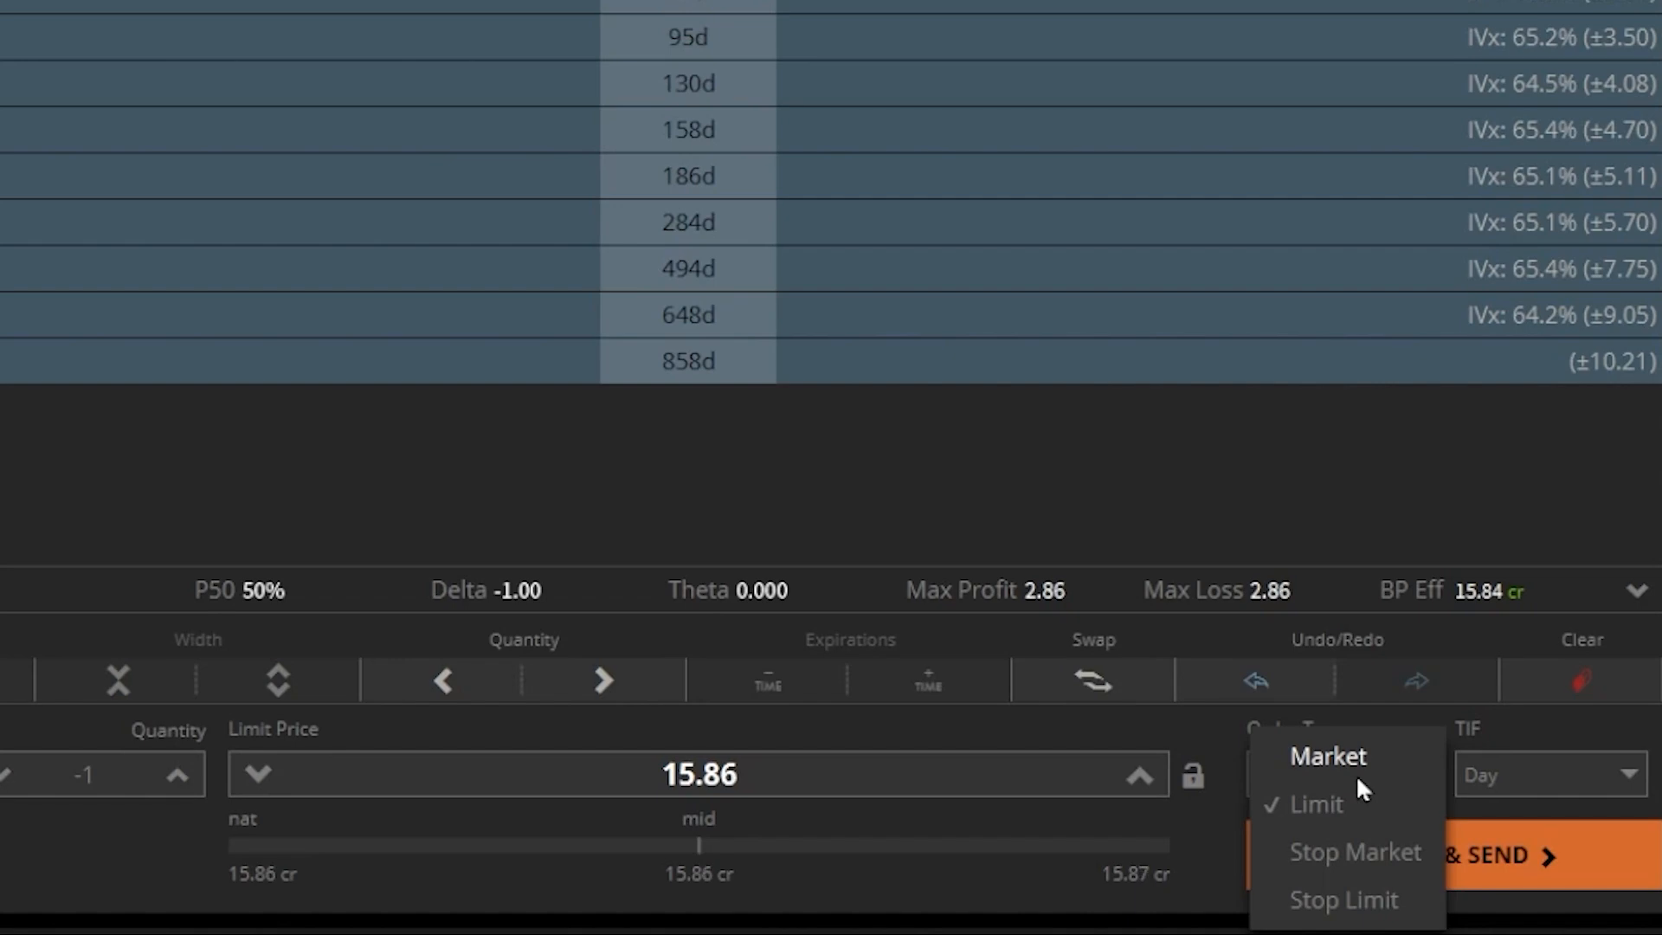
mouse_move(1368, 859)
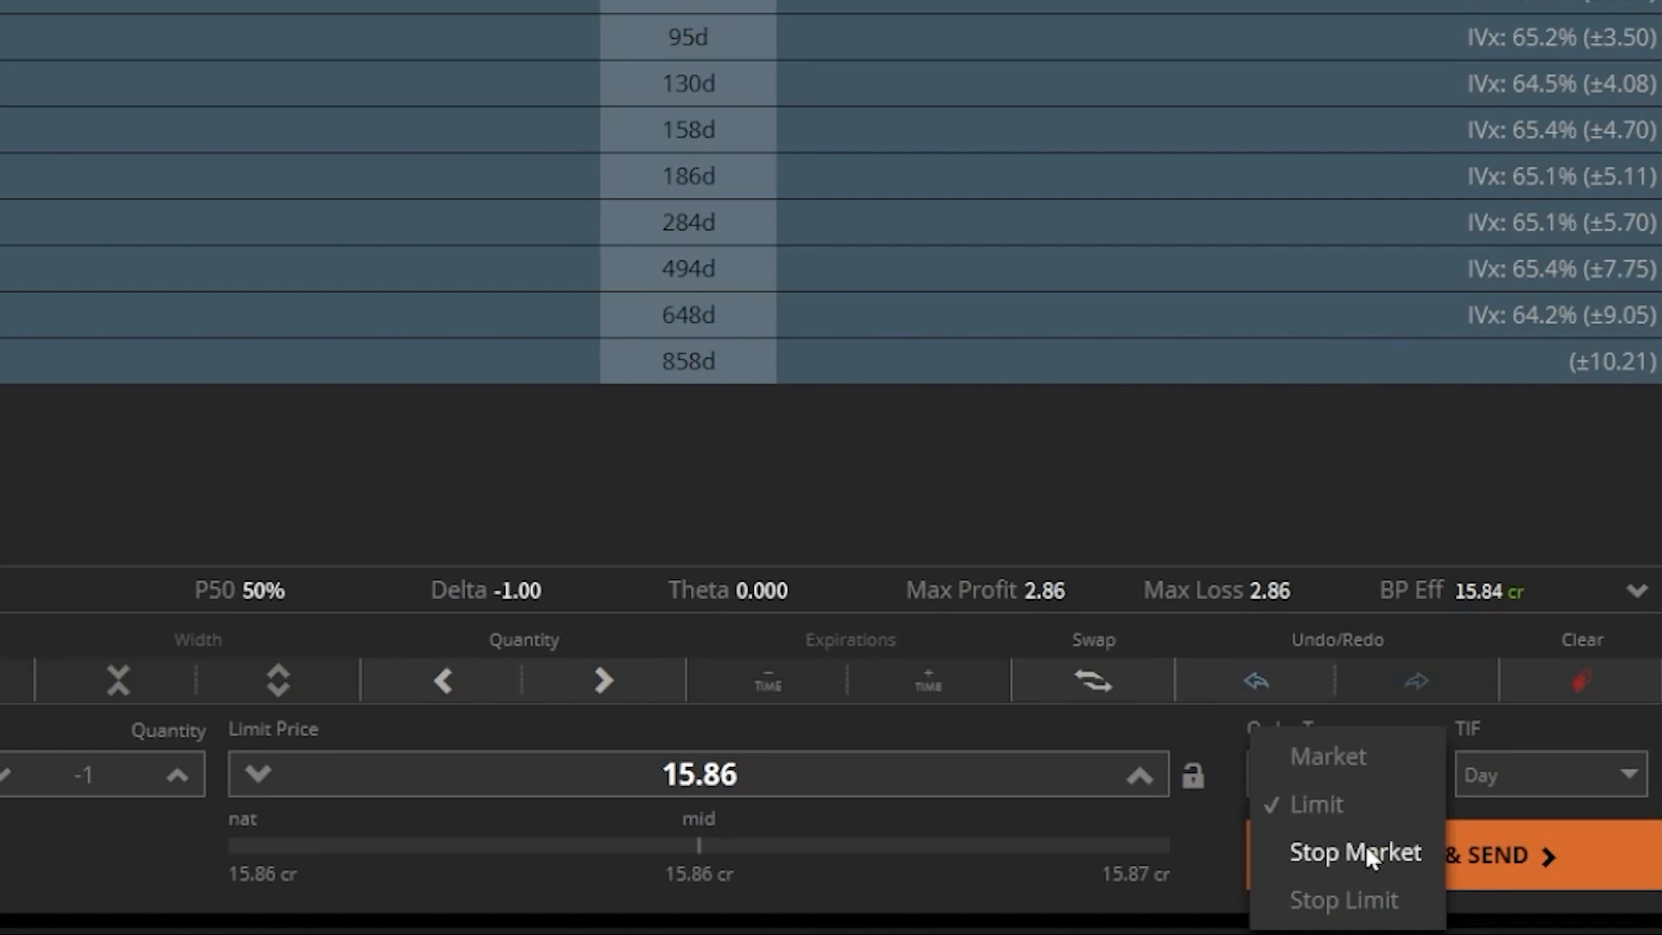
mouse_move(1344, 901)
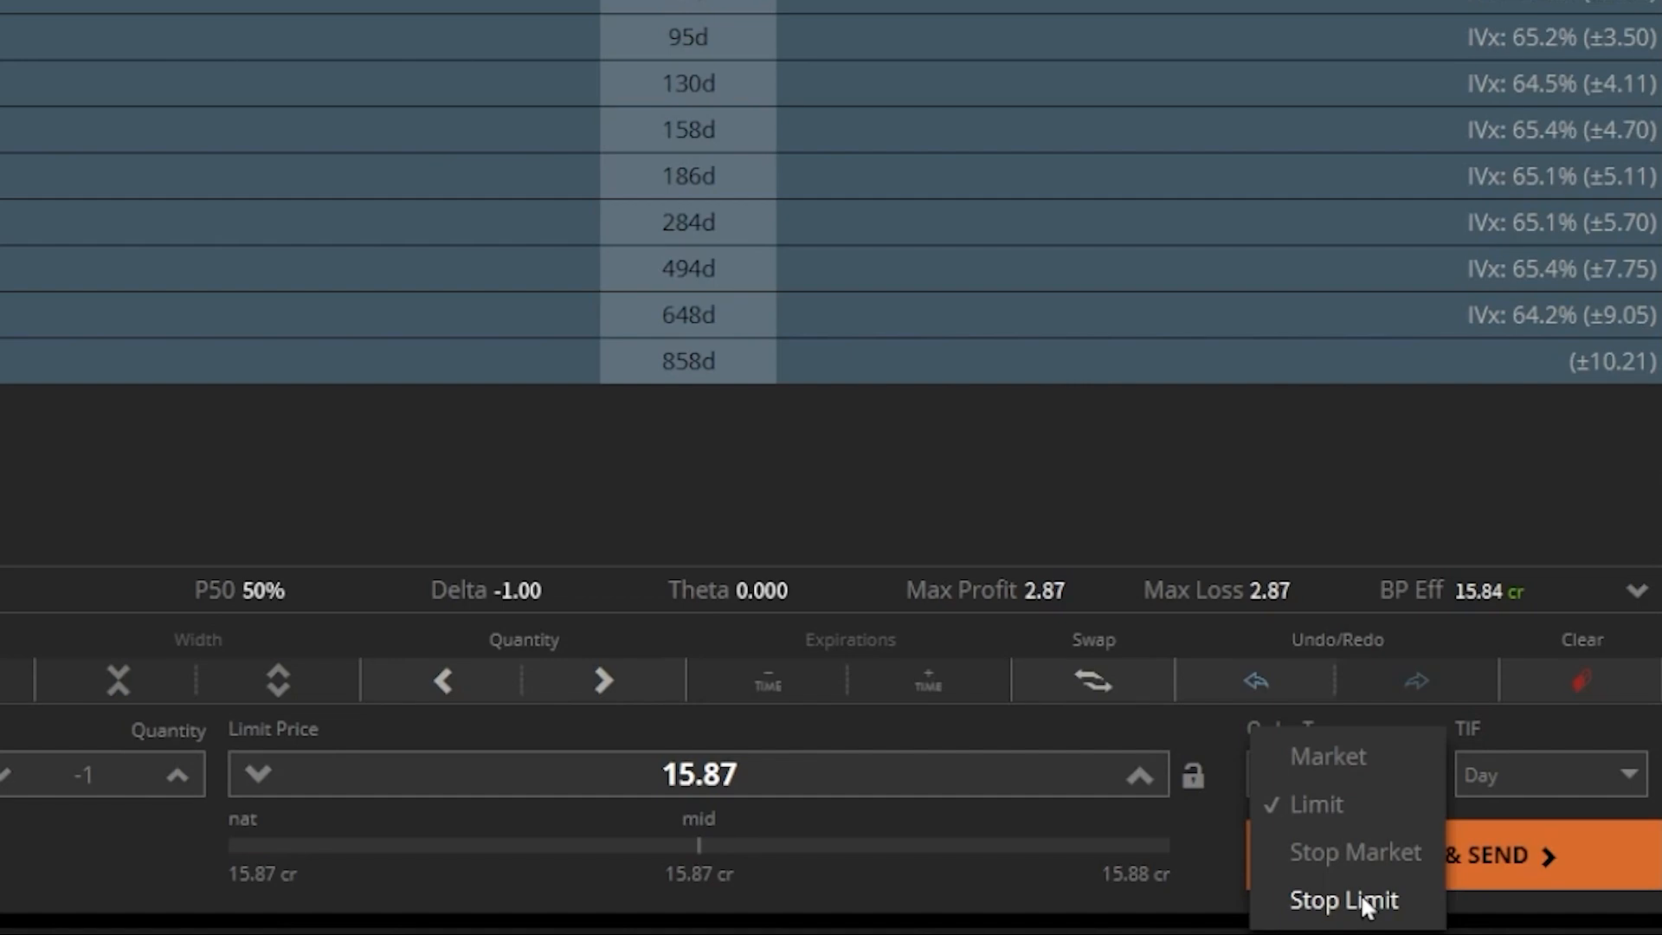
Make the PLTR closing order a stop market order with a 14.00 stop price
left_click(1355, 852)
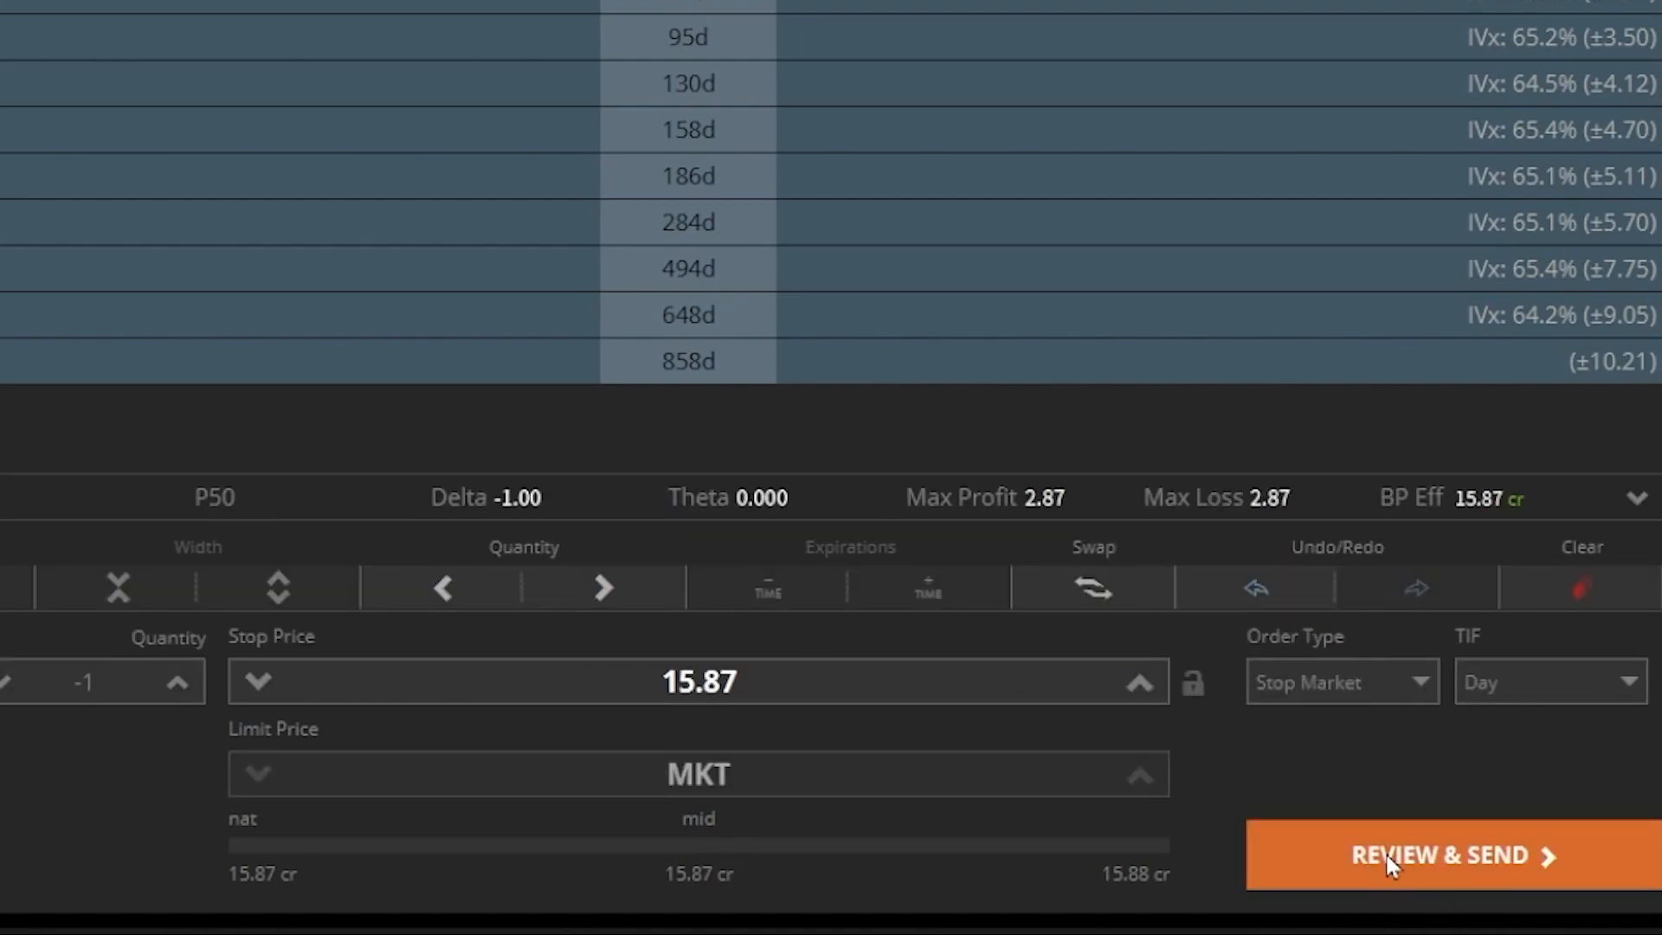
mouse_move(765, 750)
type("1")
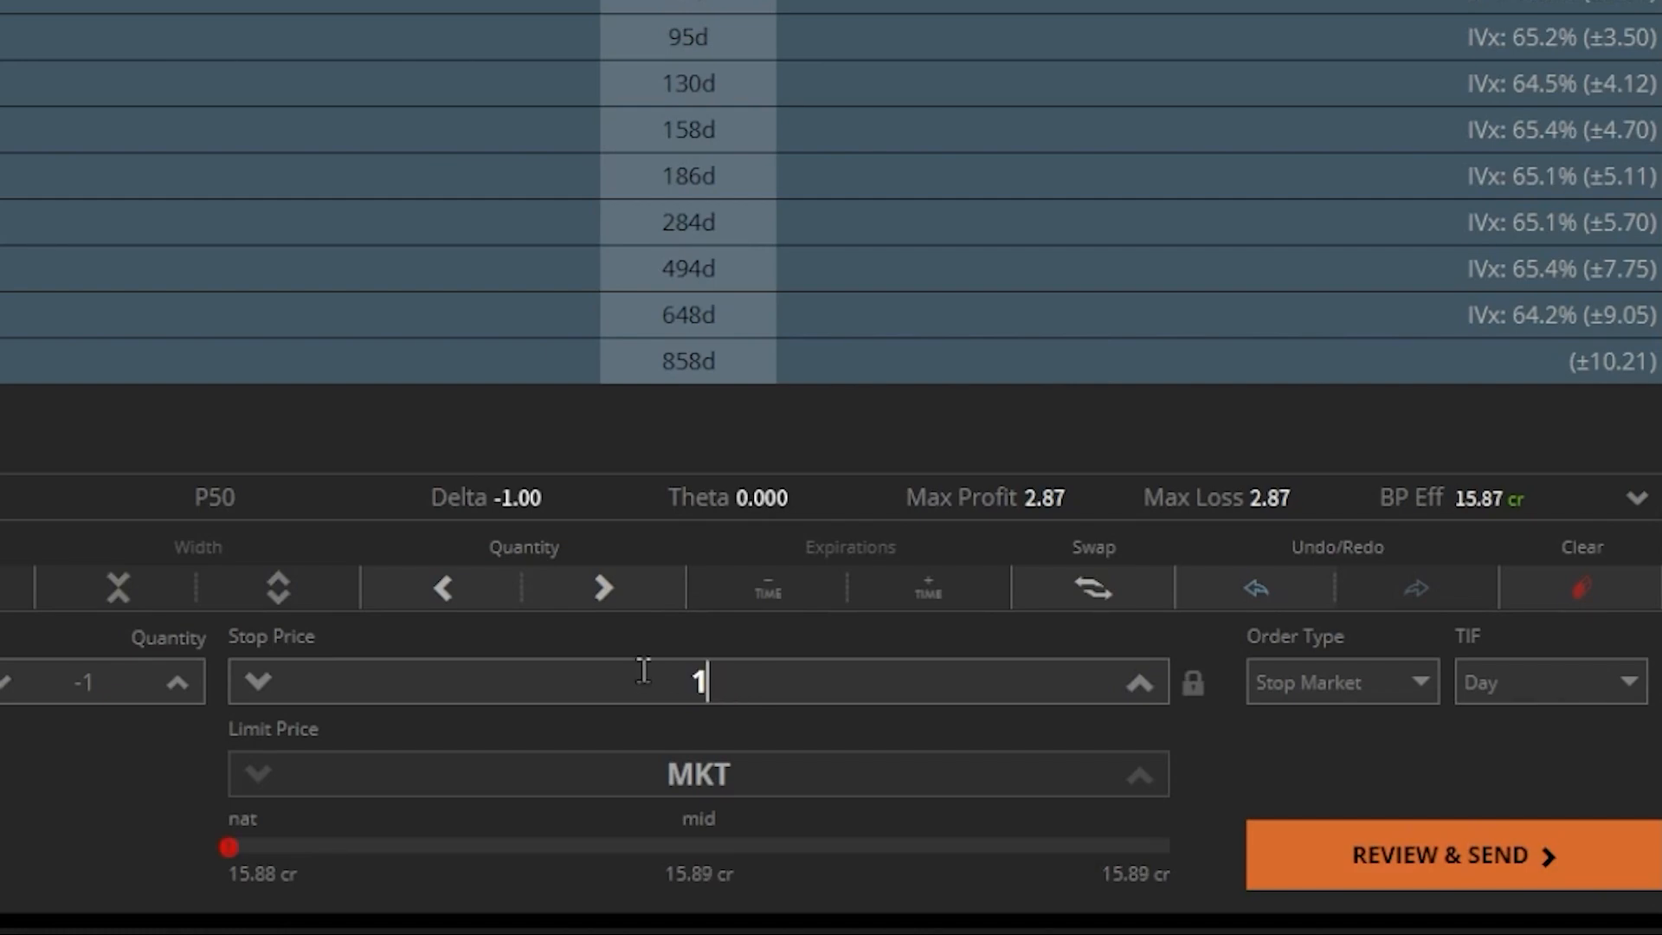
type("4.00")
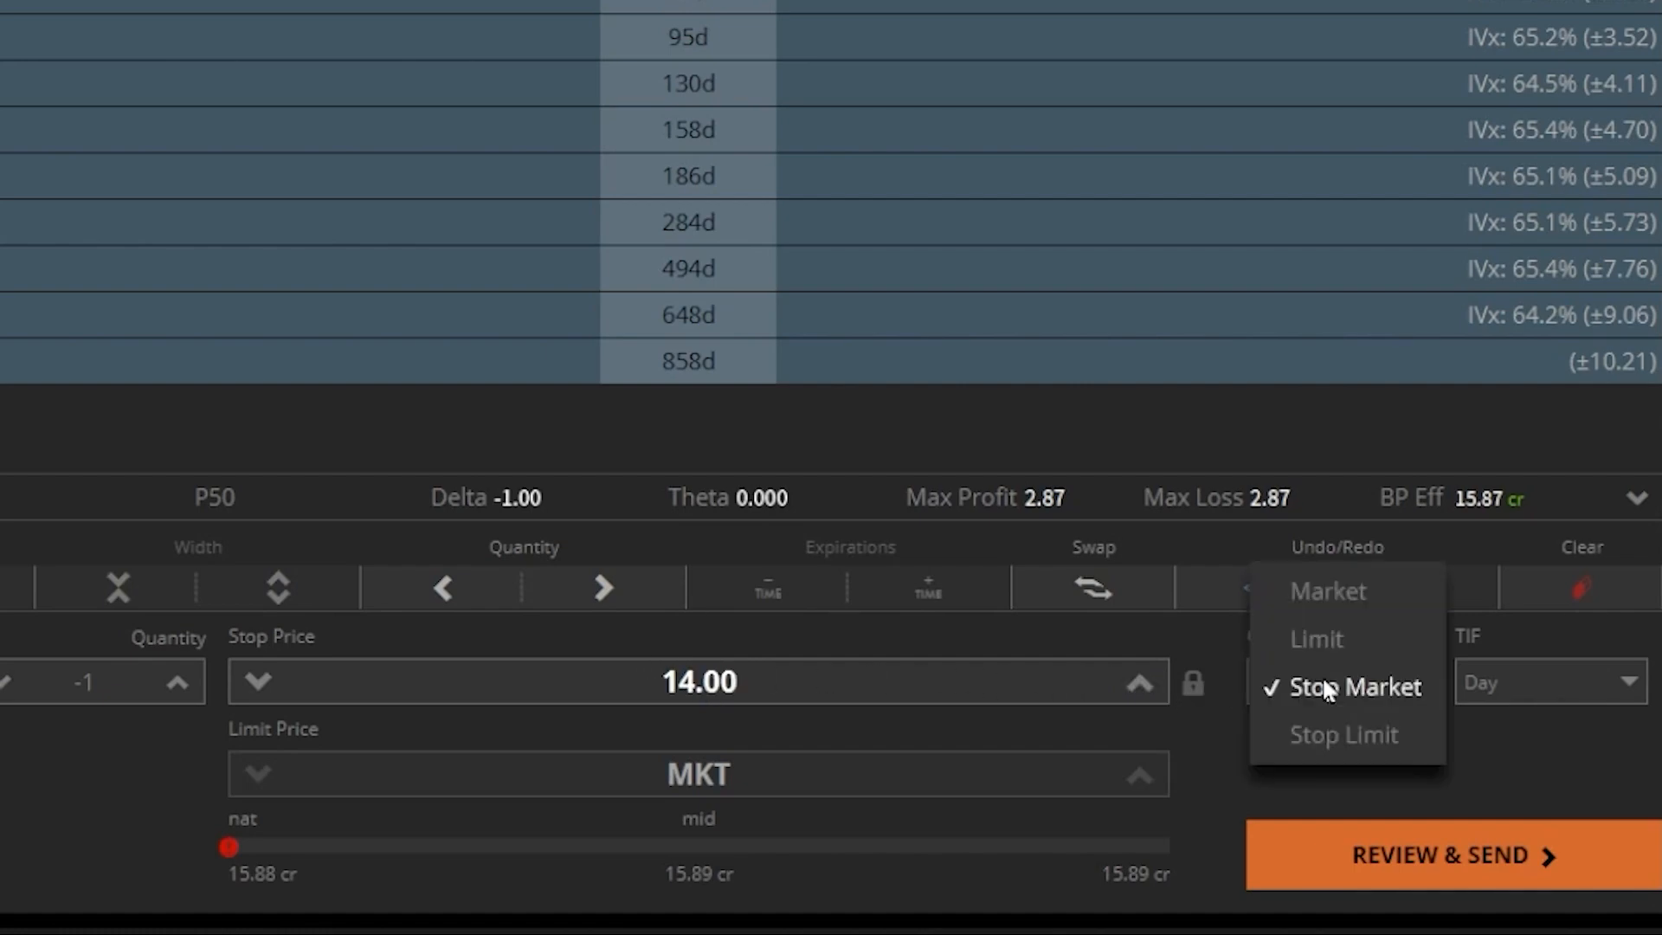
Switch the PLTR closing sell to a stop limit order with a 14.00 stop and 15.87 limit
left_click(1342, 734)
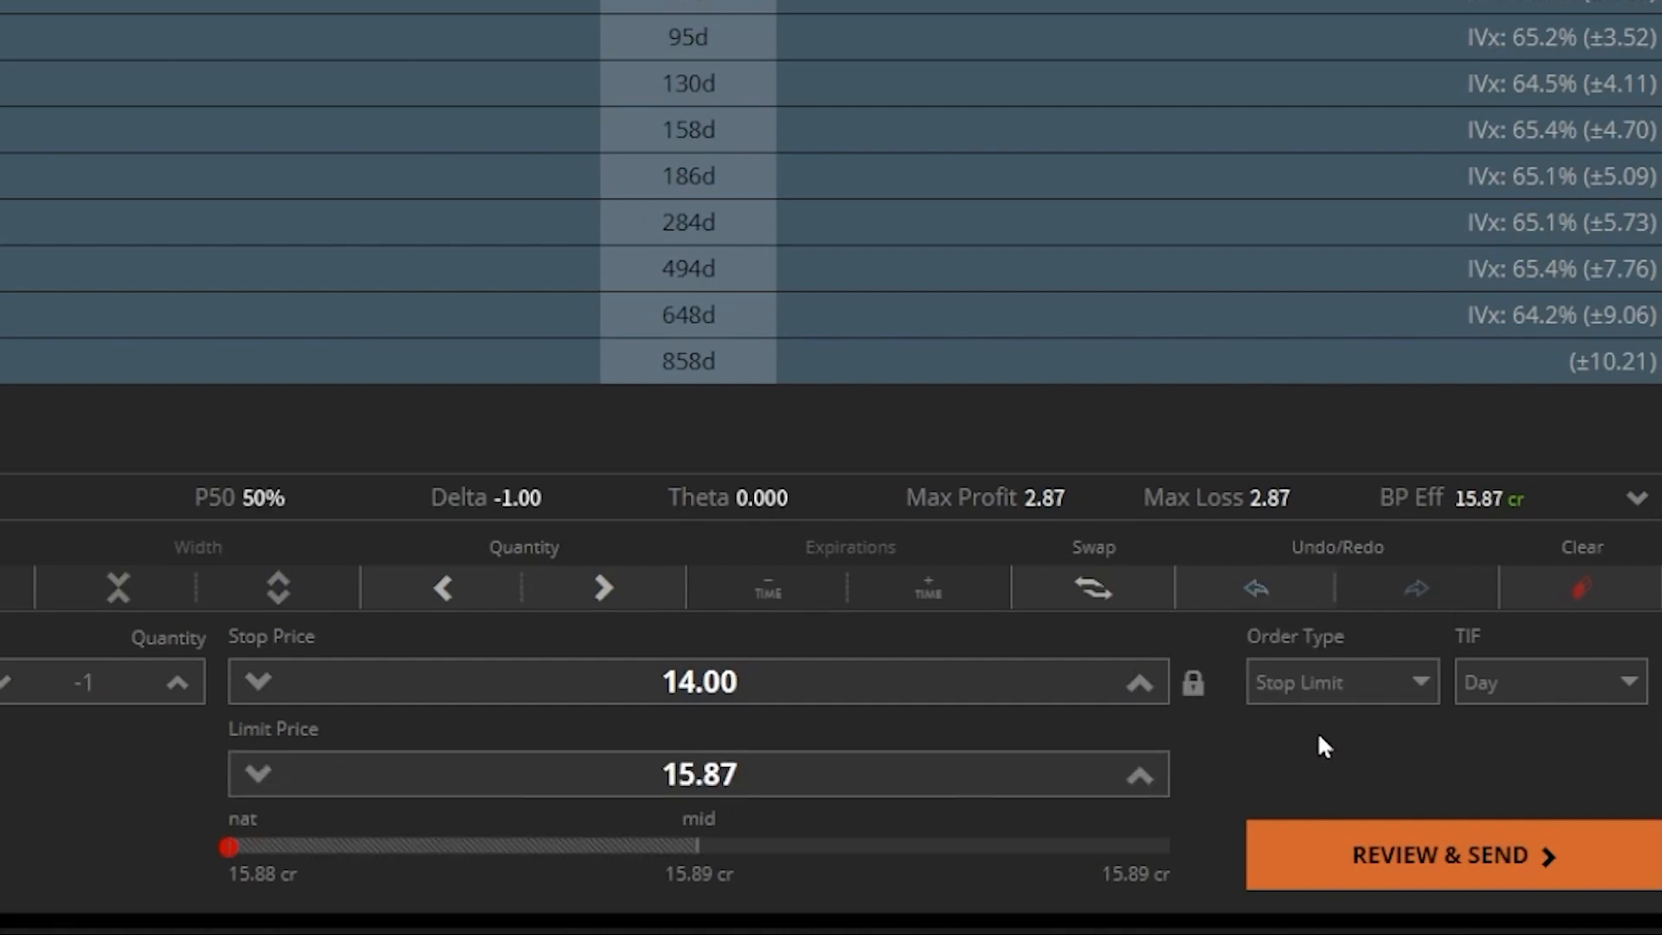
mouse_move(1094, 746)
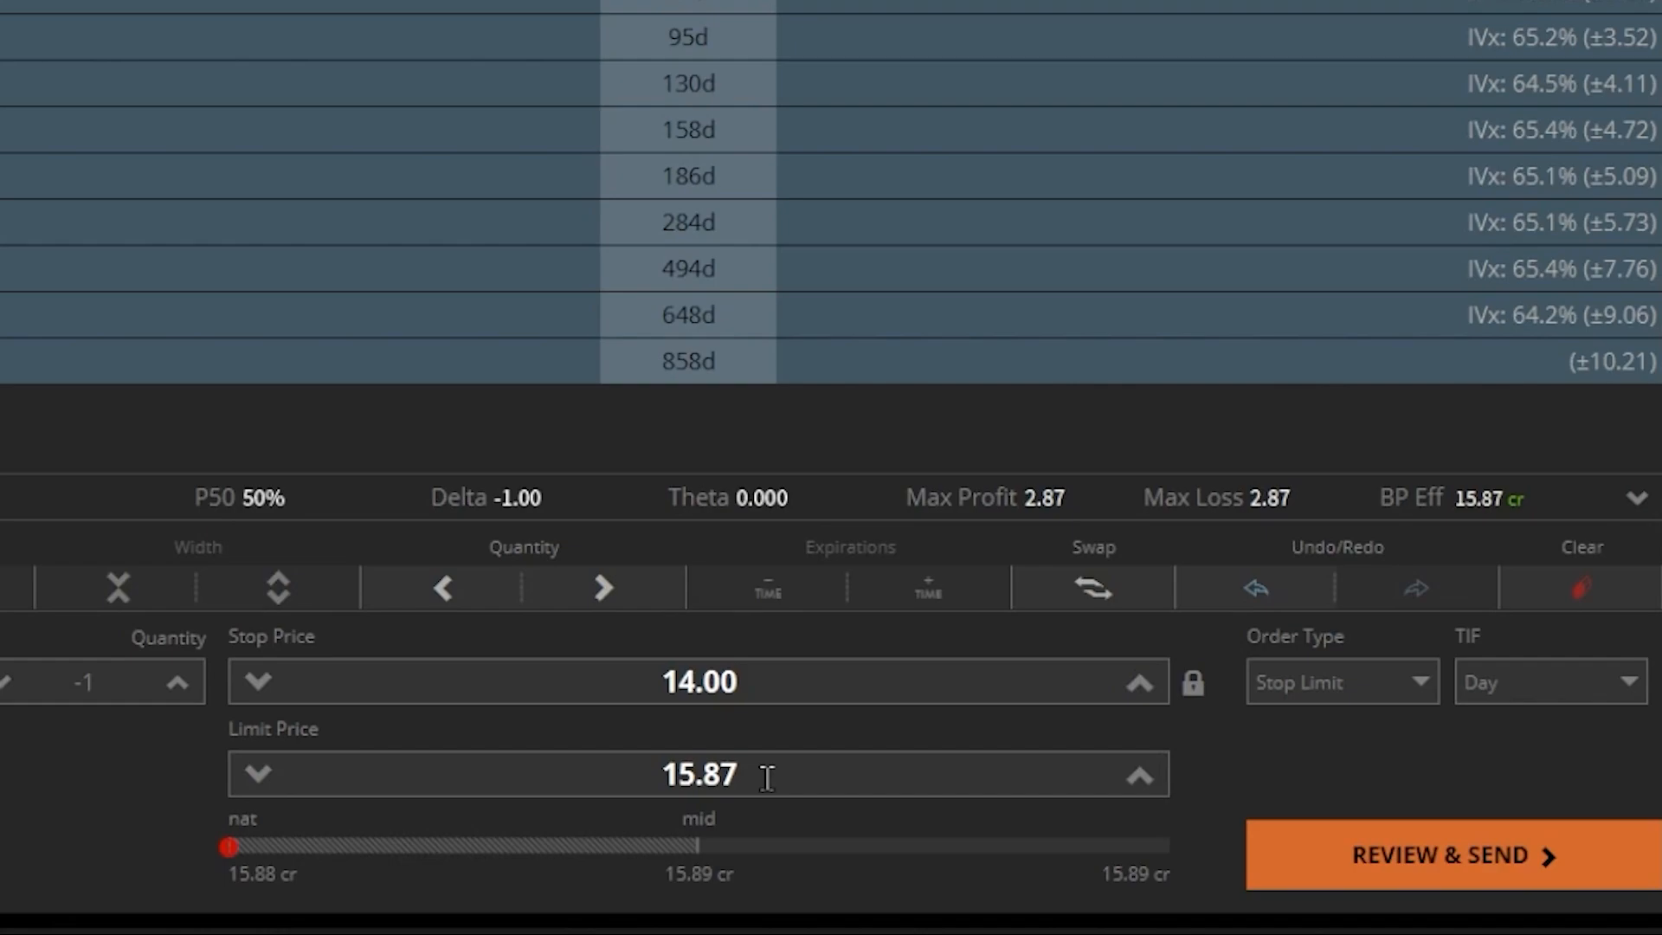
mouse_move(748, 682)
type("13")
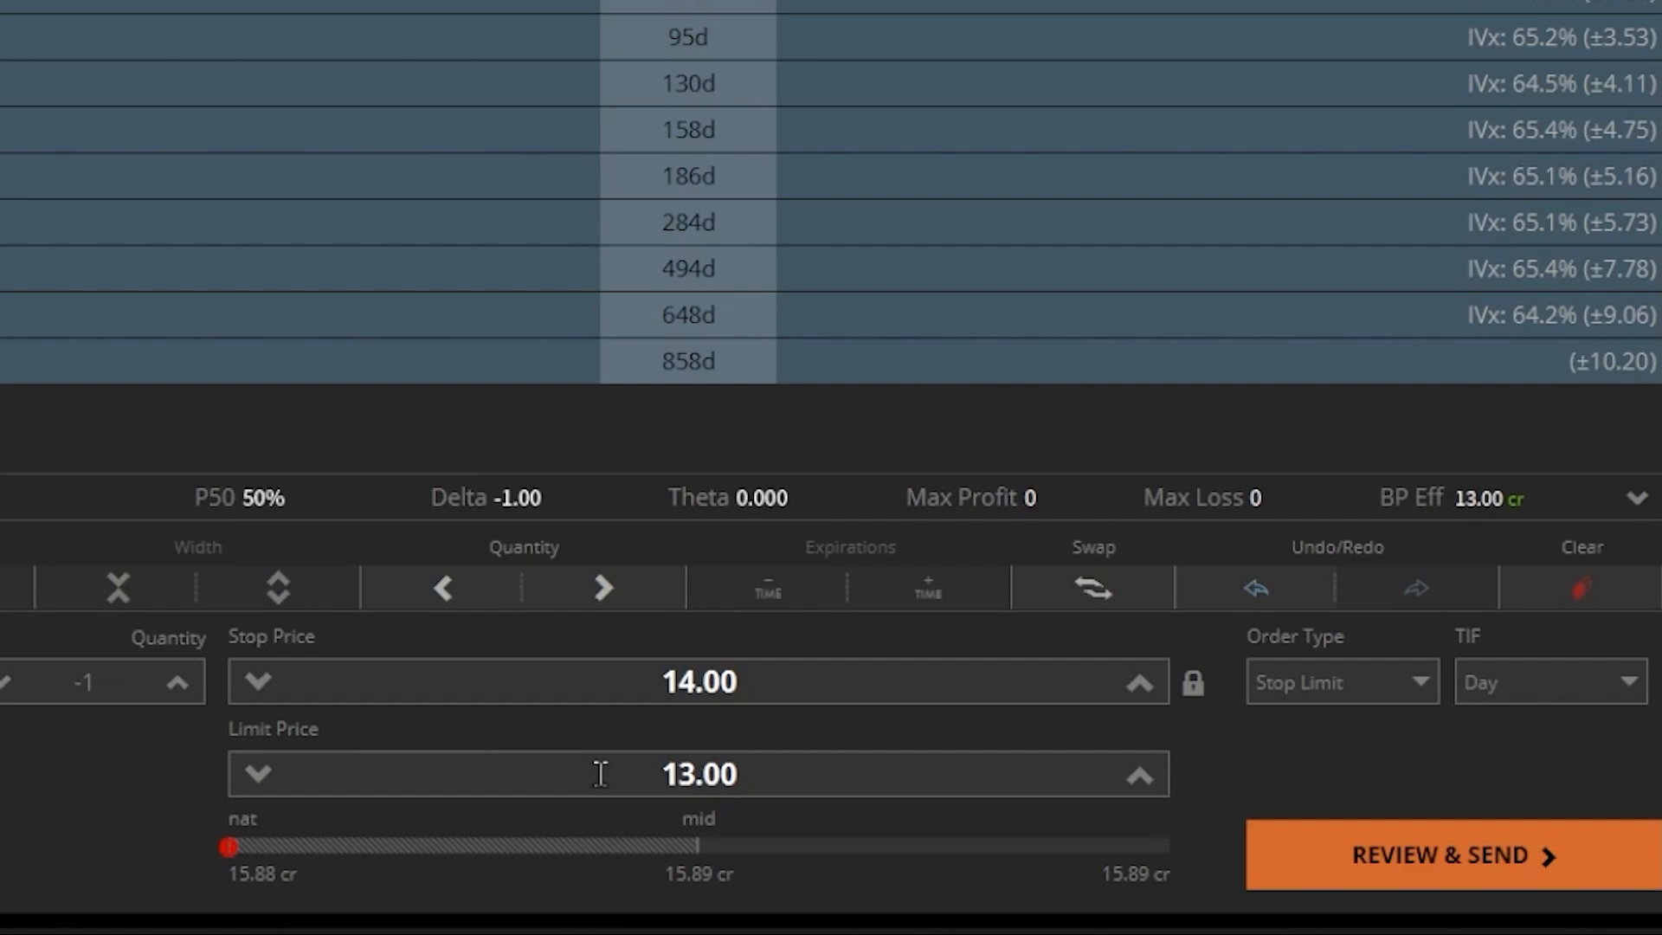
mouse_move(783, 754)
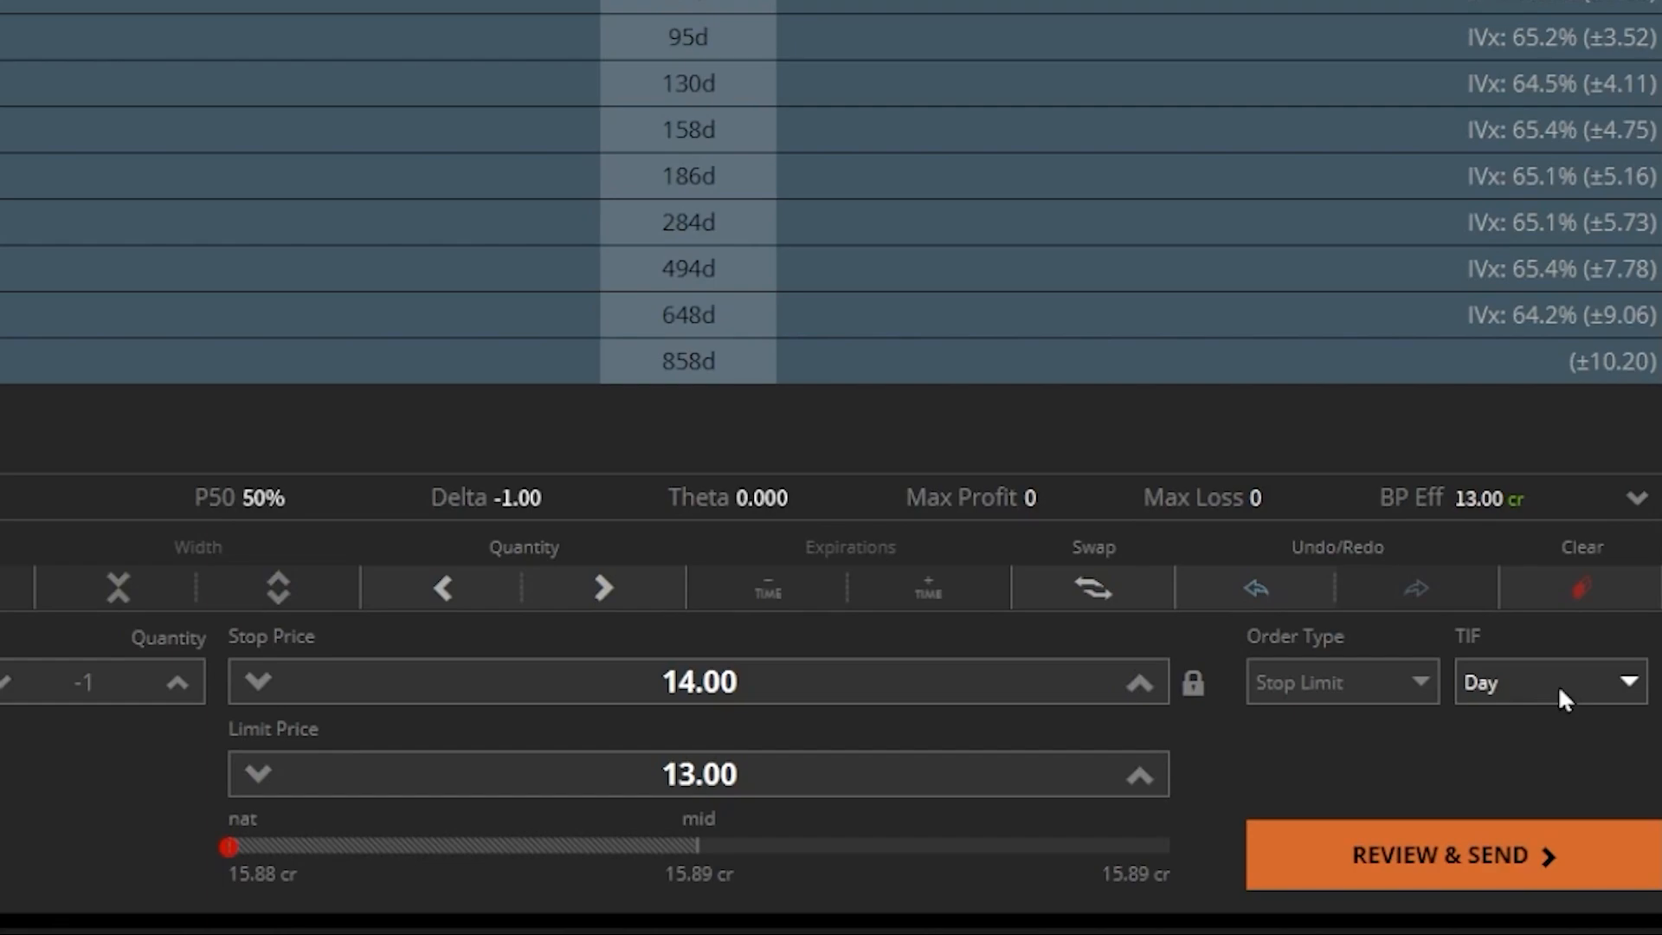
Set the PLTR stop limit sell (14.00 stop, 13.00 limit) to GTC and send it as a working order
left_click(1548, 682)
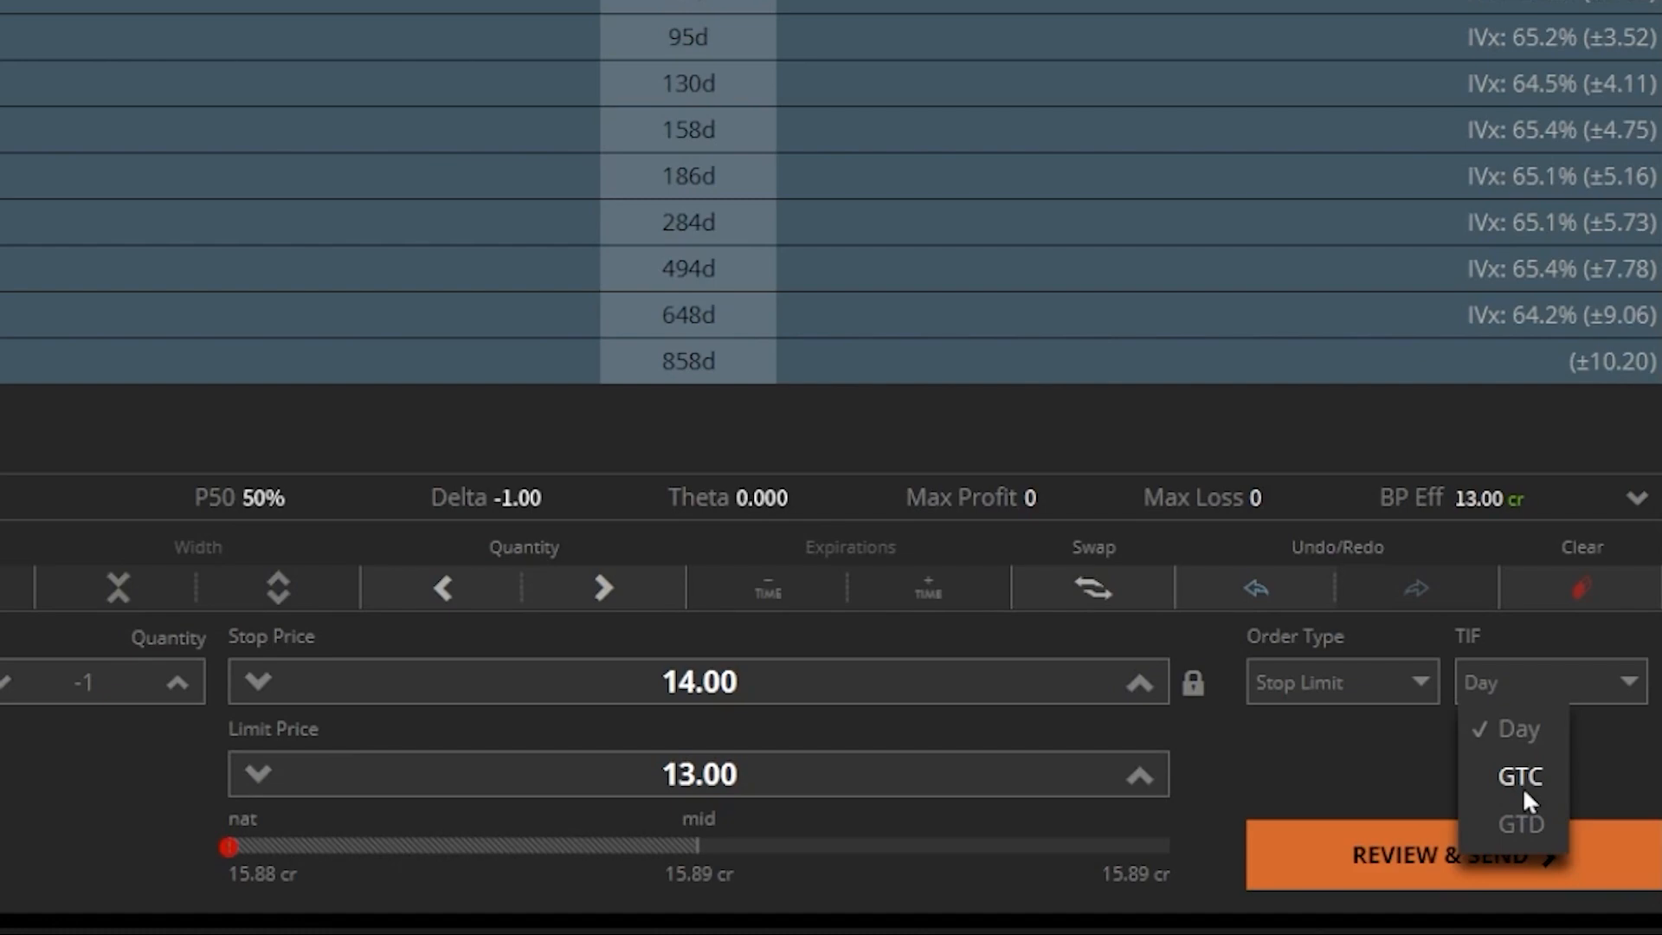
left_click(1519, 775)
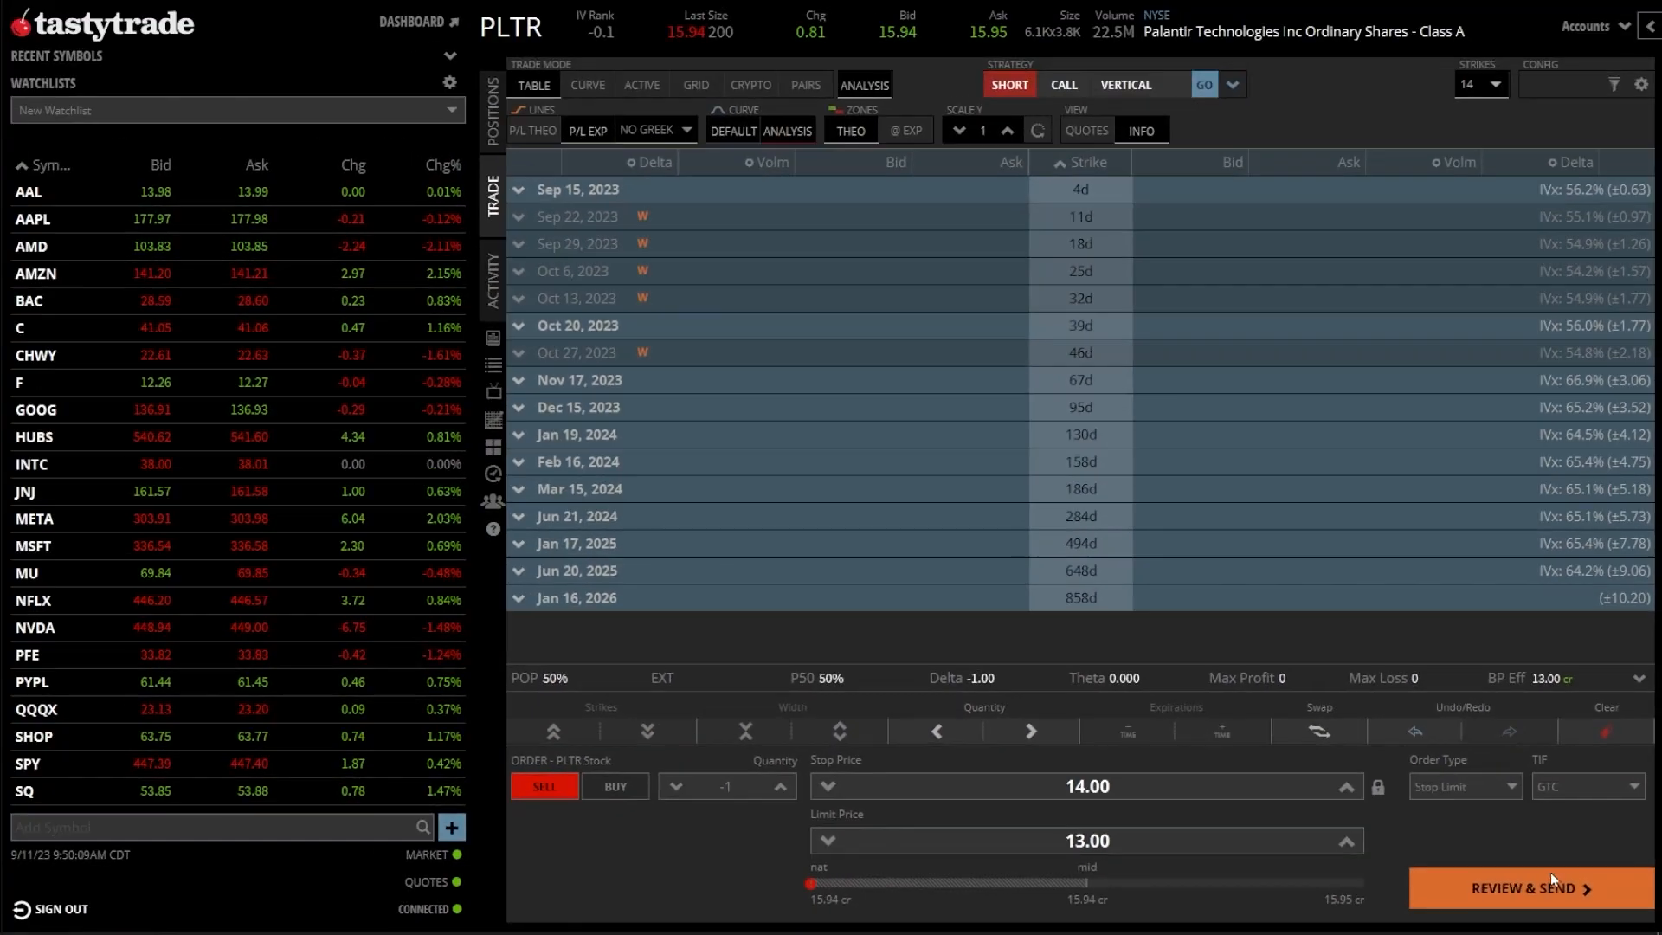
left_click(1524, 888)
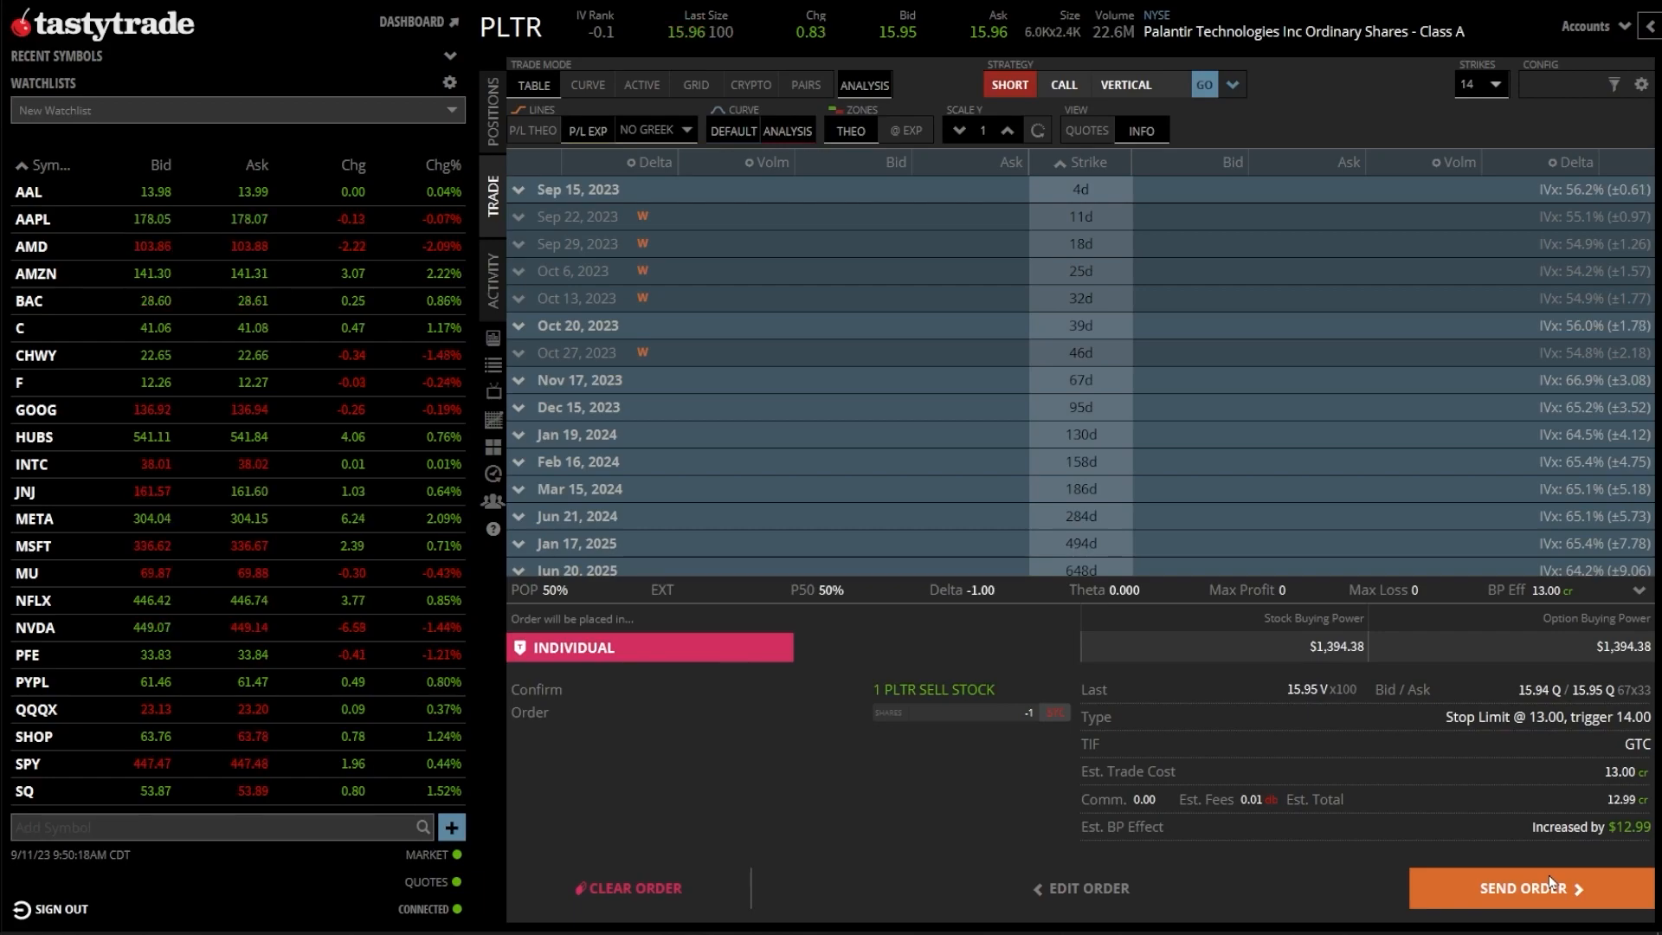
left_click(1524, 887)
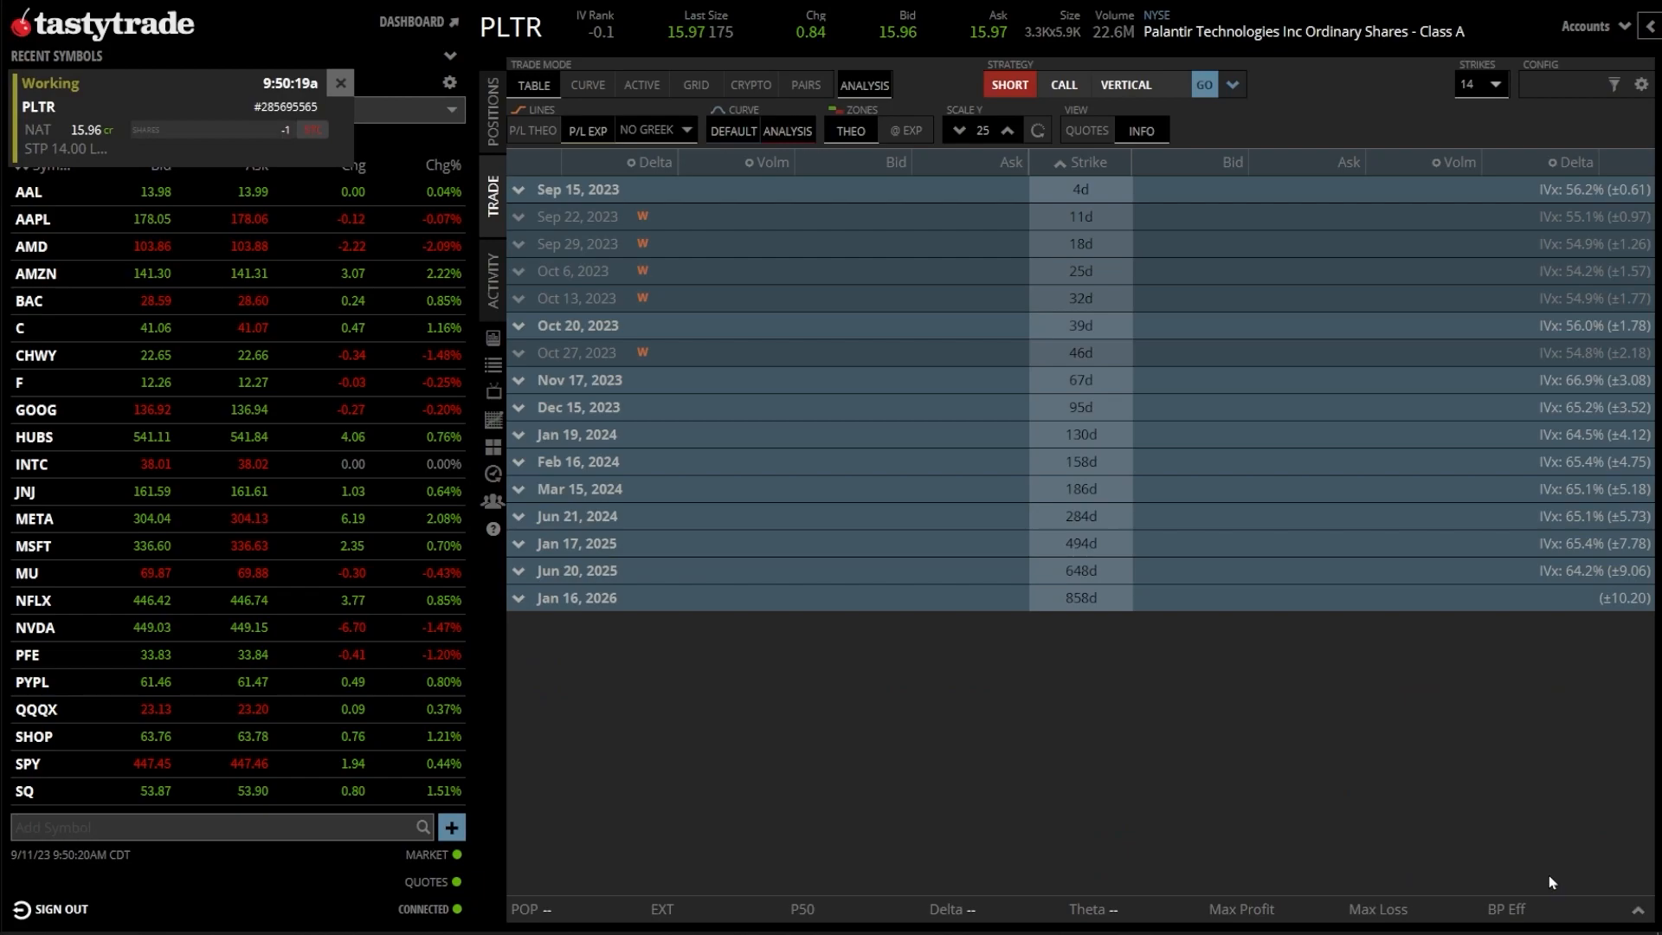
left_click(341, 83)
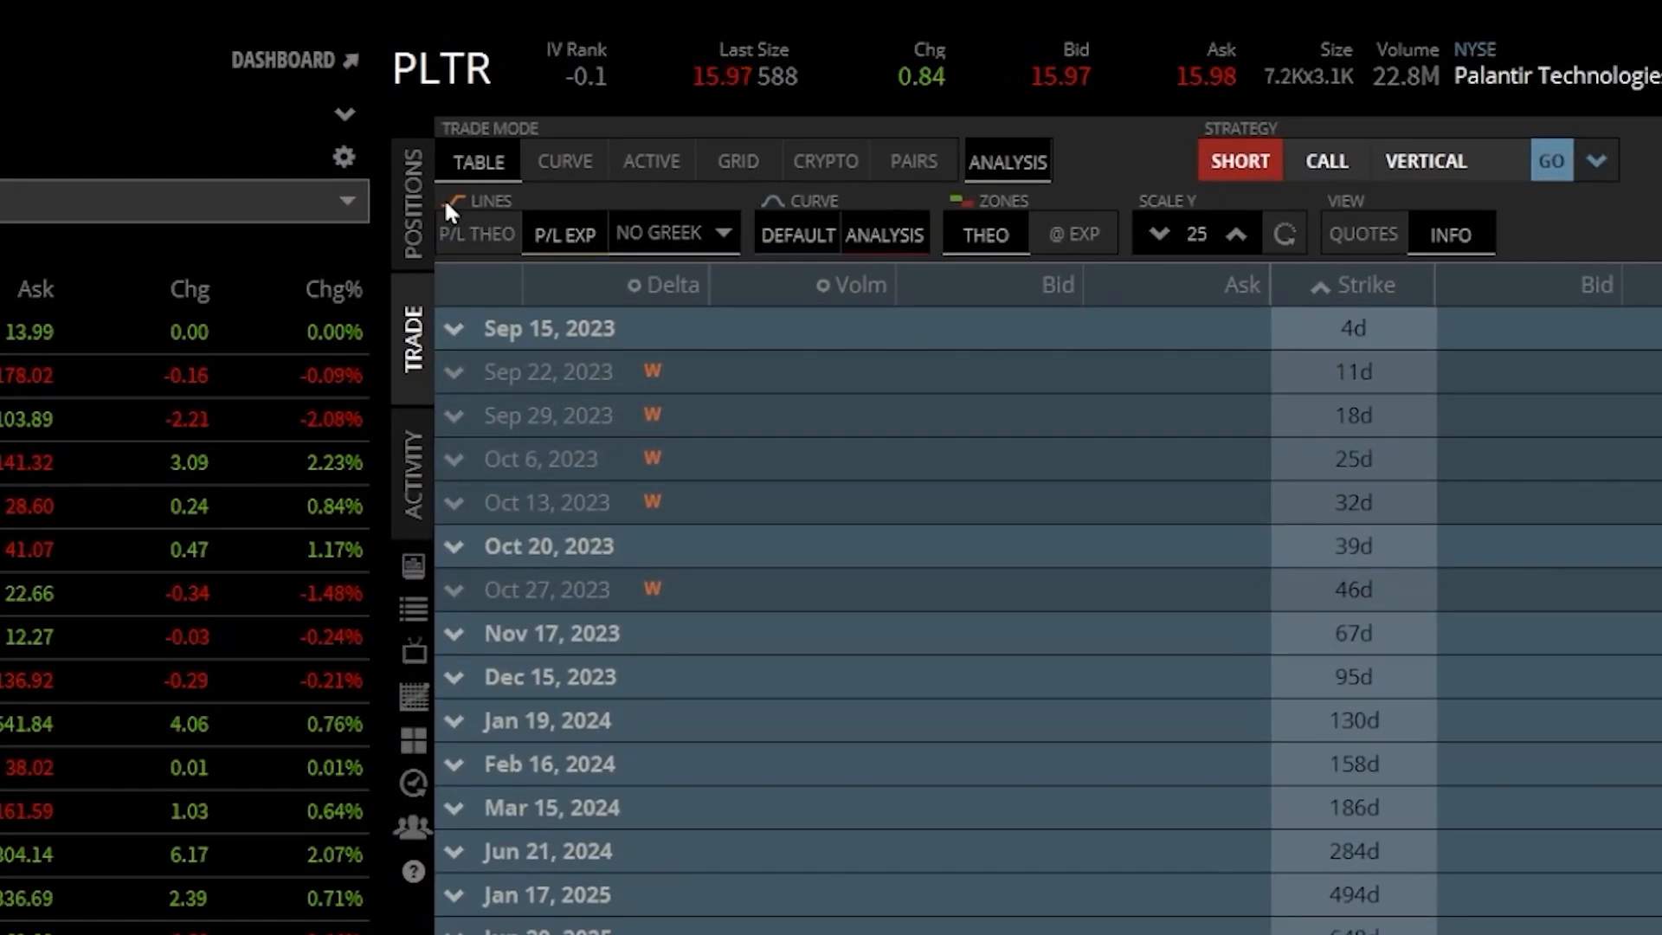
left_click(412, 200)
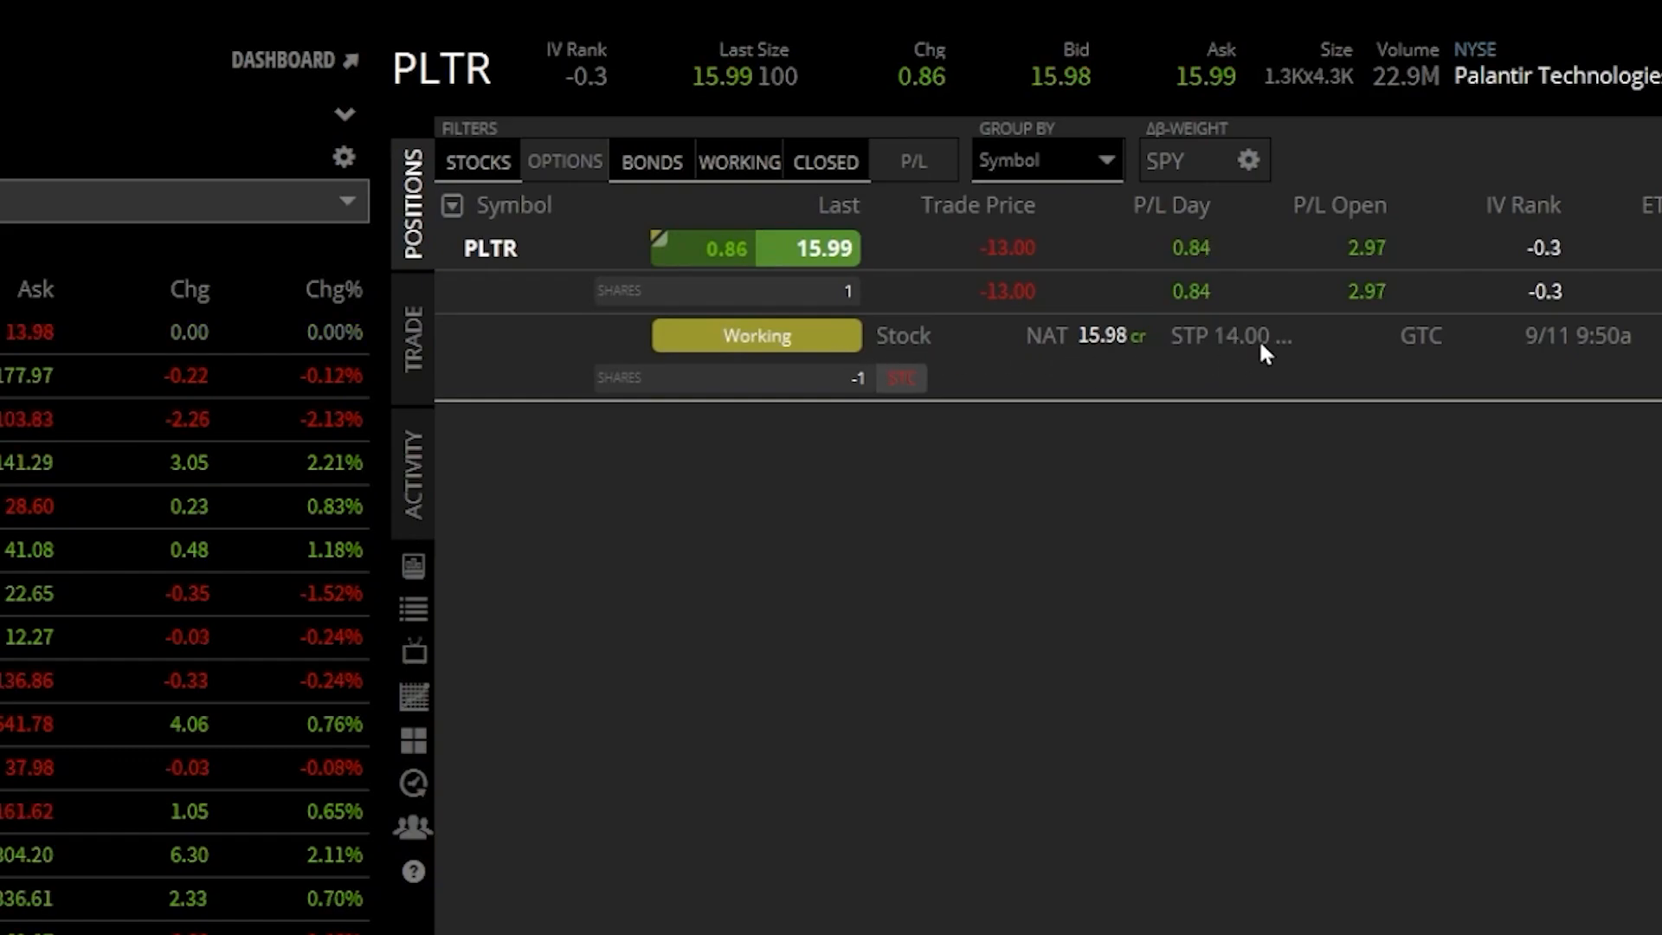
mouse_move(1262, 345)
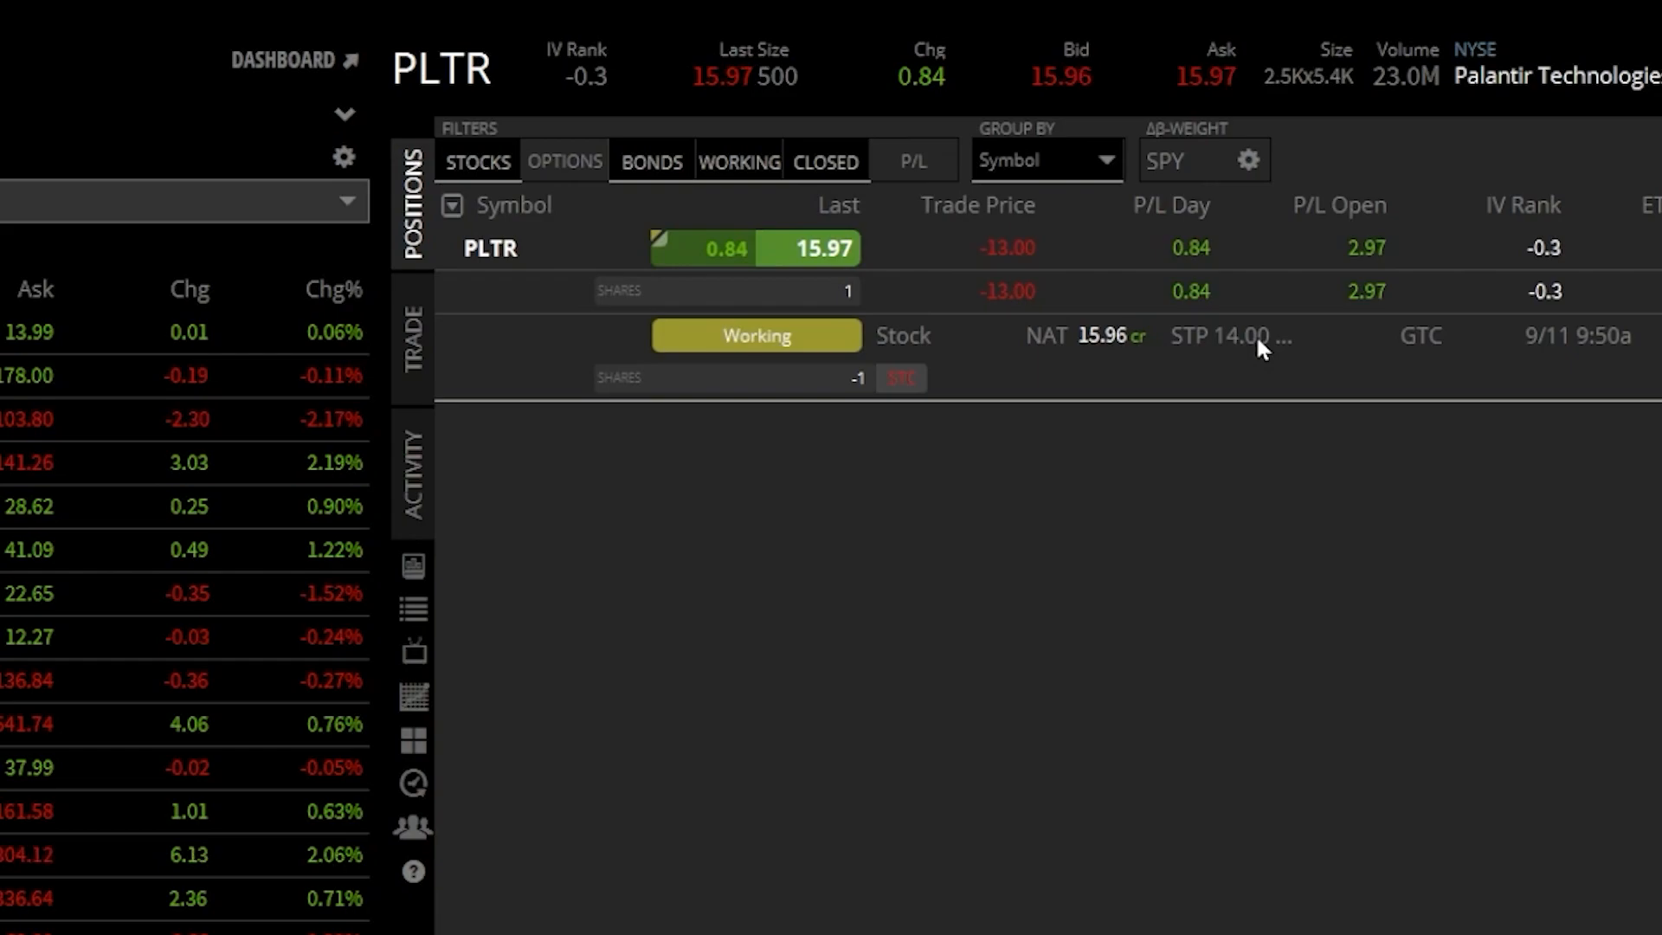
mouse_move(1119, 341)
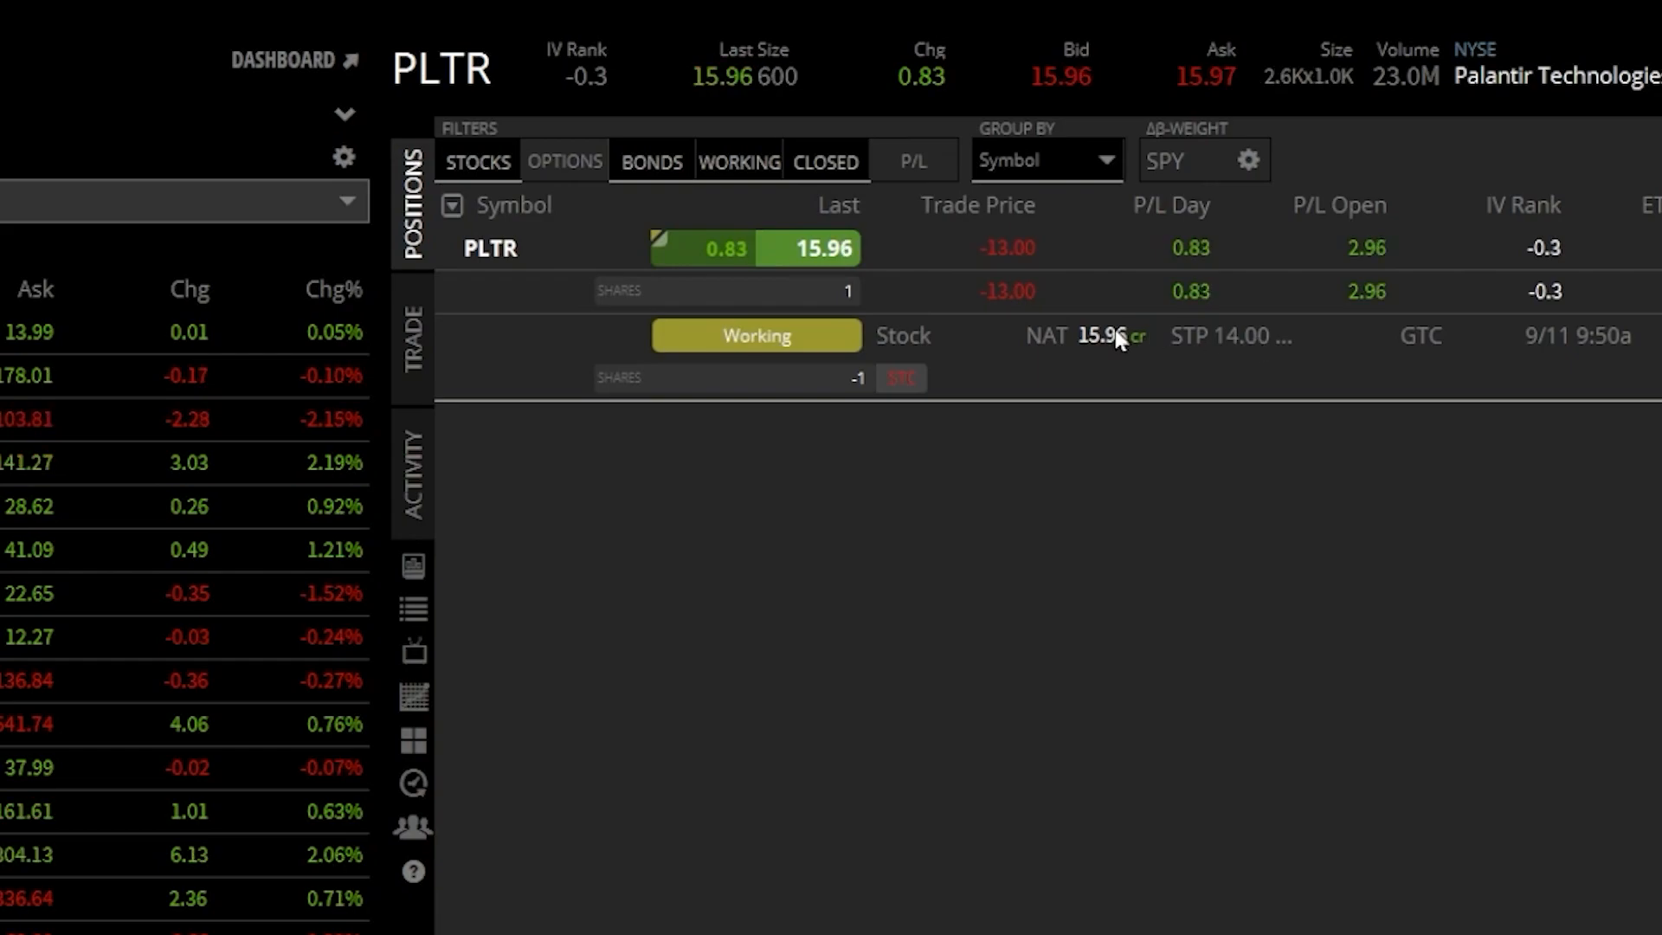
Cancel the working GTC stop sell on PLTR, leaving only the one-share position
right_click(755, 334)
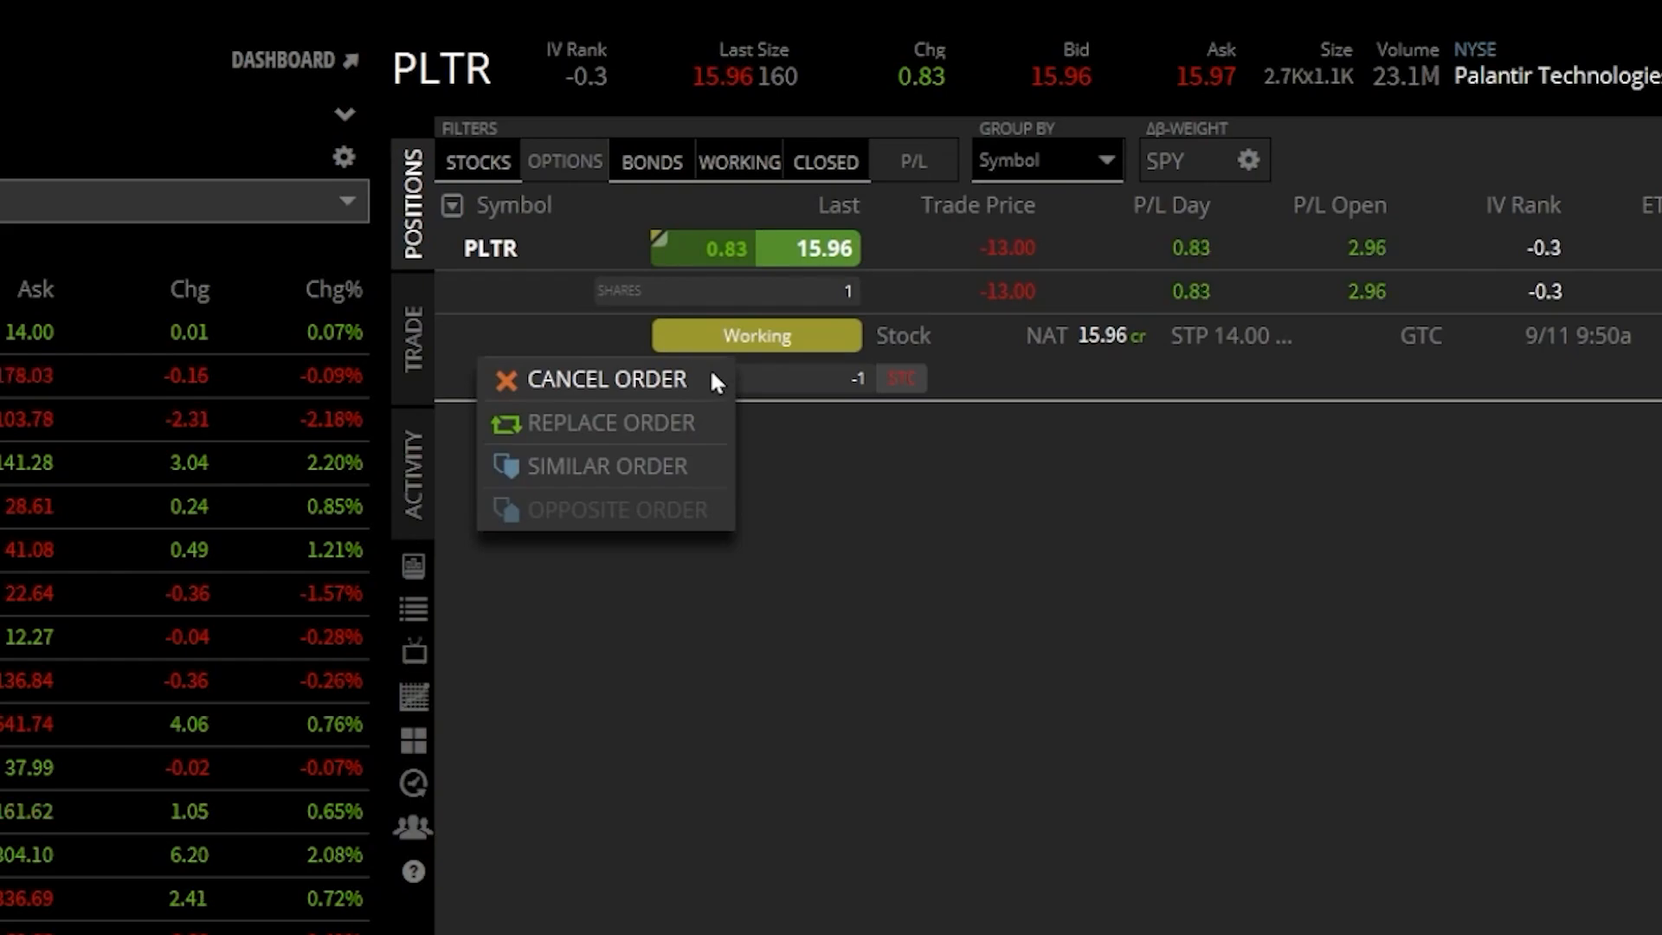
mouse_move(719, 434)
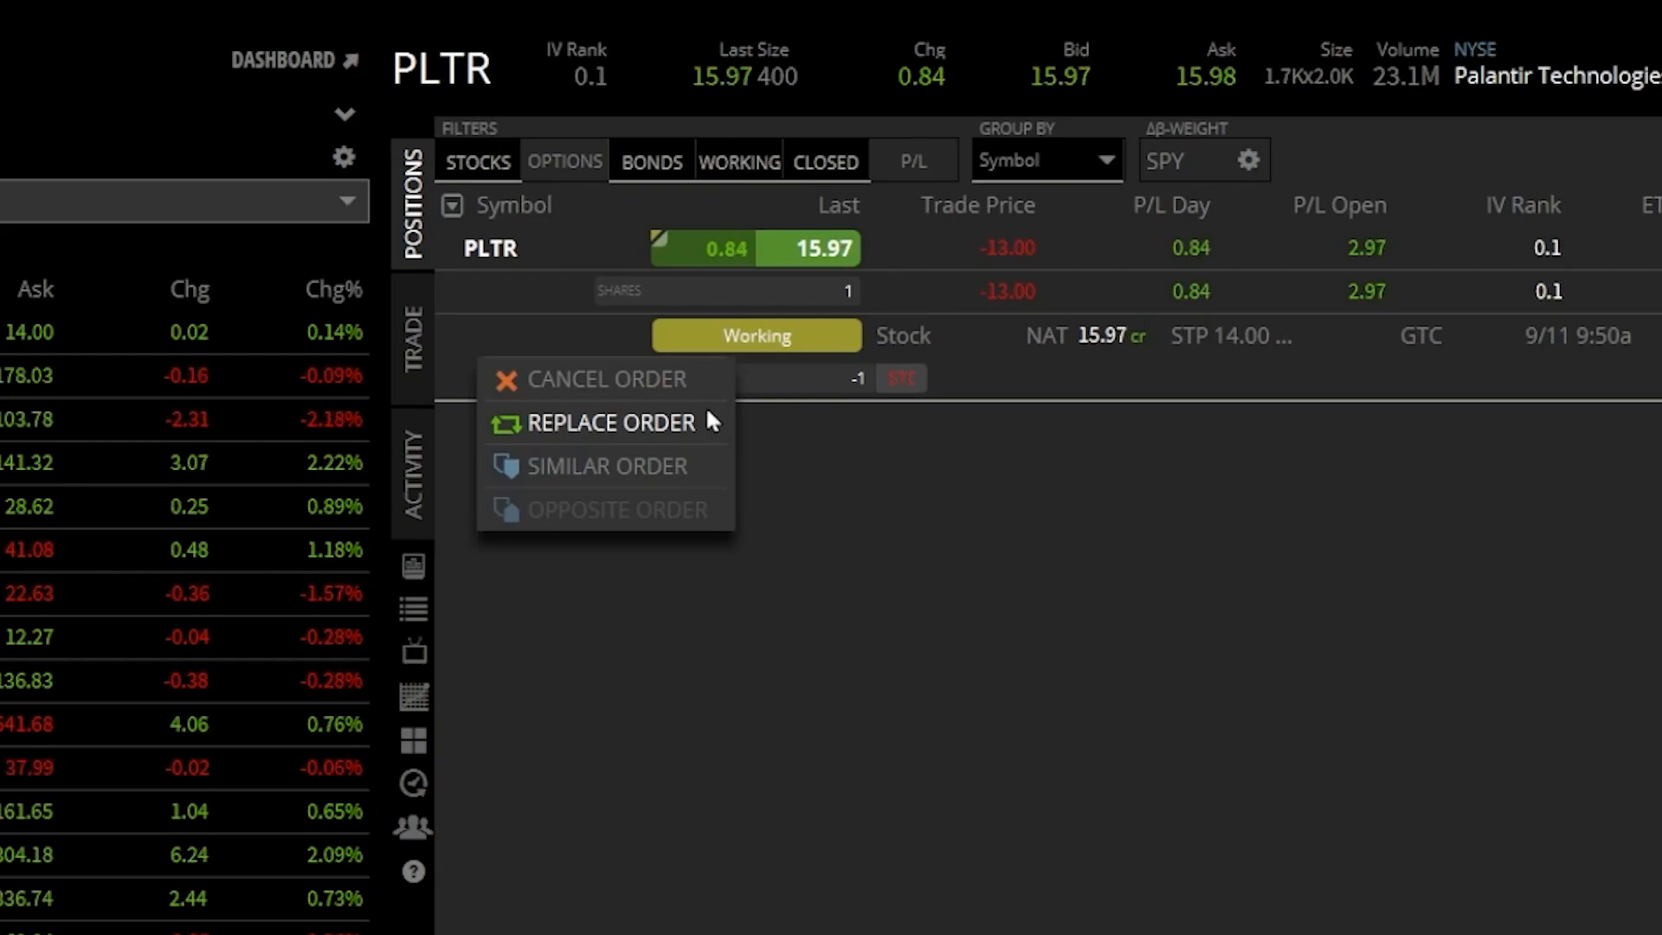
mouse_move(698, 394)
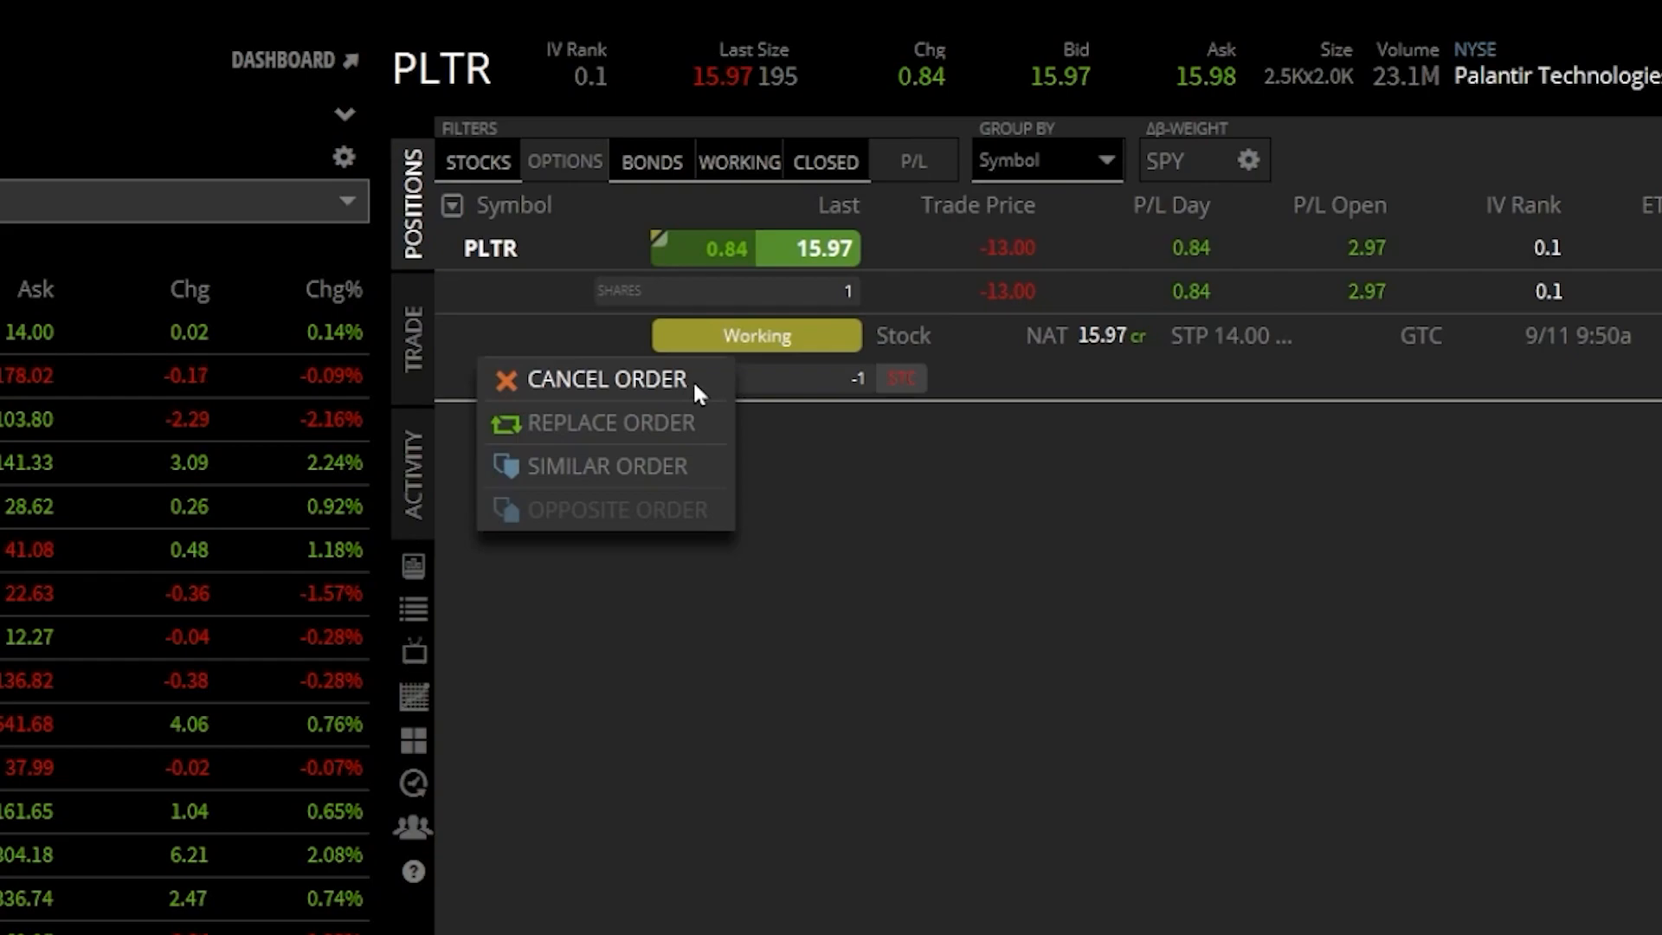
left_click(606, 379)
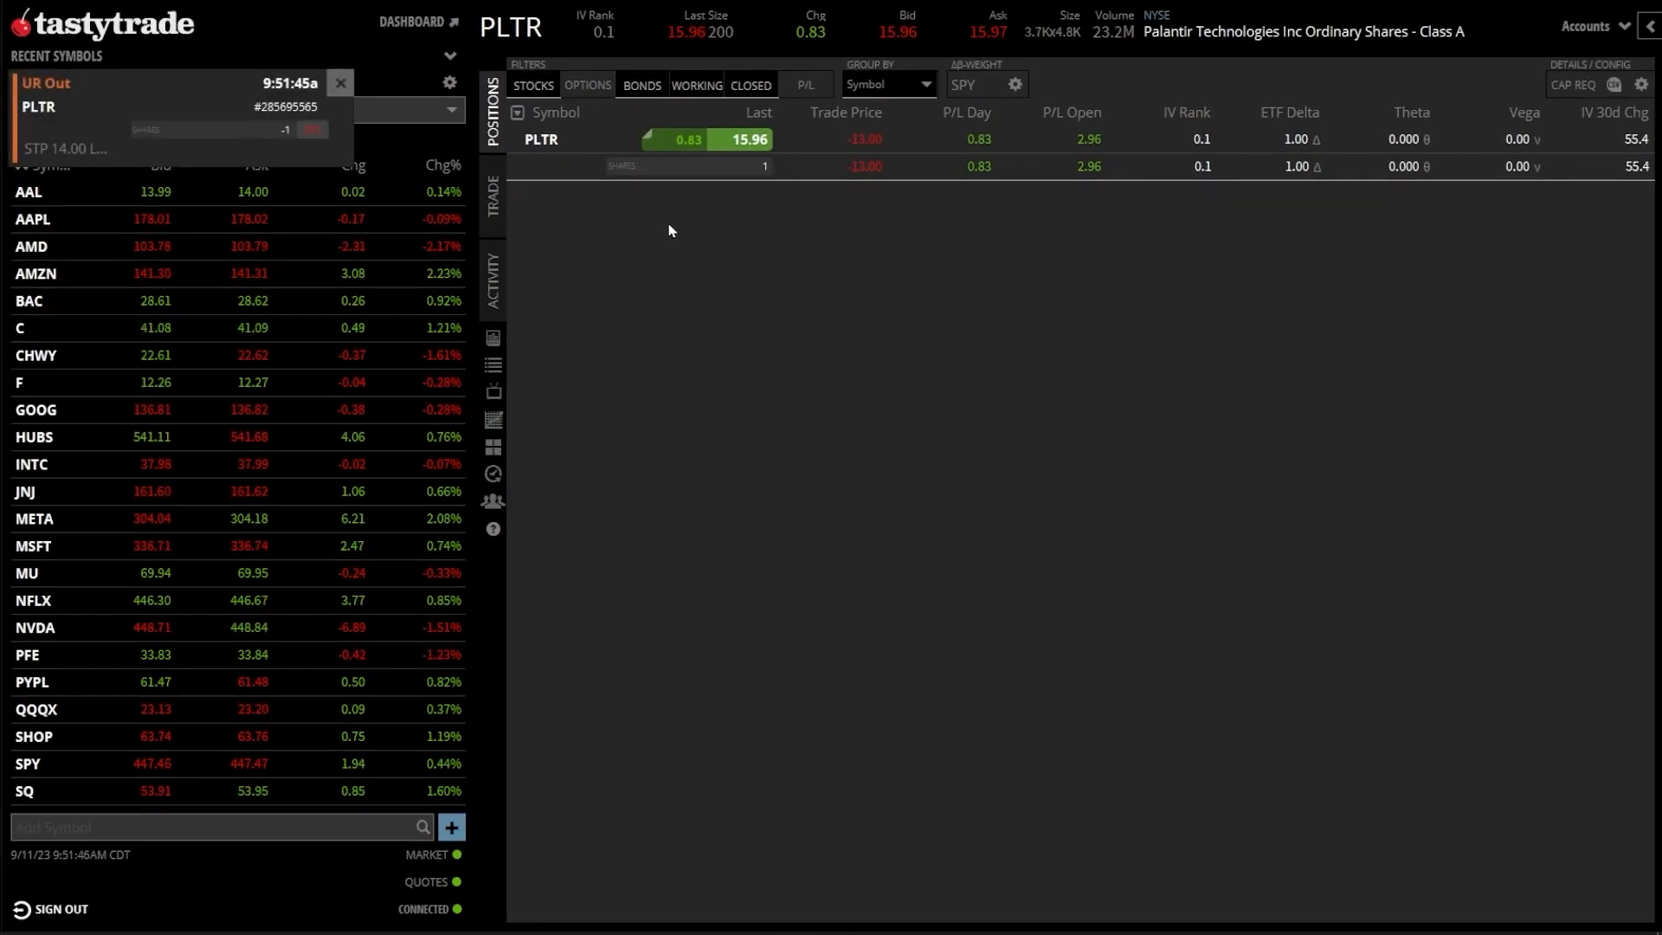
Begin entering AAPL in the symbol box to replace PLTR
left_click(341, 83)
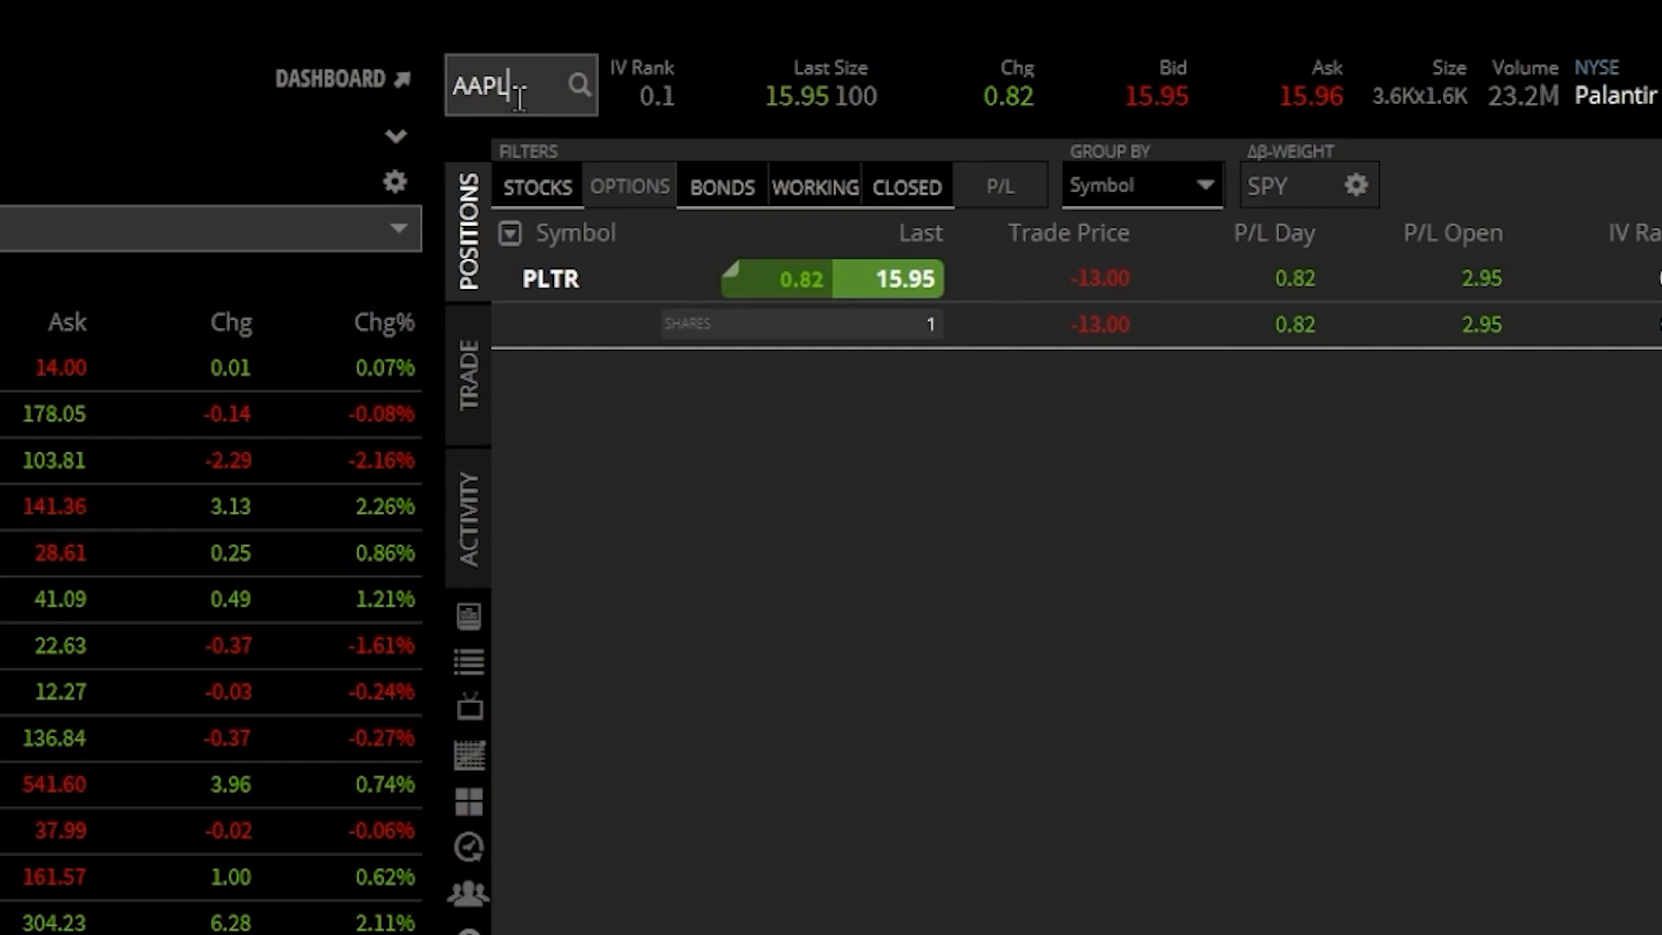
Load AAPL and set its 1-share stock order to a 170 limit price
key("Return")
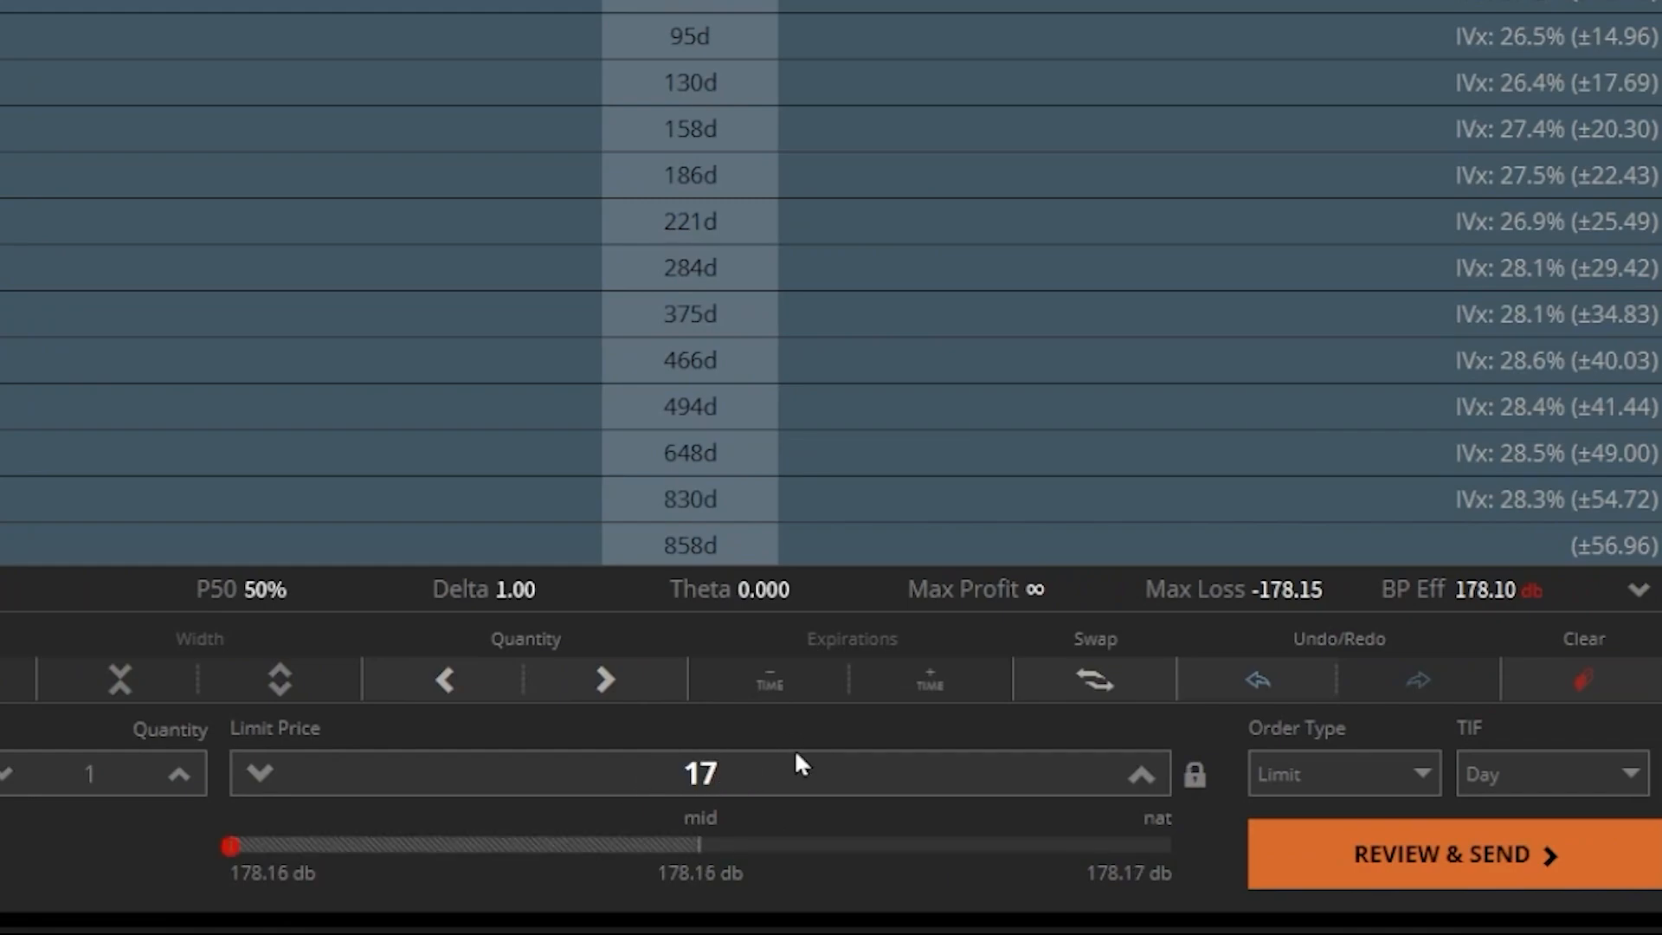
type("0")
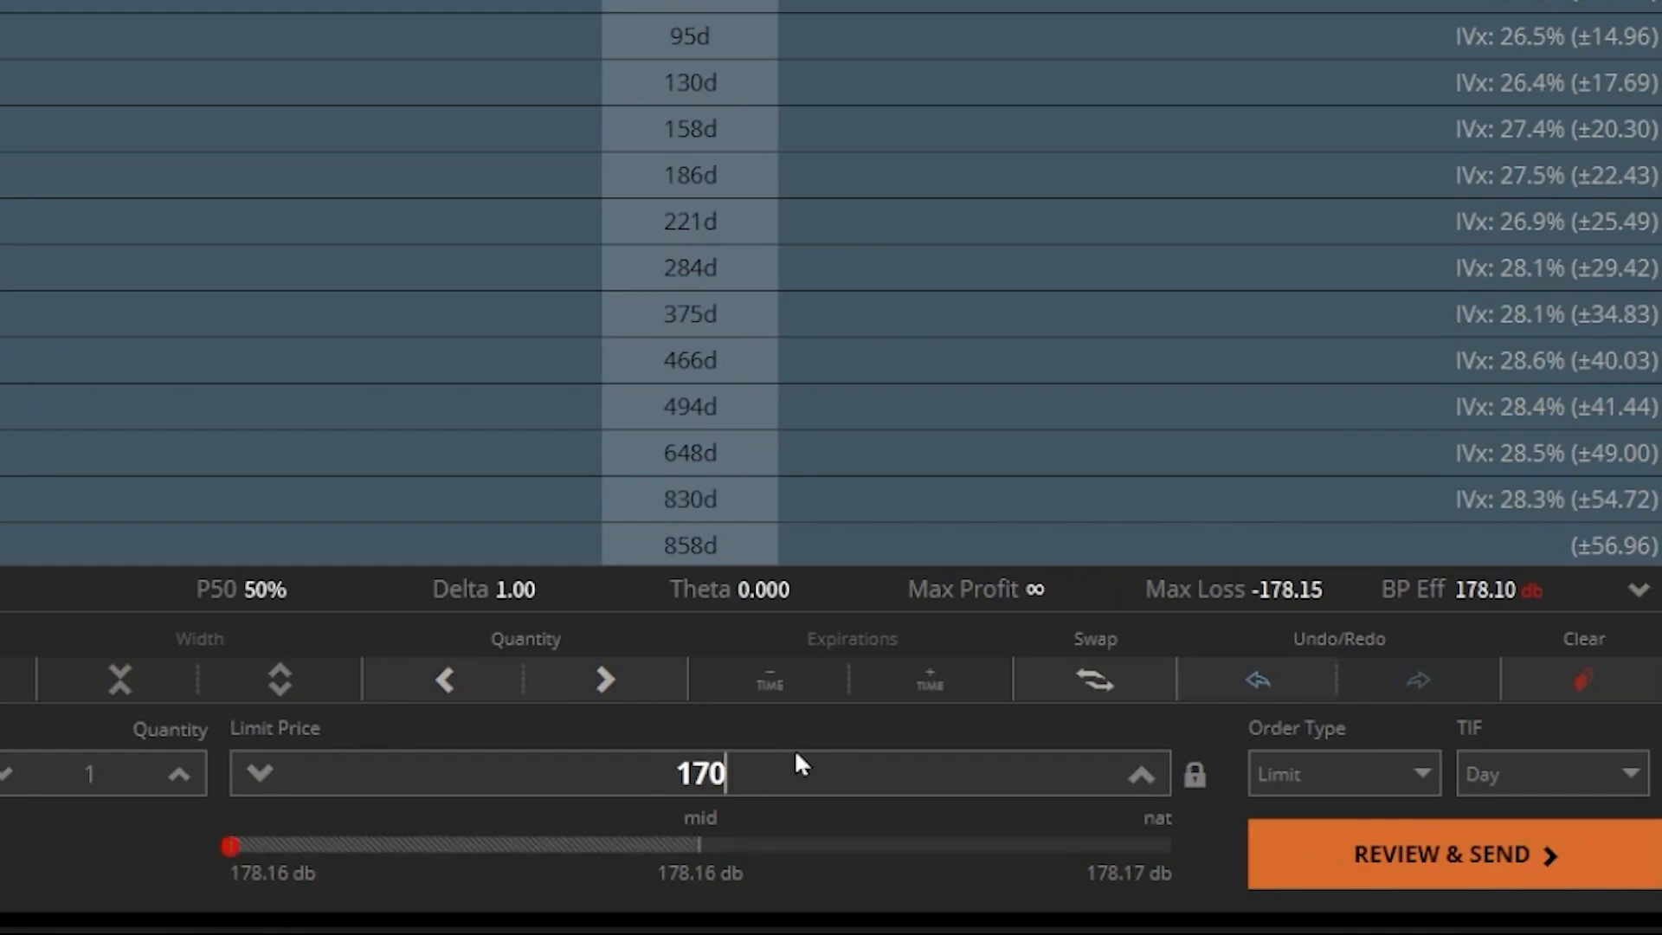
mouse_move(1114, 821)
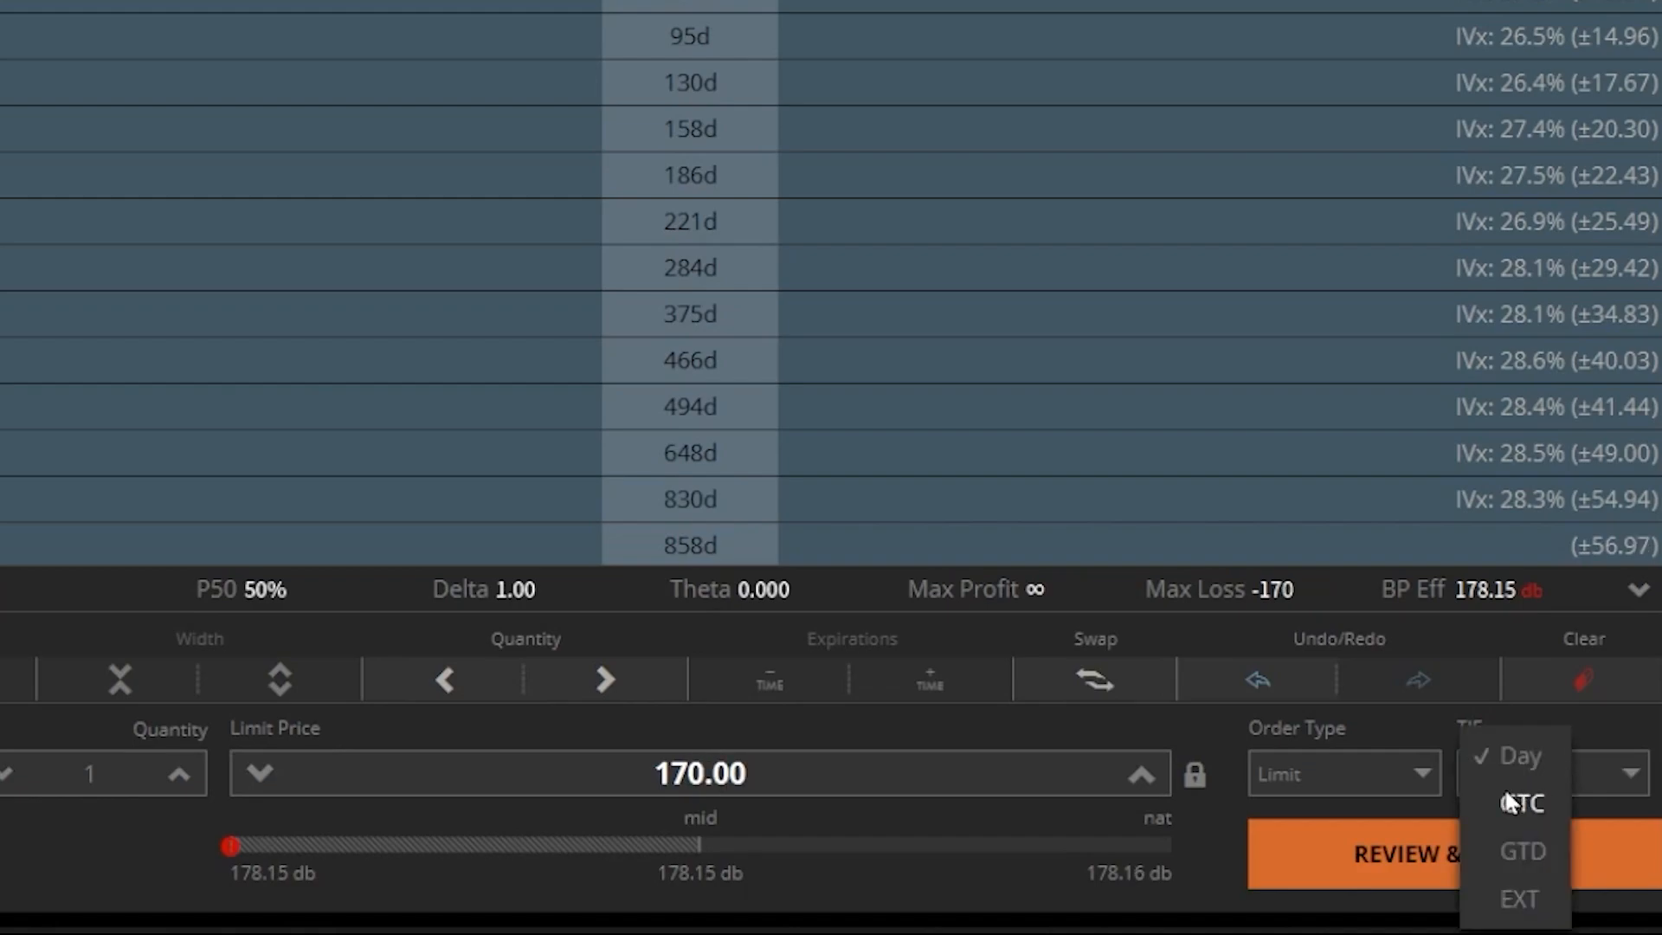
Make the AAPL buy limit order at 170.00 good-till-cancelled
left_click(1520, 804)
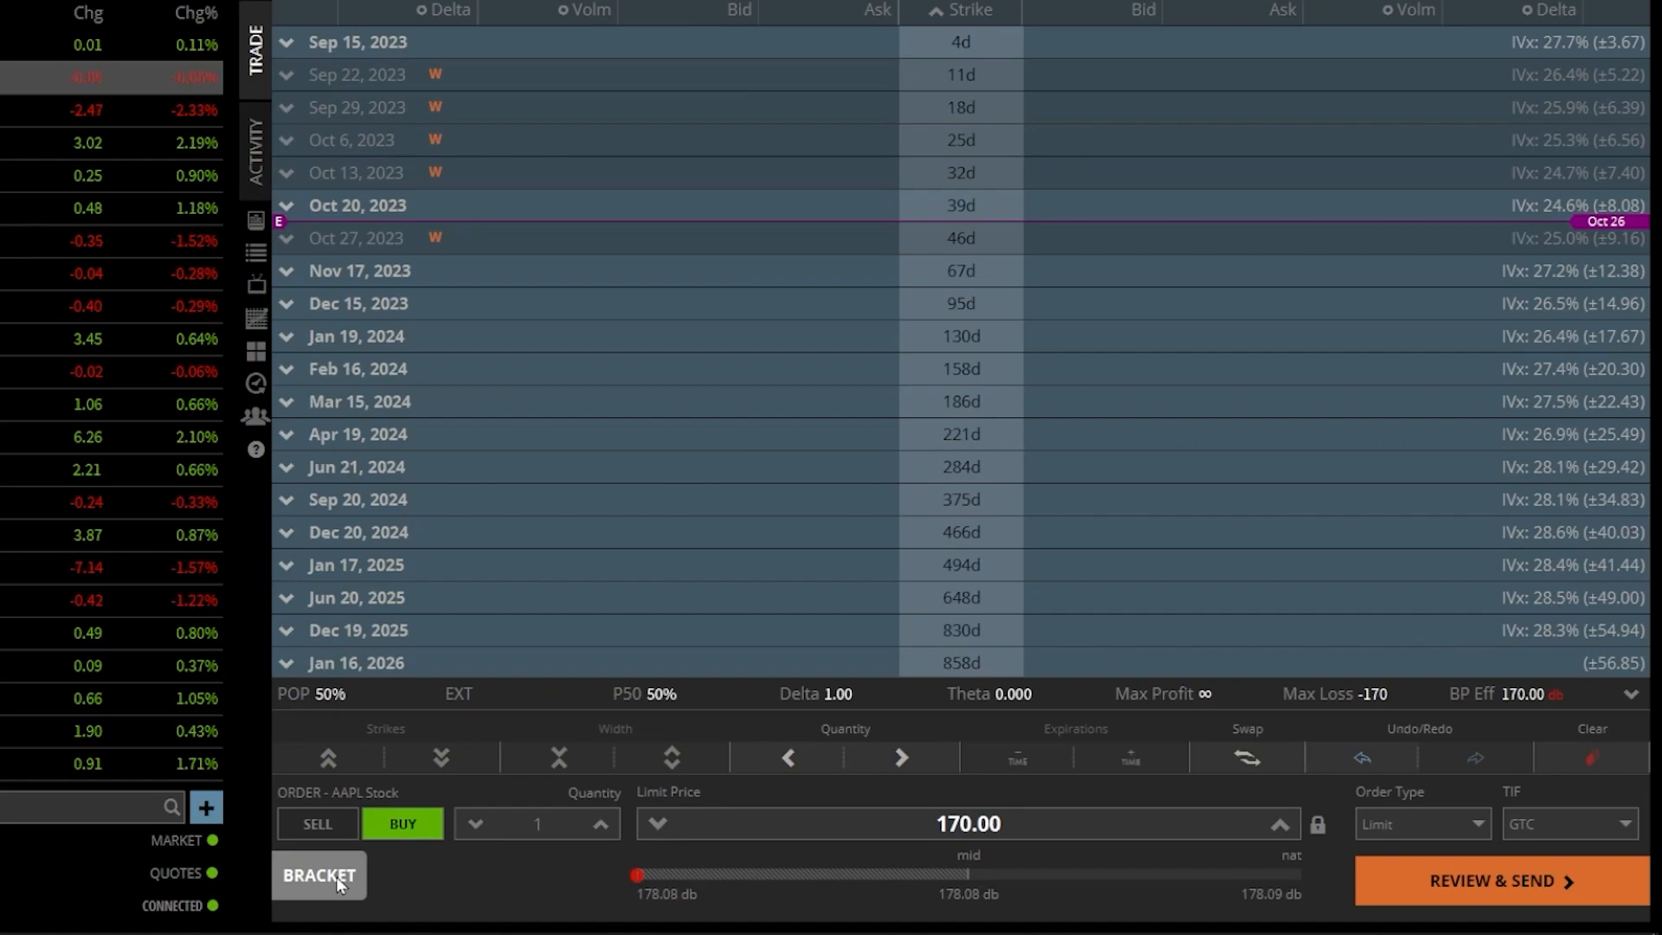
Wrap the AAPL buy in a bracket: 200.00 profit-taking limit and a 165.00 market stop-loss, GTC
left_click(319, 874)
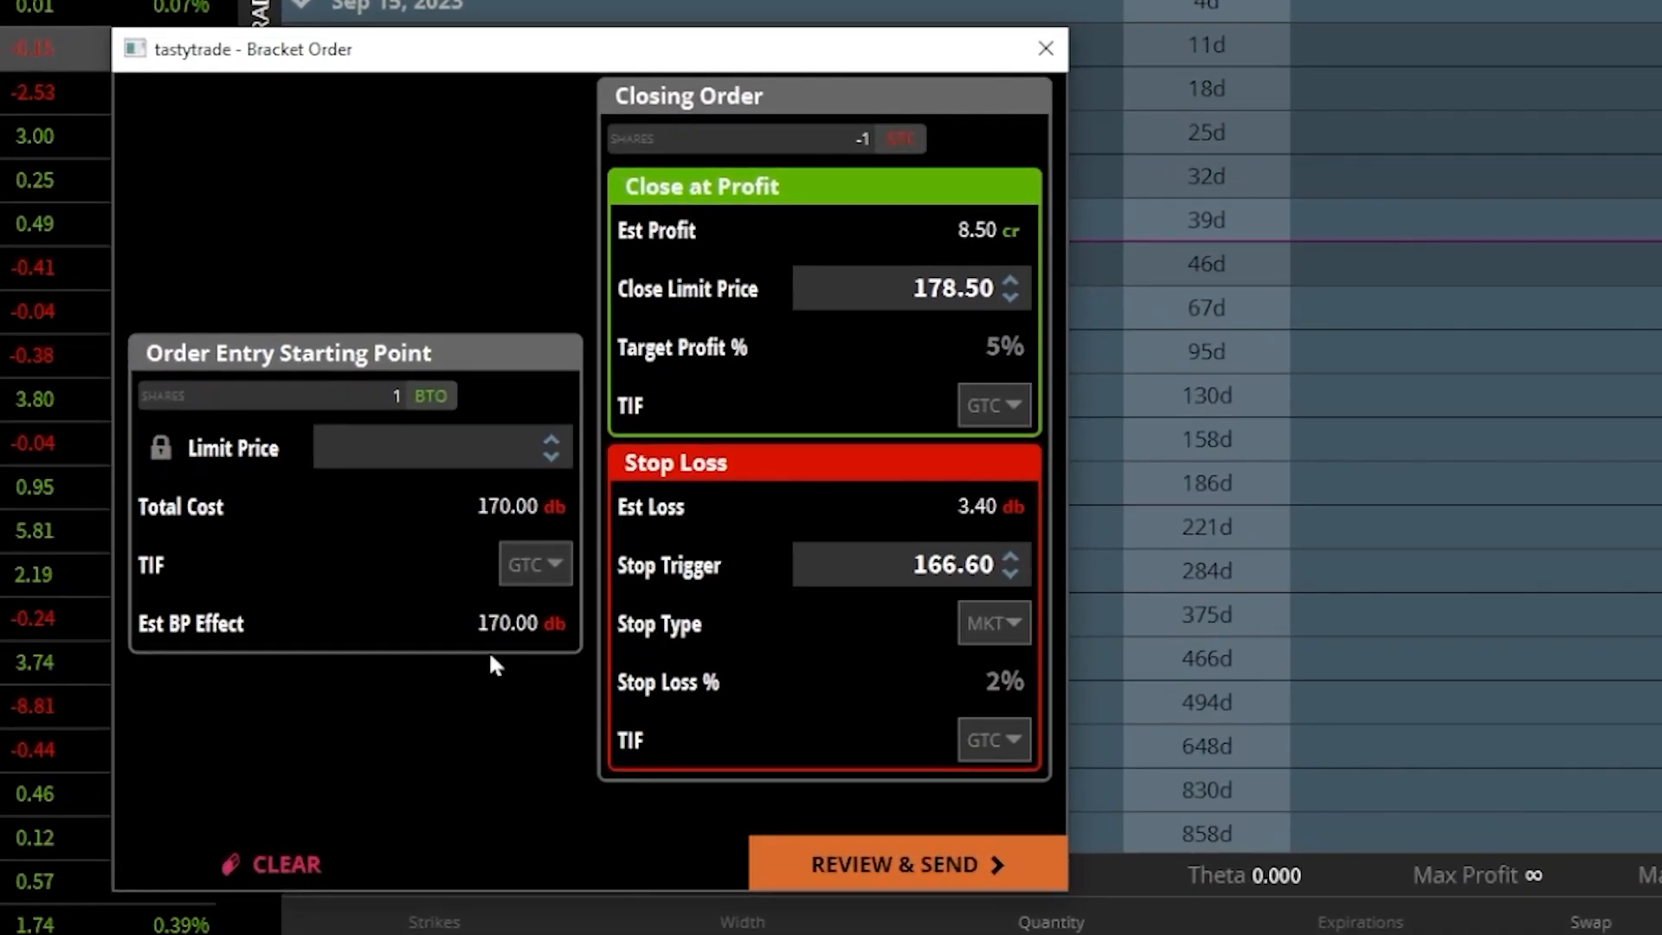
mouse_move(393, 485)
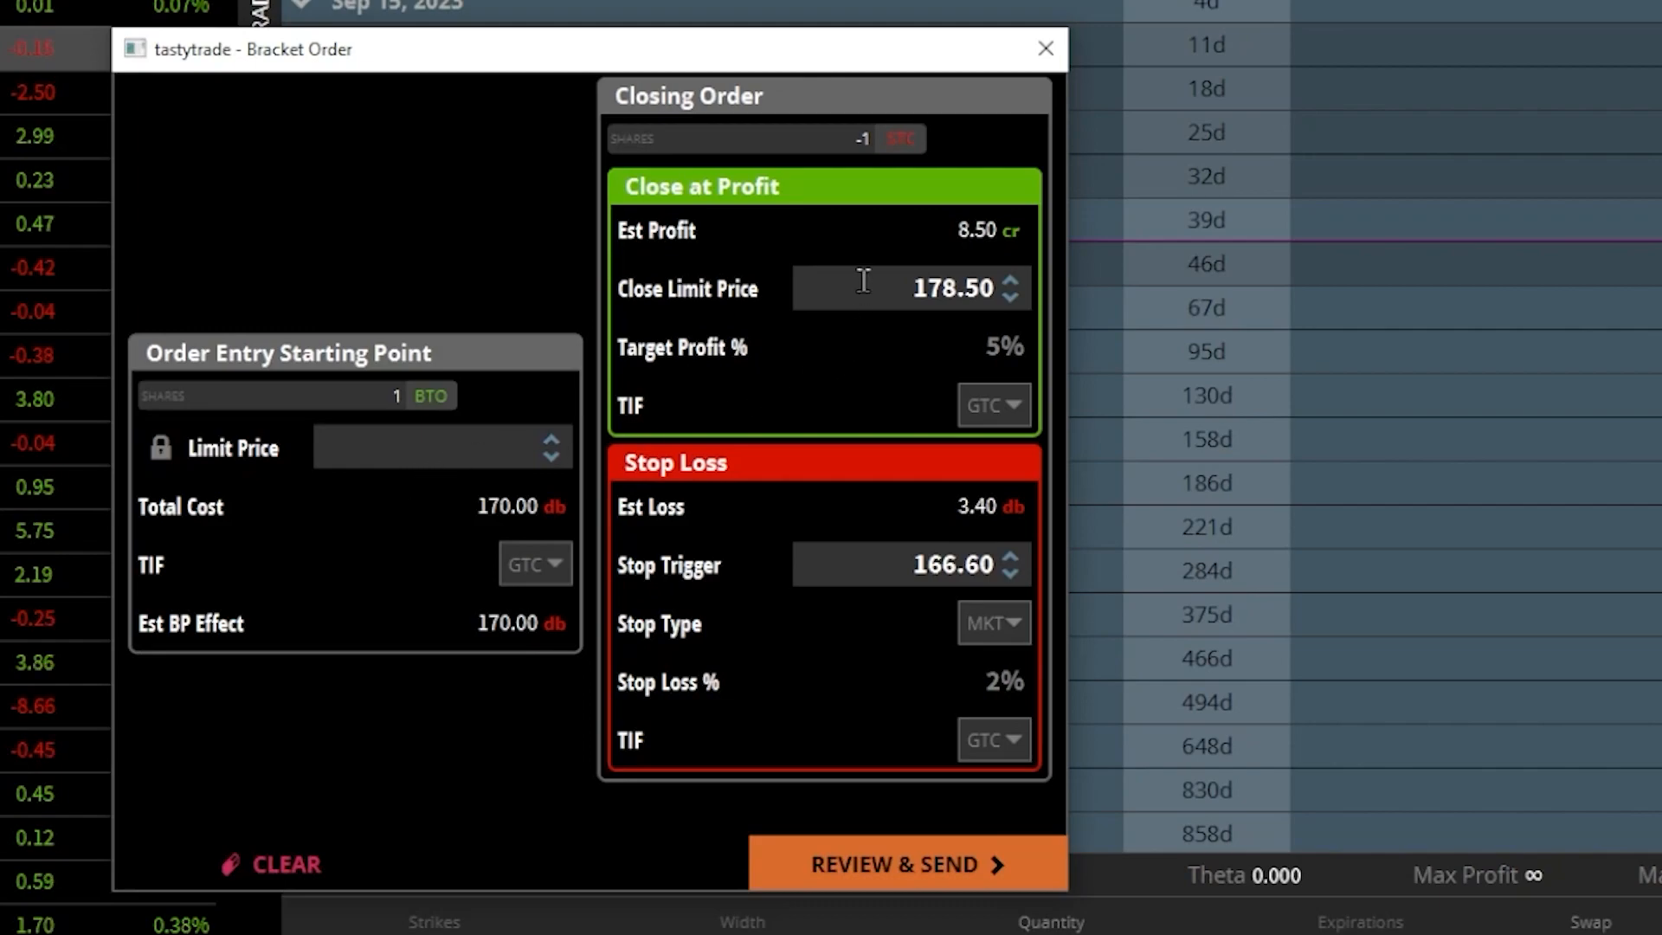
mouse_move(831, 312)
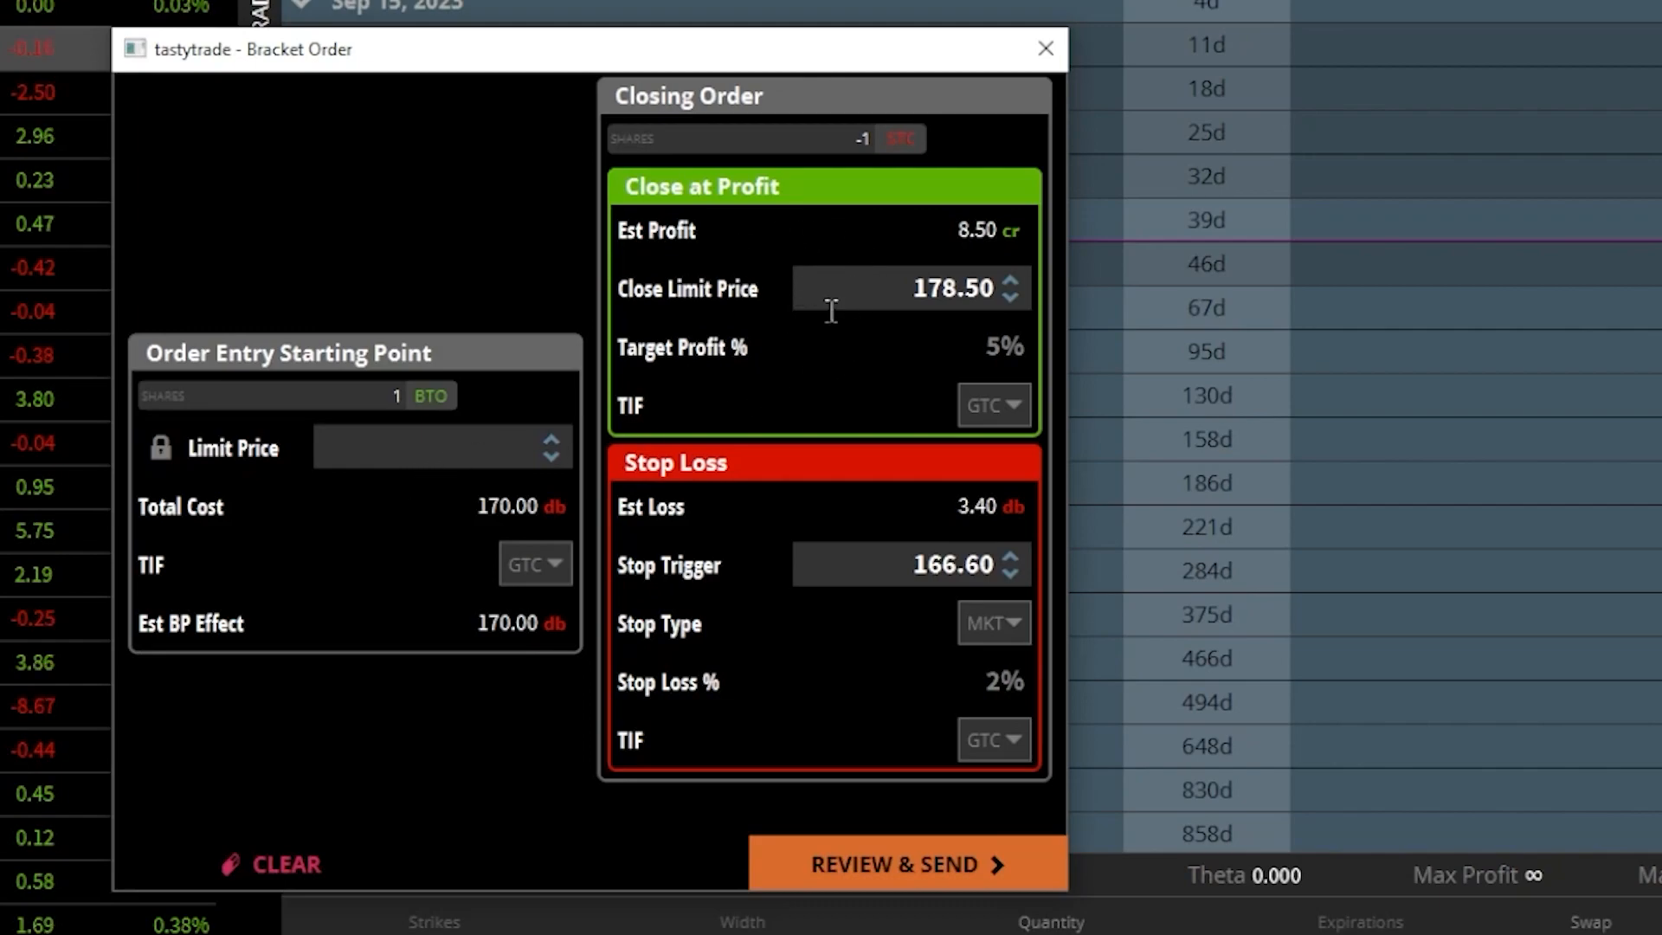
mouse_move(816, 542)
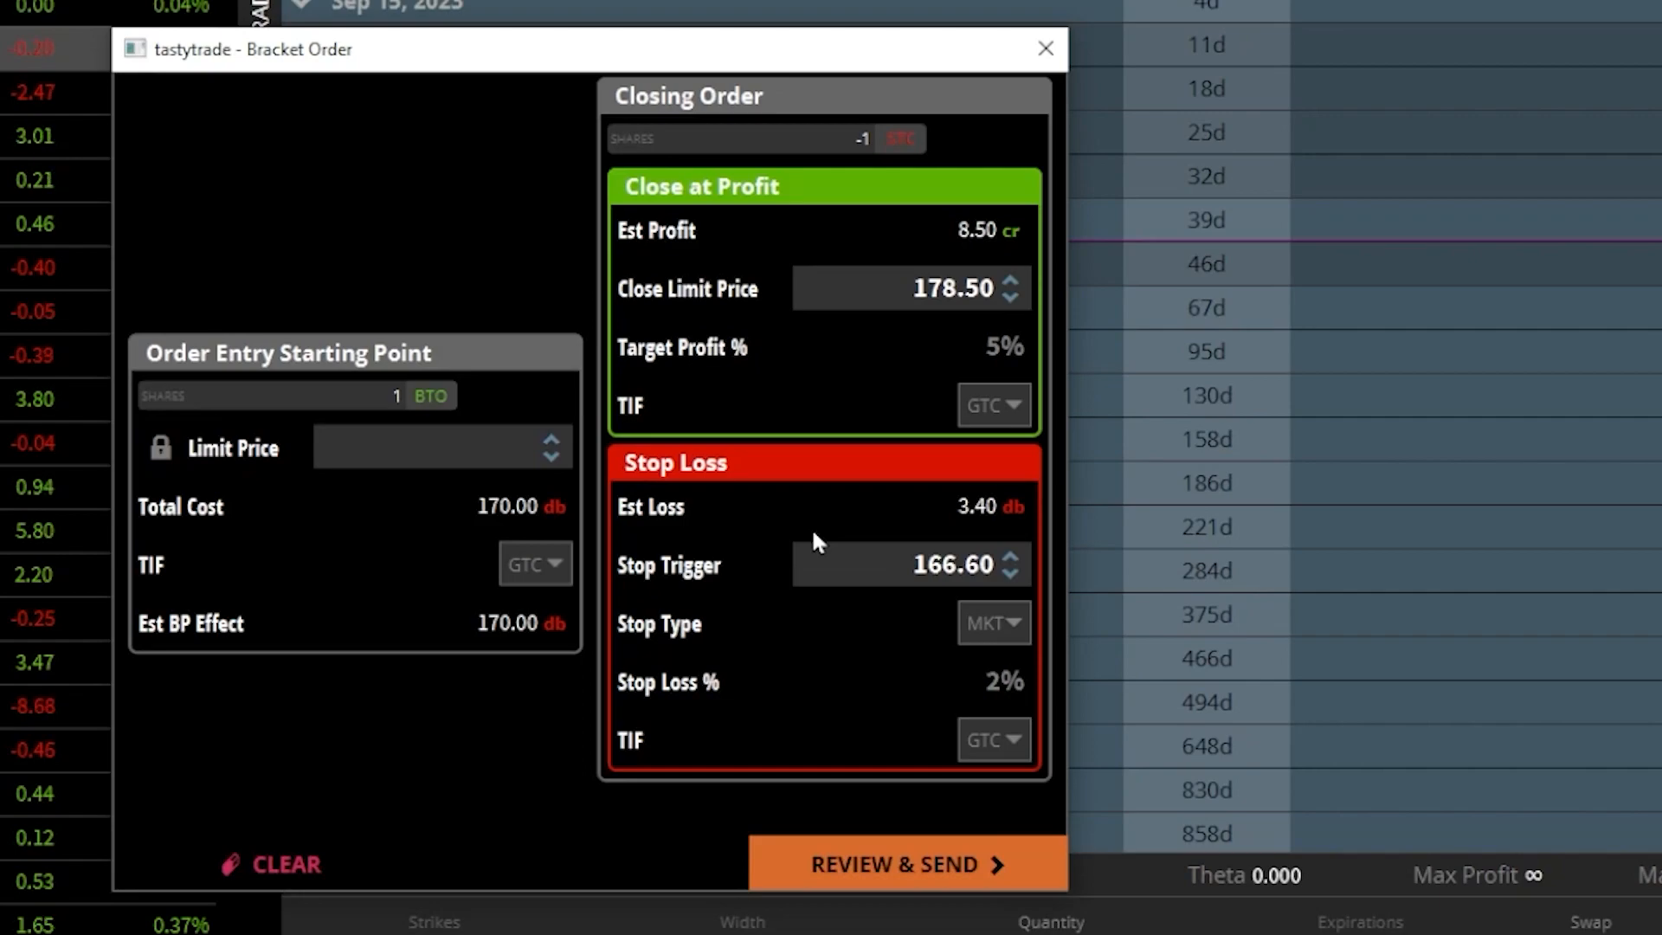
mouse_move(914, 271)
type("200")
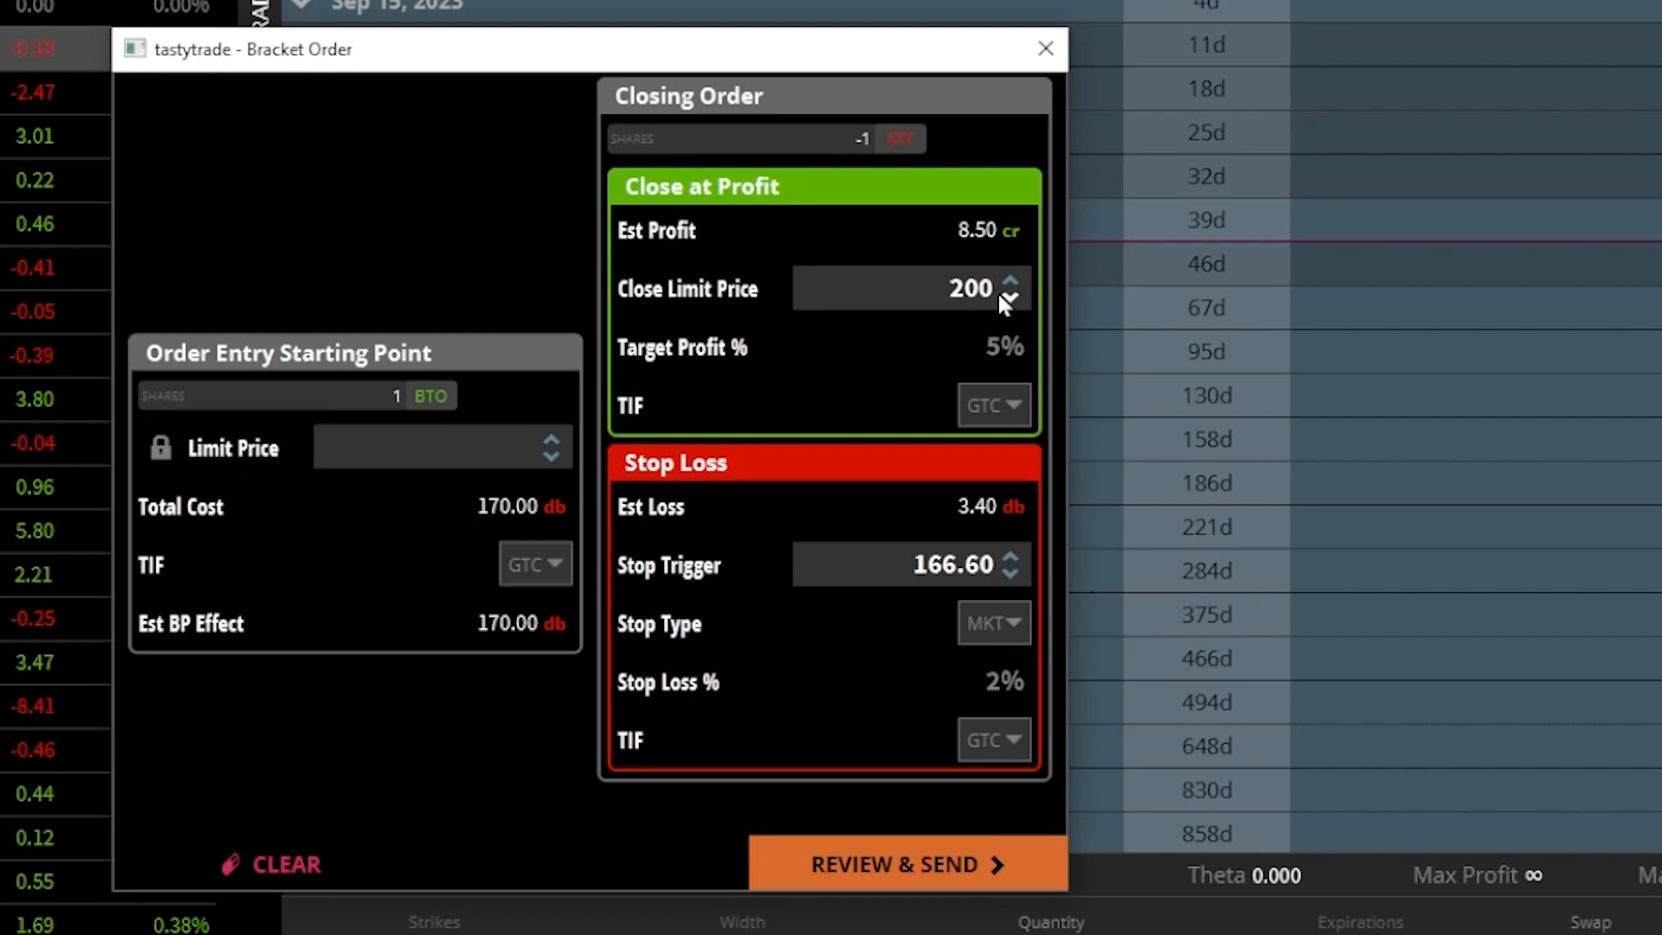
left_click(1011, 283)
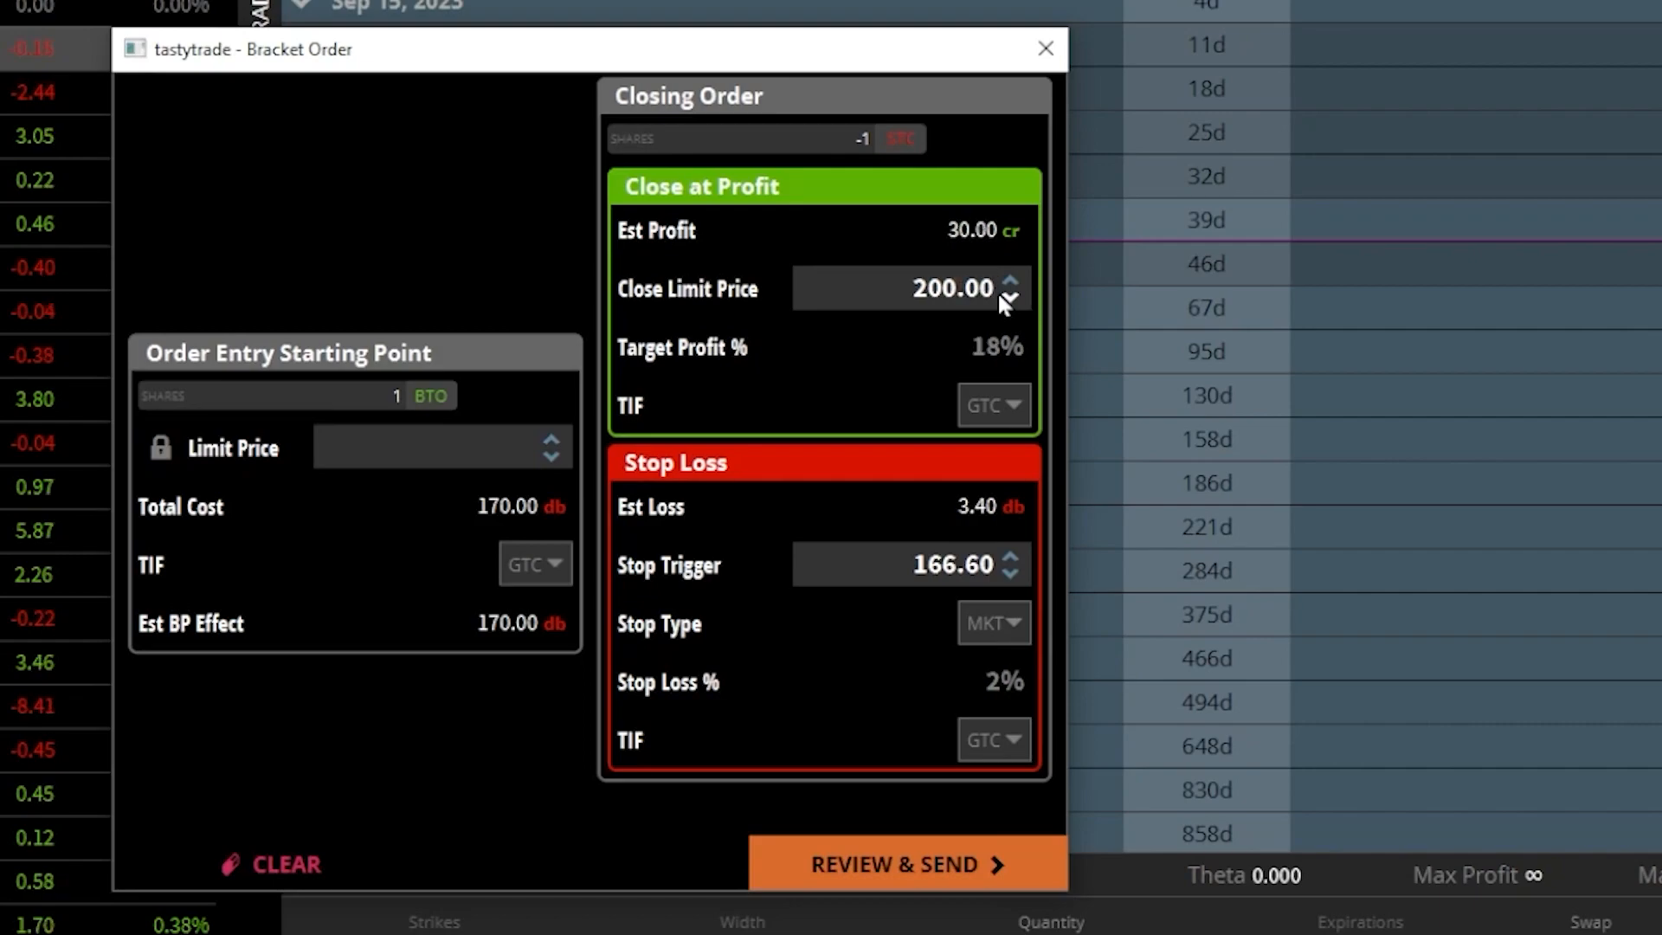
mouse_move(1023, 357)
type("165")
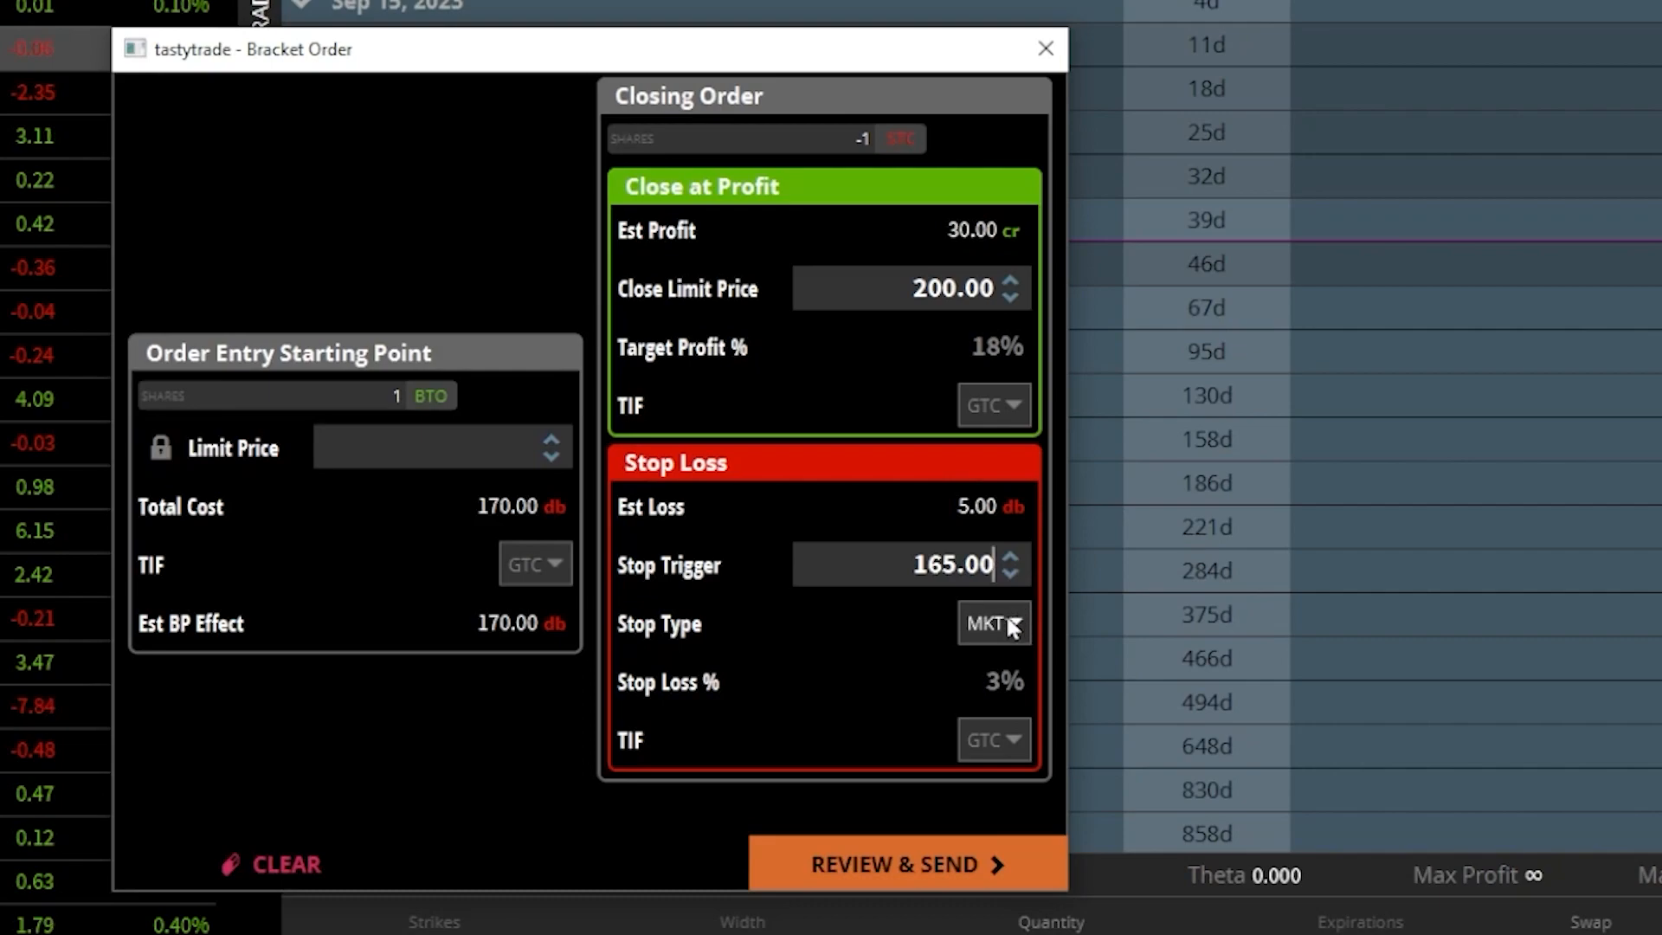
left_click(990, 623)
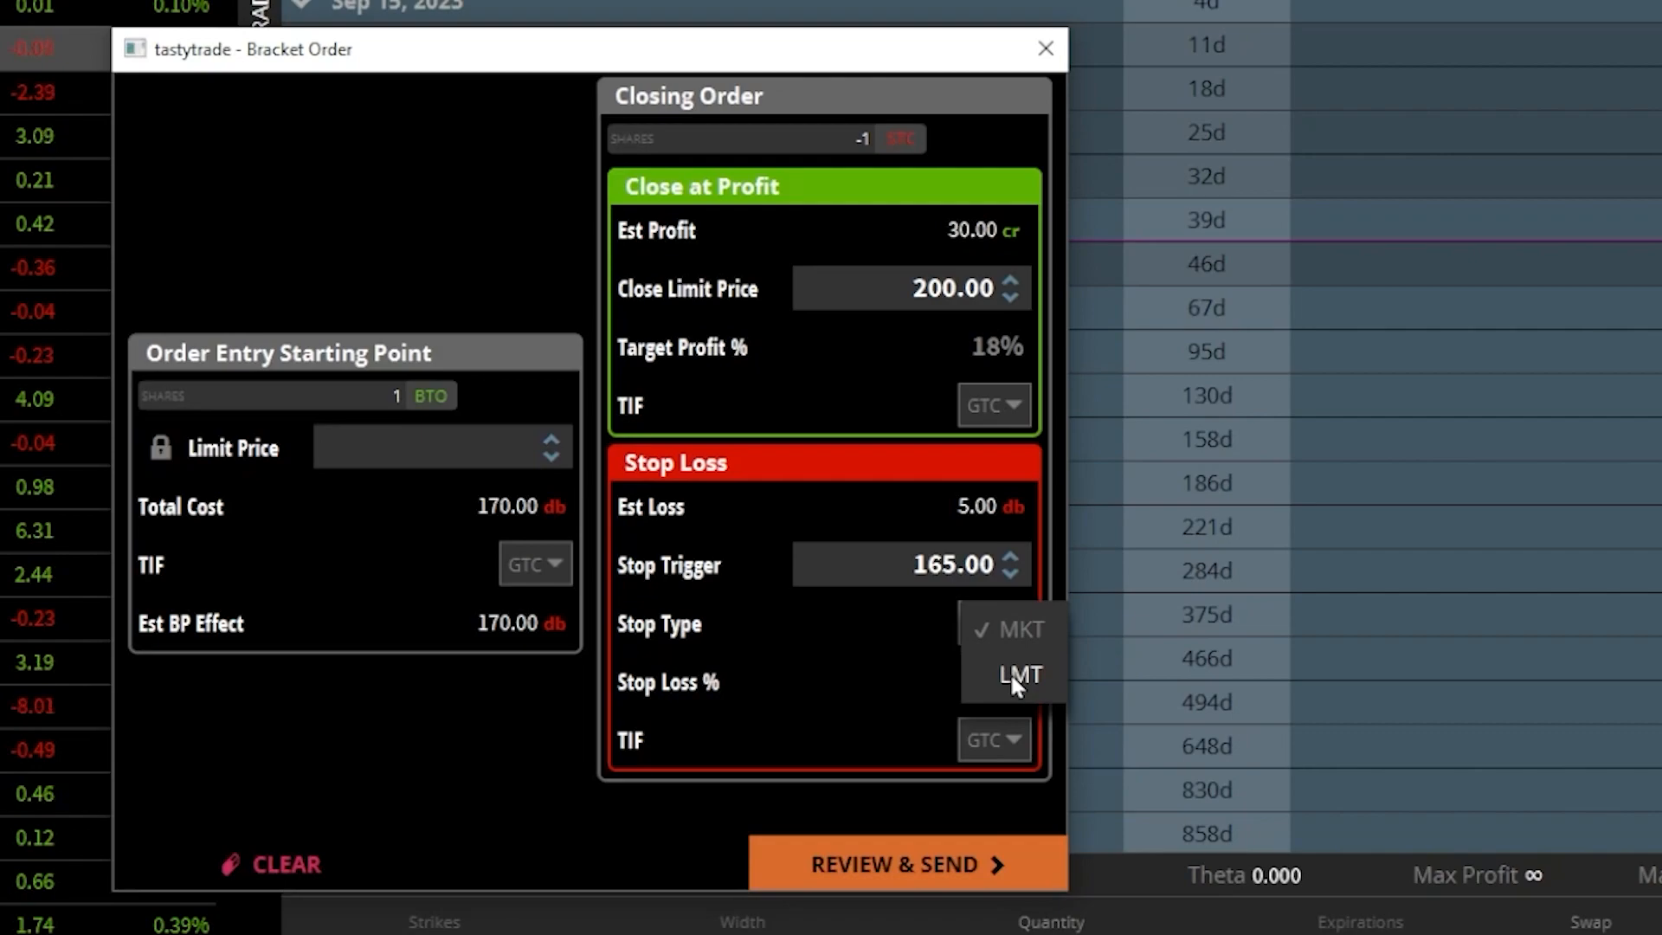
left_click(1010, 623)
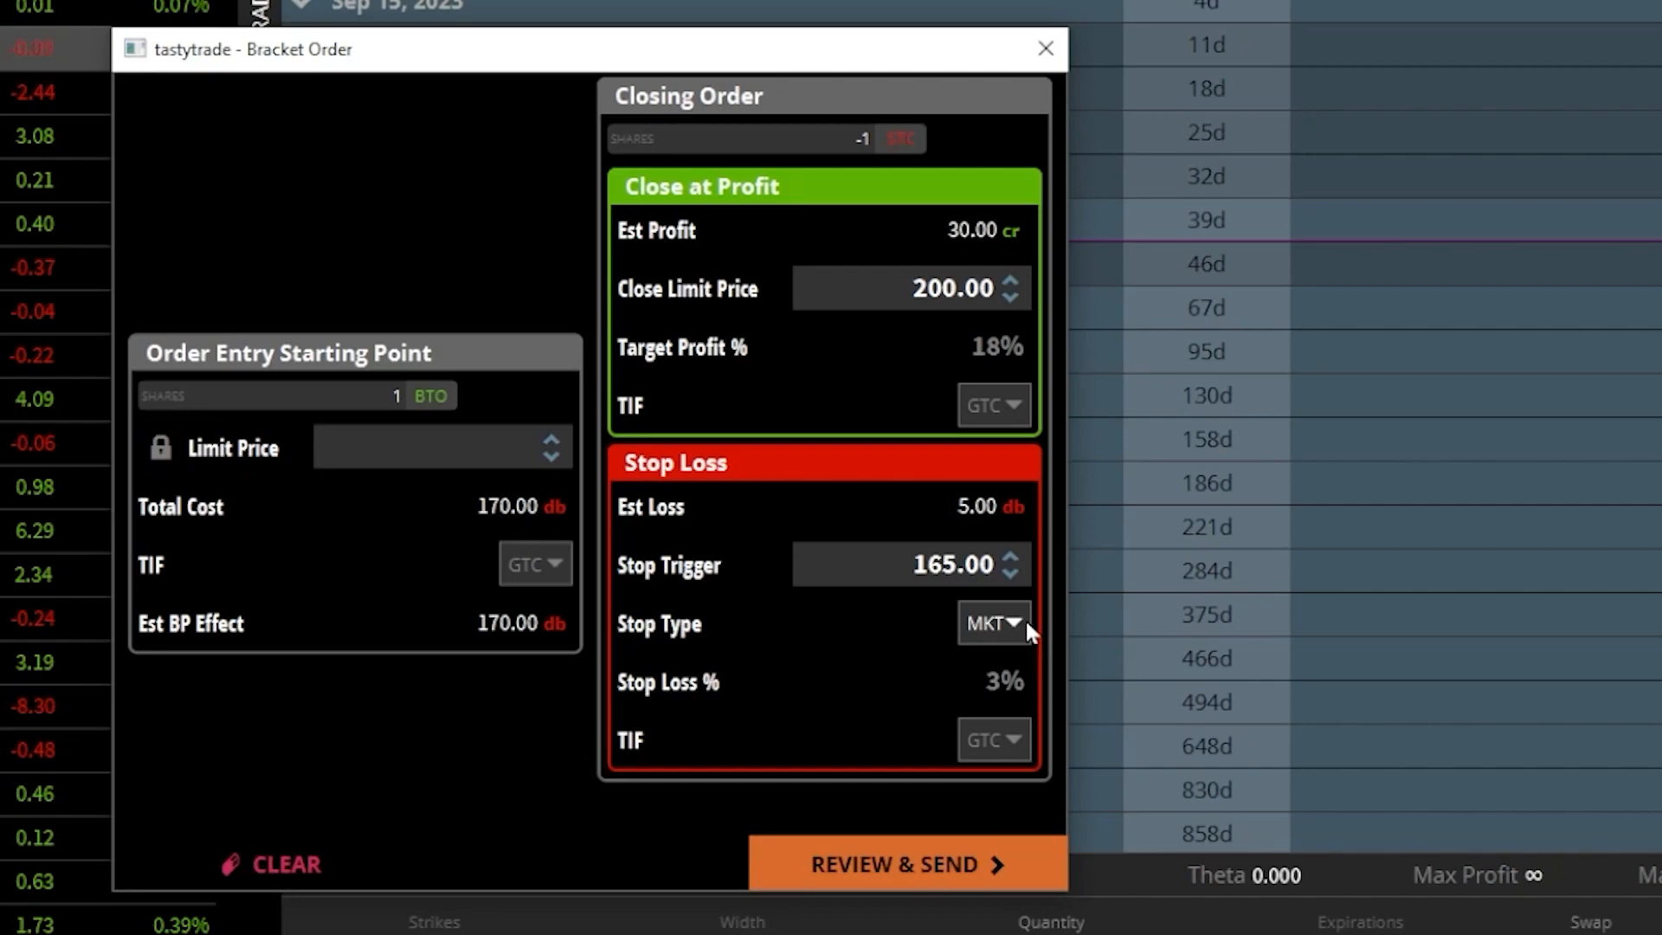
mouse_move(963, 871)
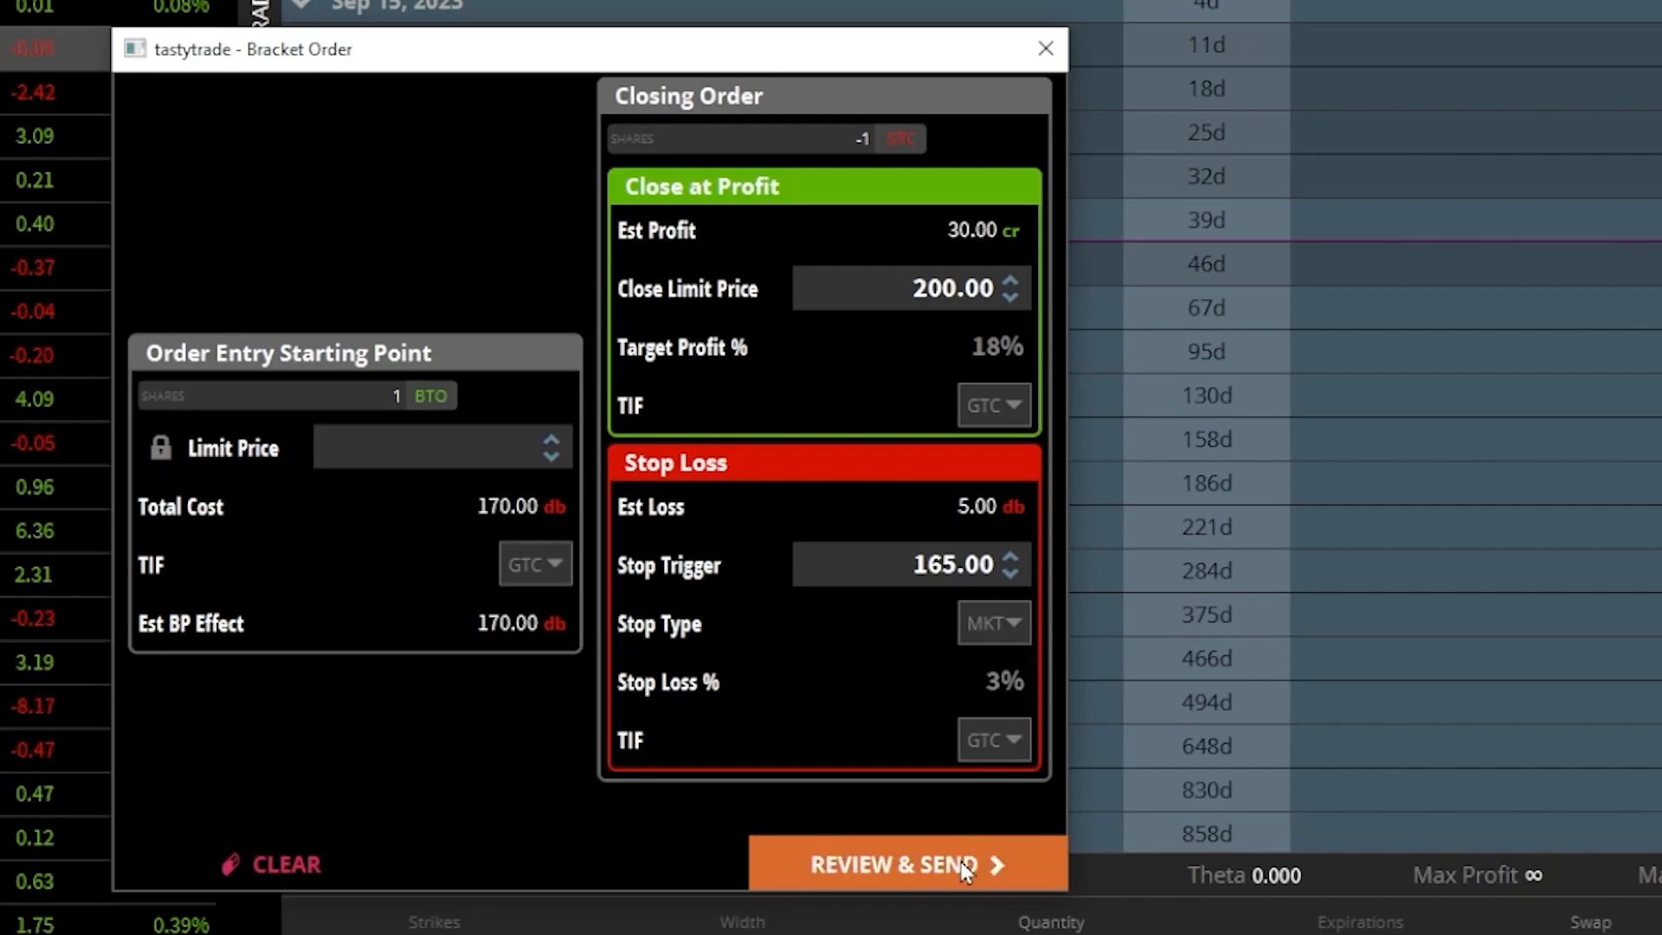
Bring up the bracket order review showing the buy, profit and stop legs at 170.01 debit
left_click(901, 865)
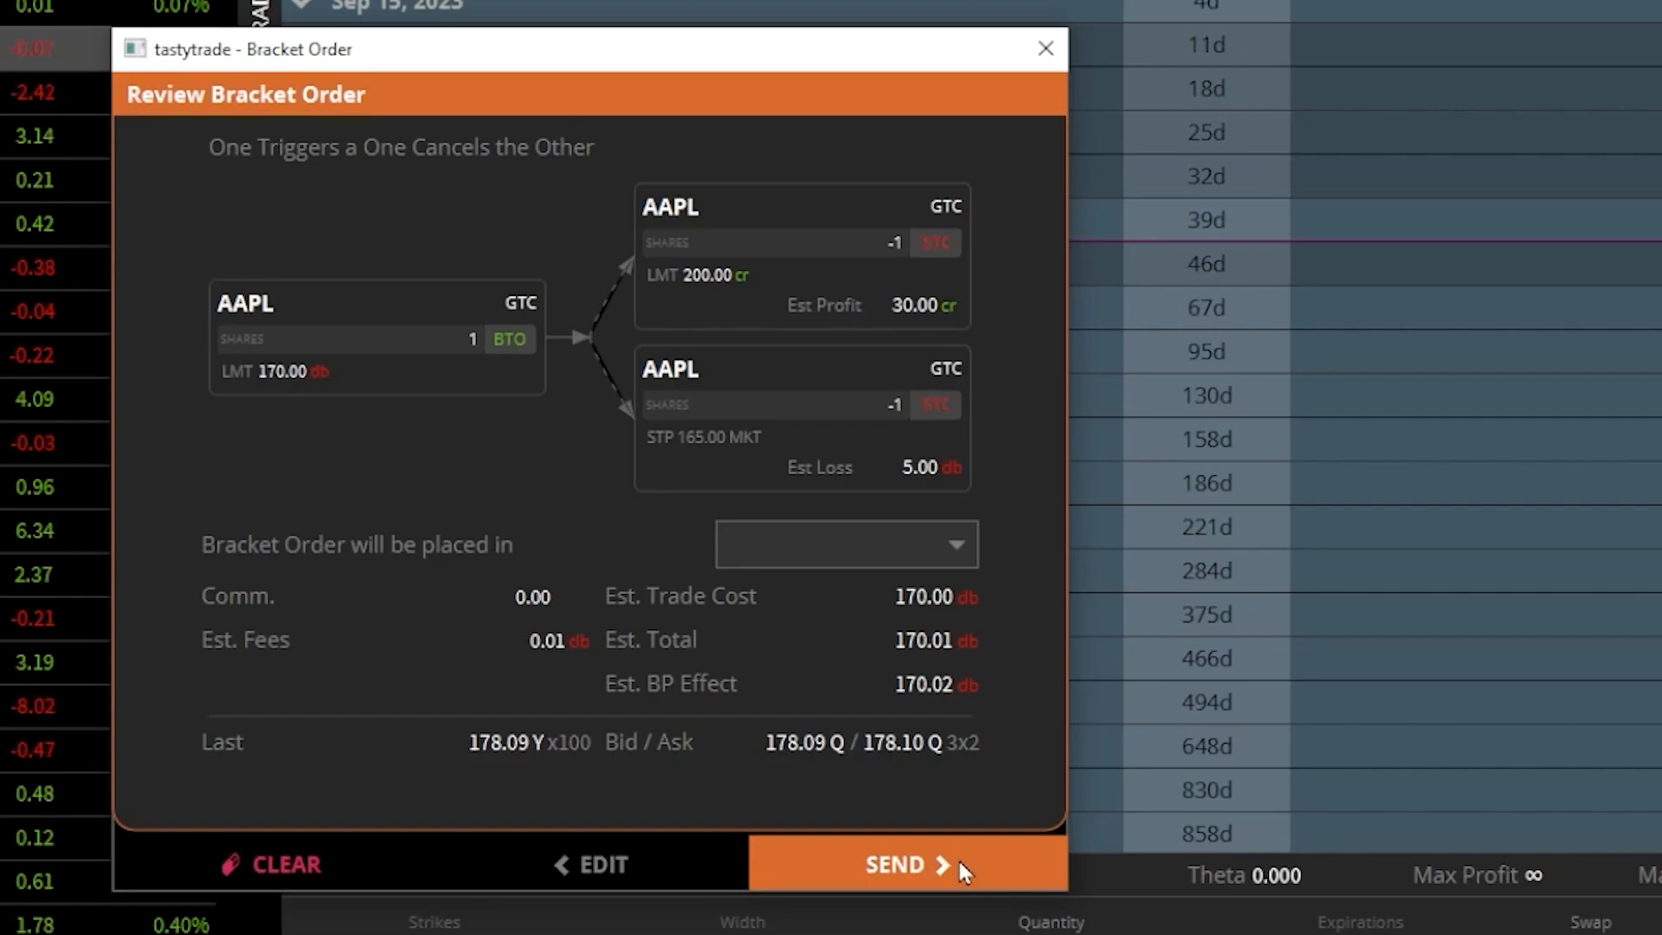
mouse_move(456, 355)
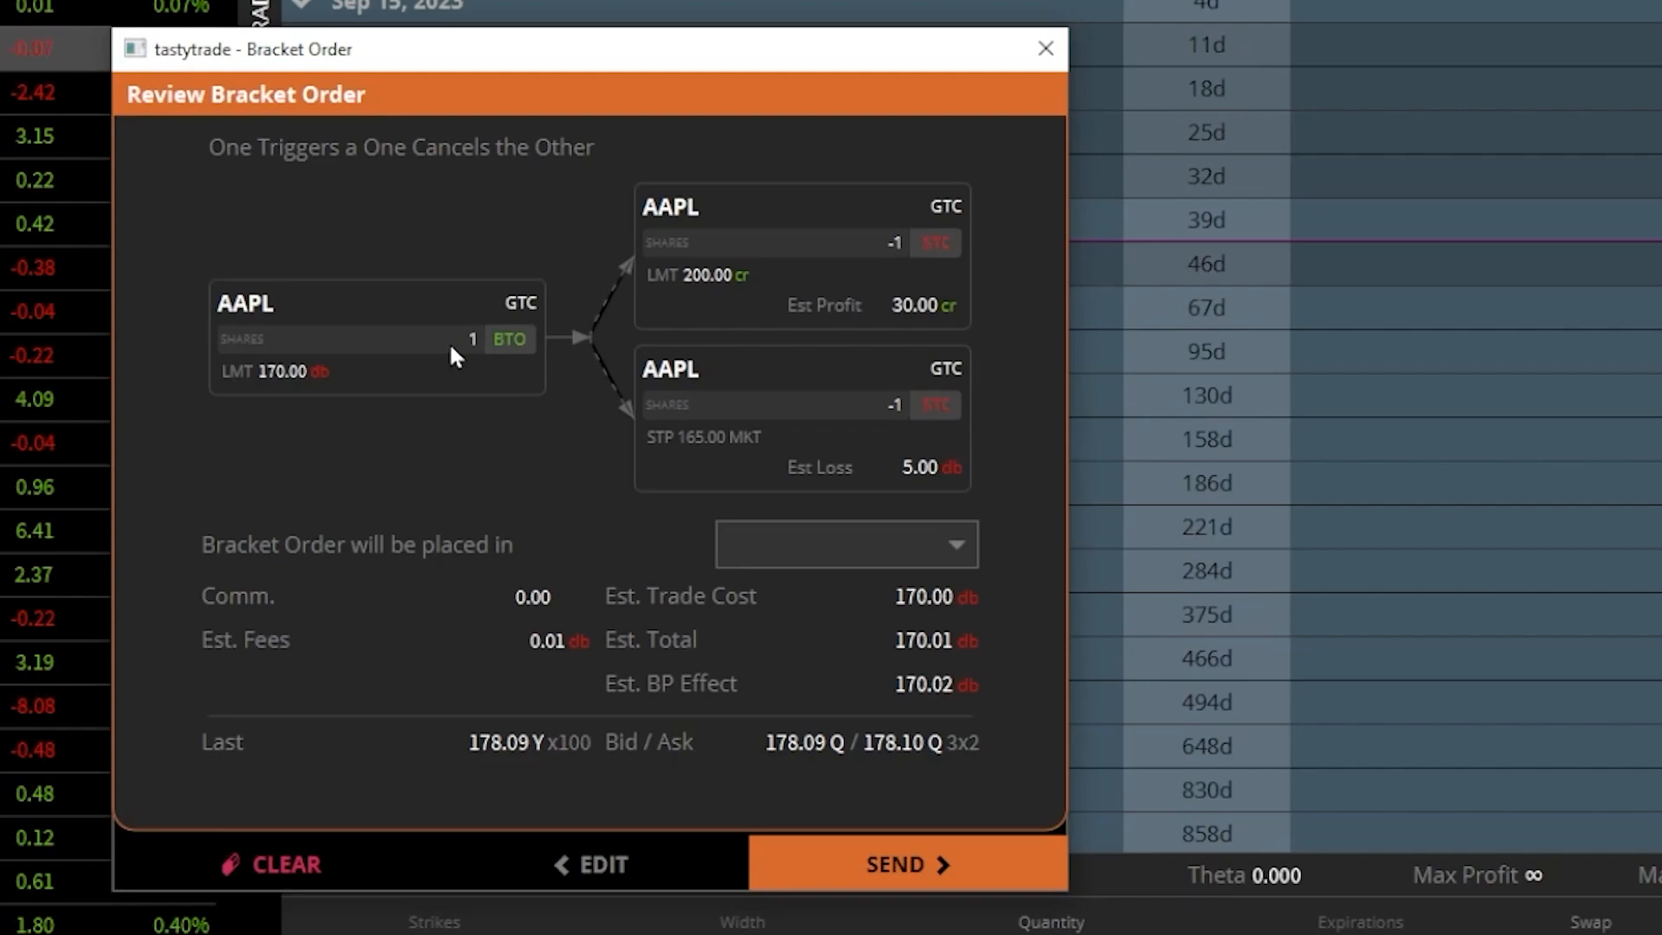
mouse_move(329, 385)
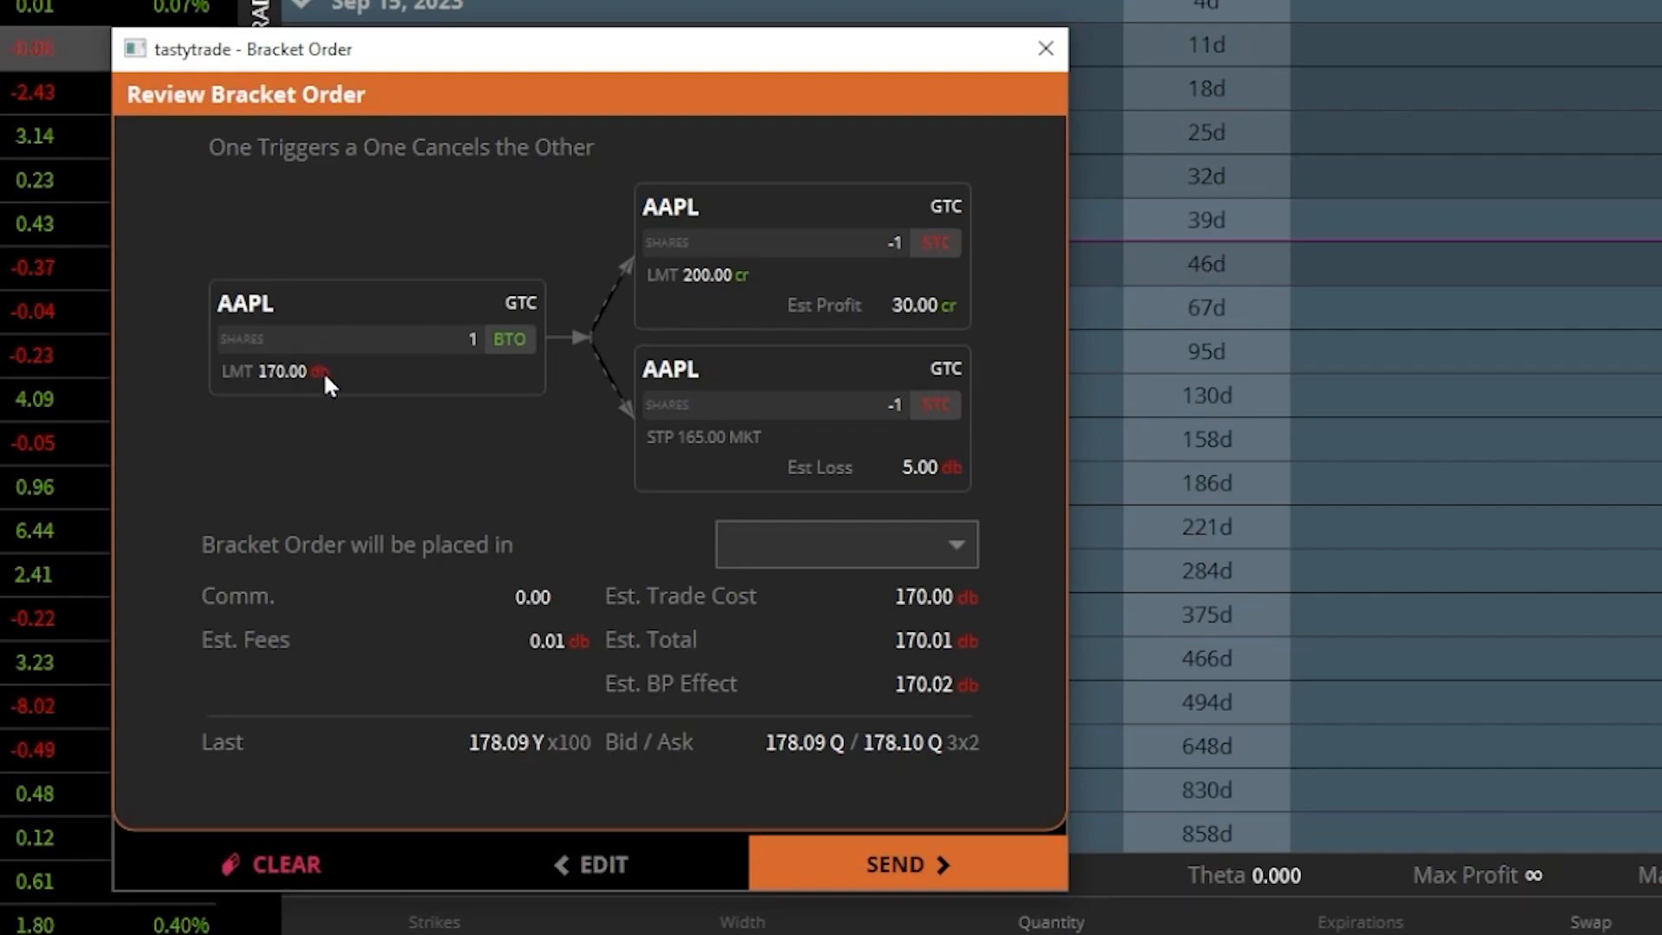
mouse_move(658, 338)
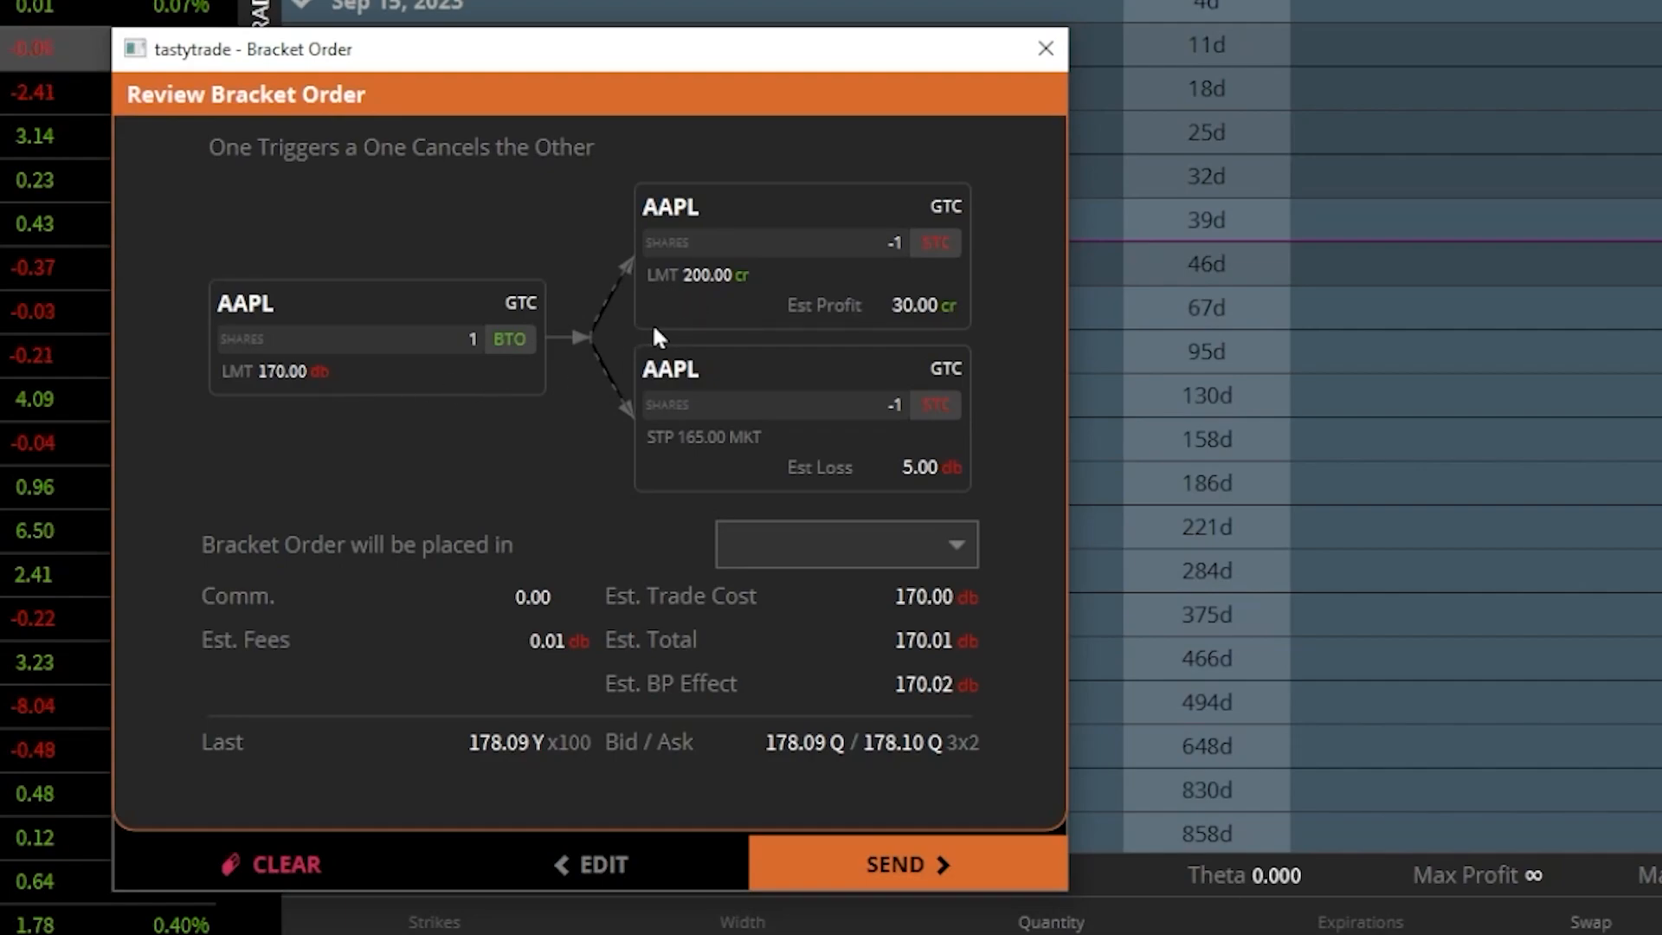
mouse_move(713, 246)
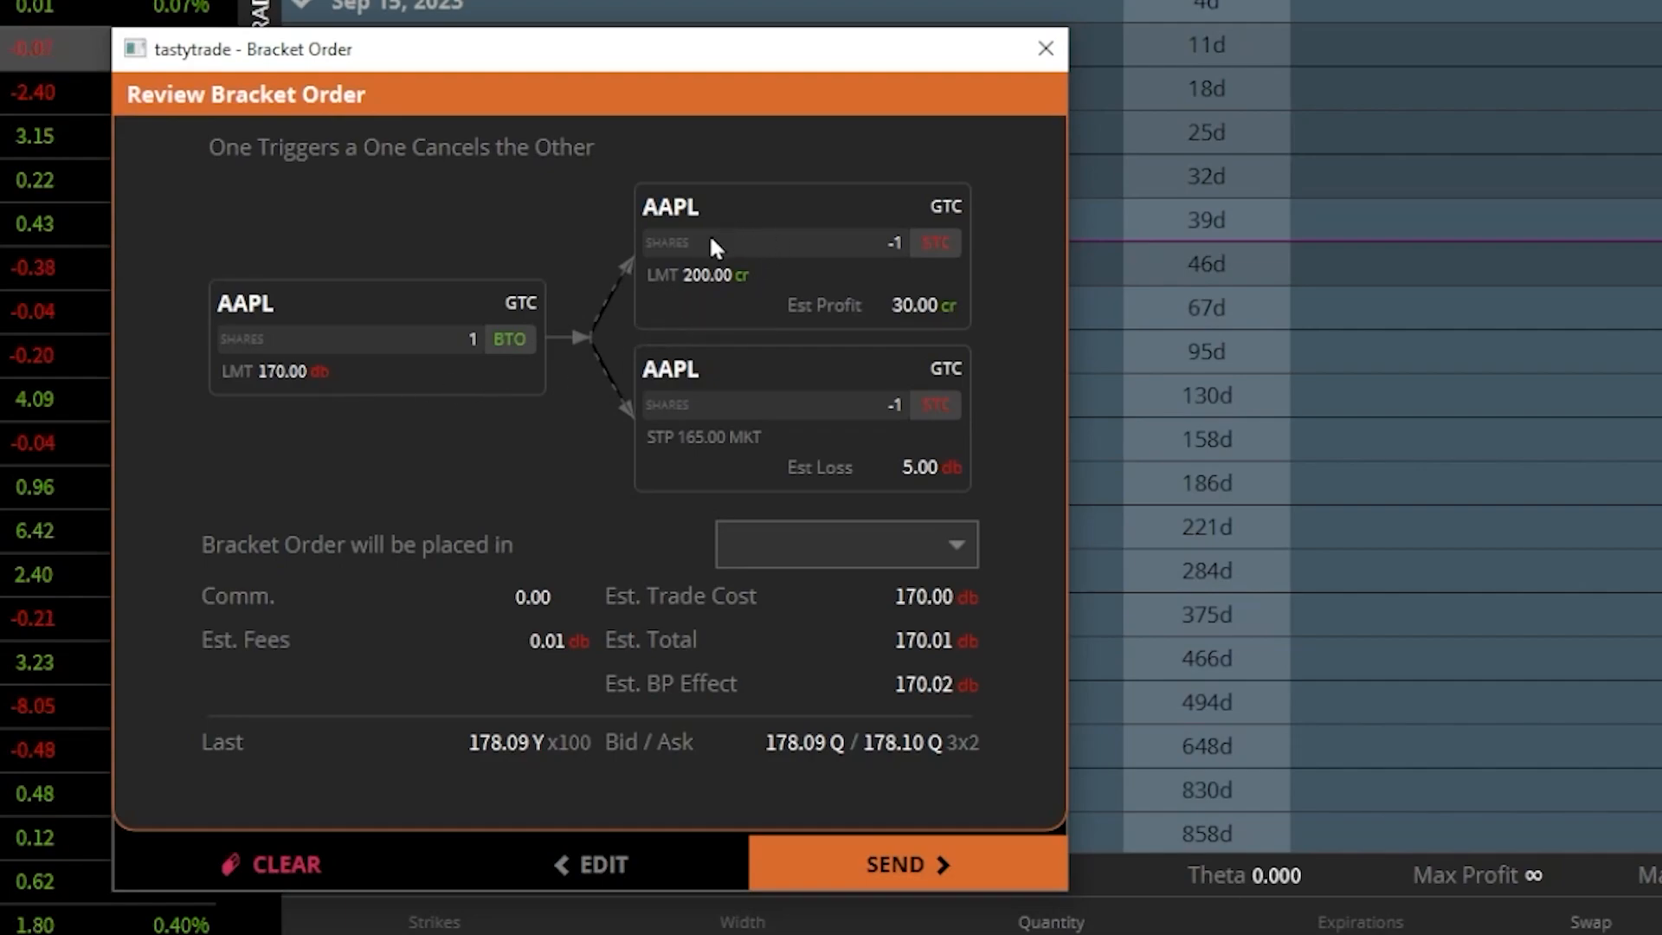
mouse_move(857, 324)
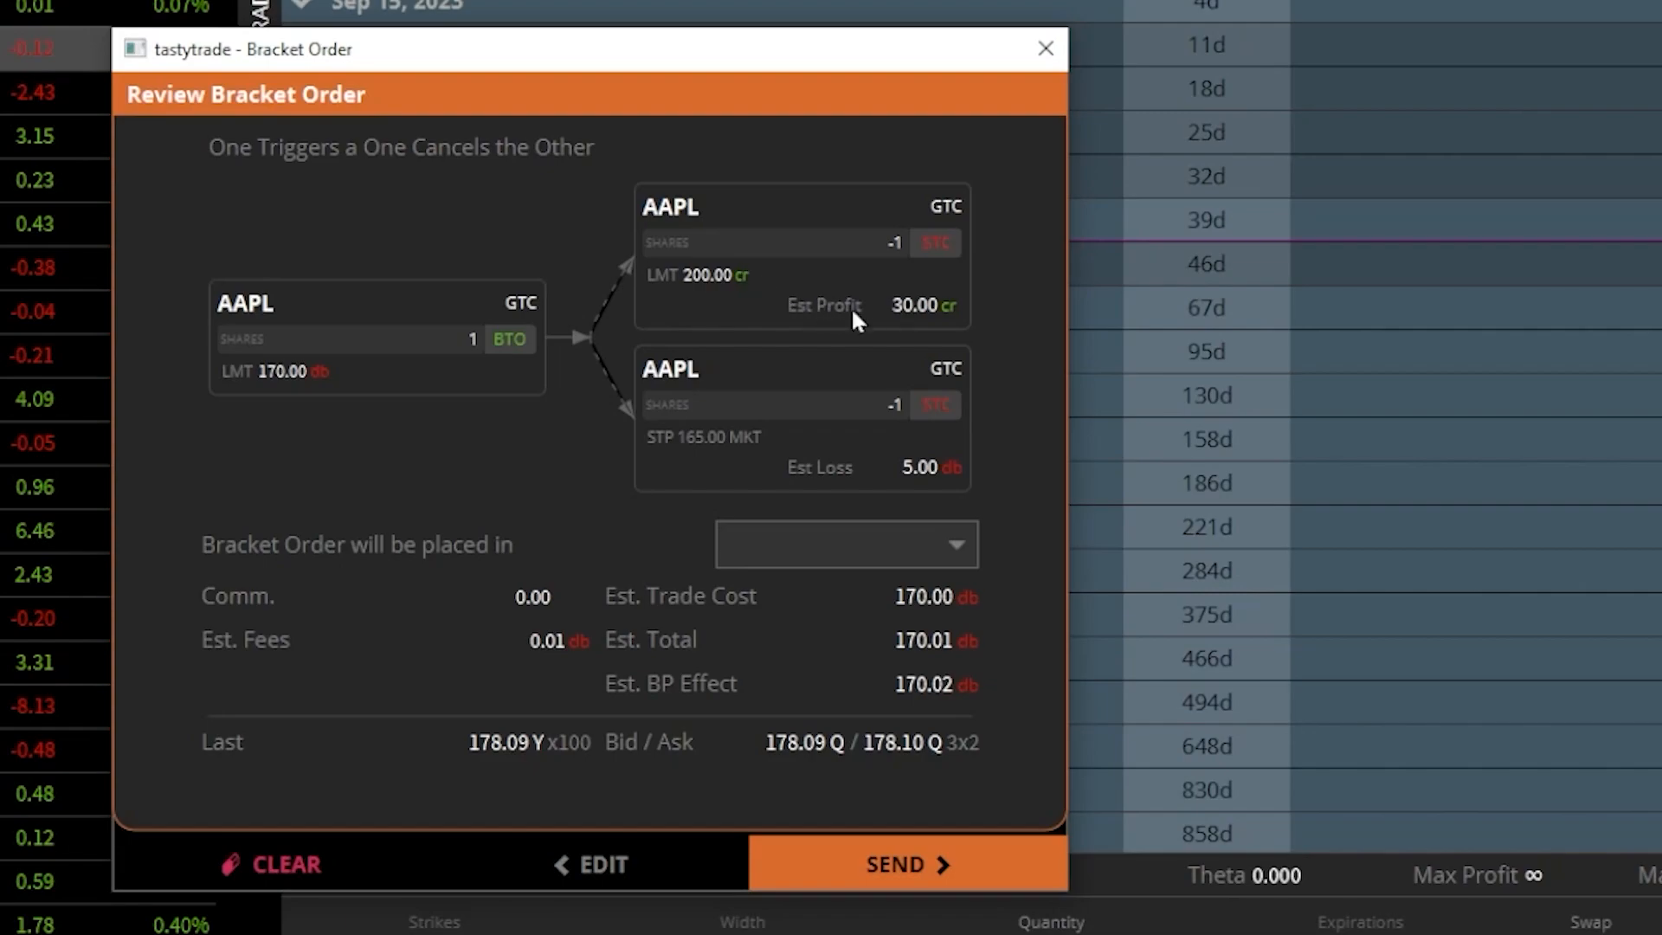
mouse_move(924, 324)
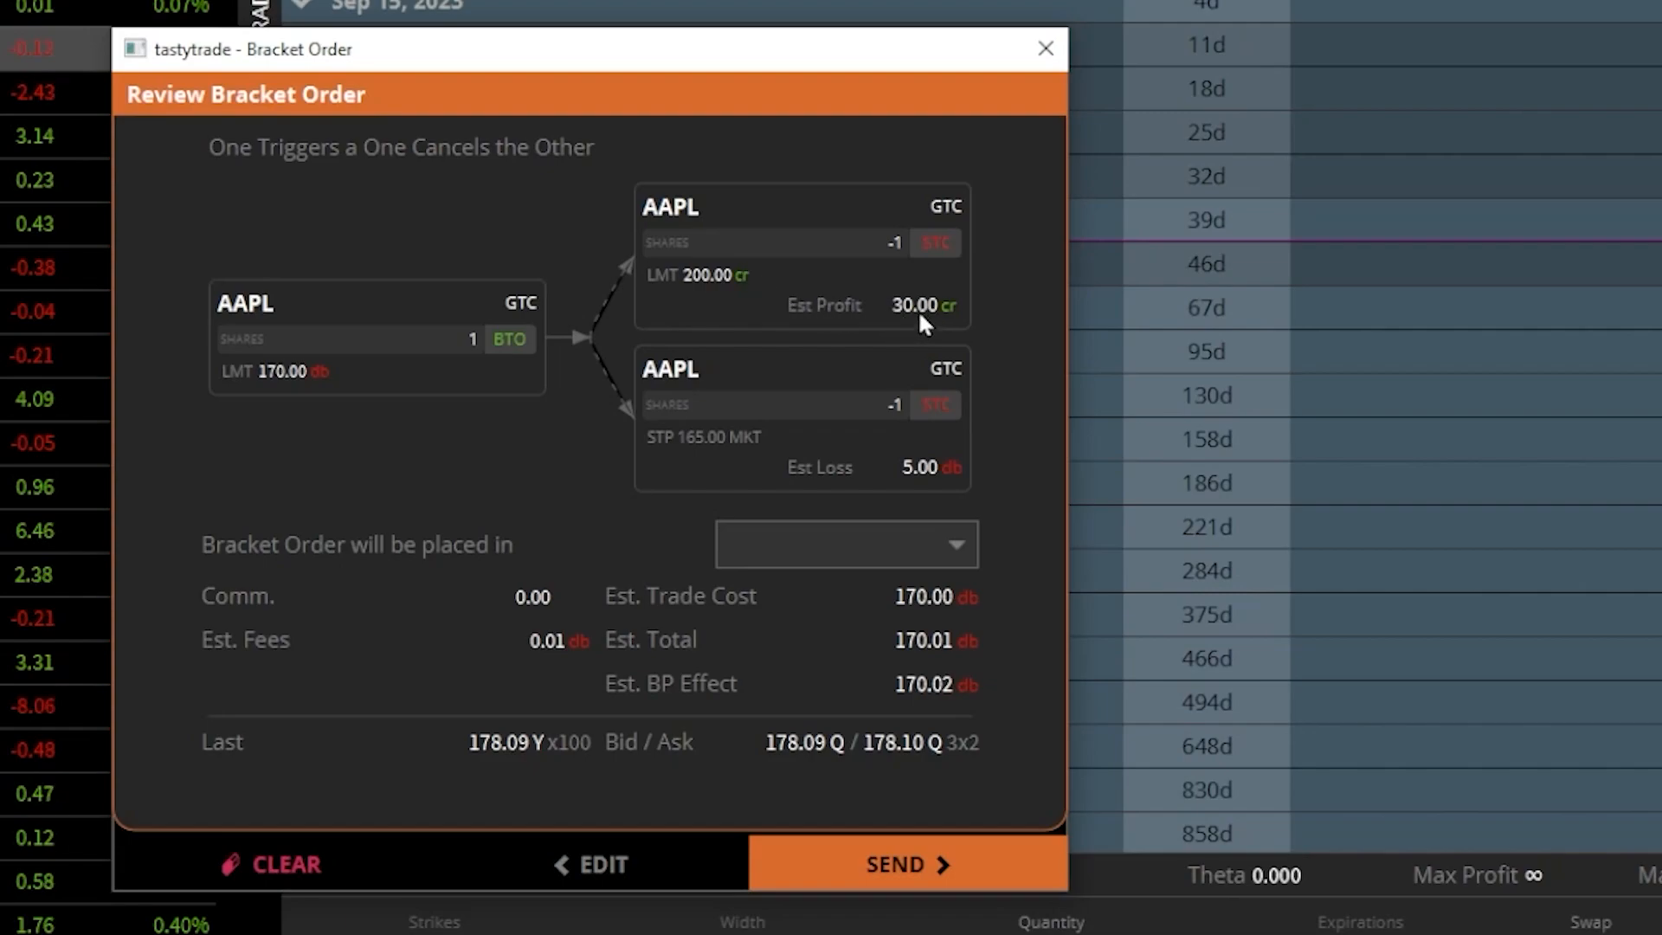
mouse_move(719, 457)
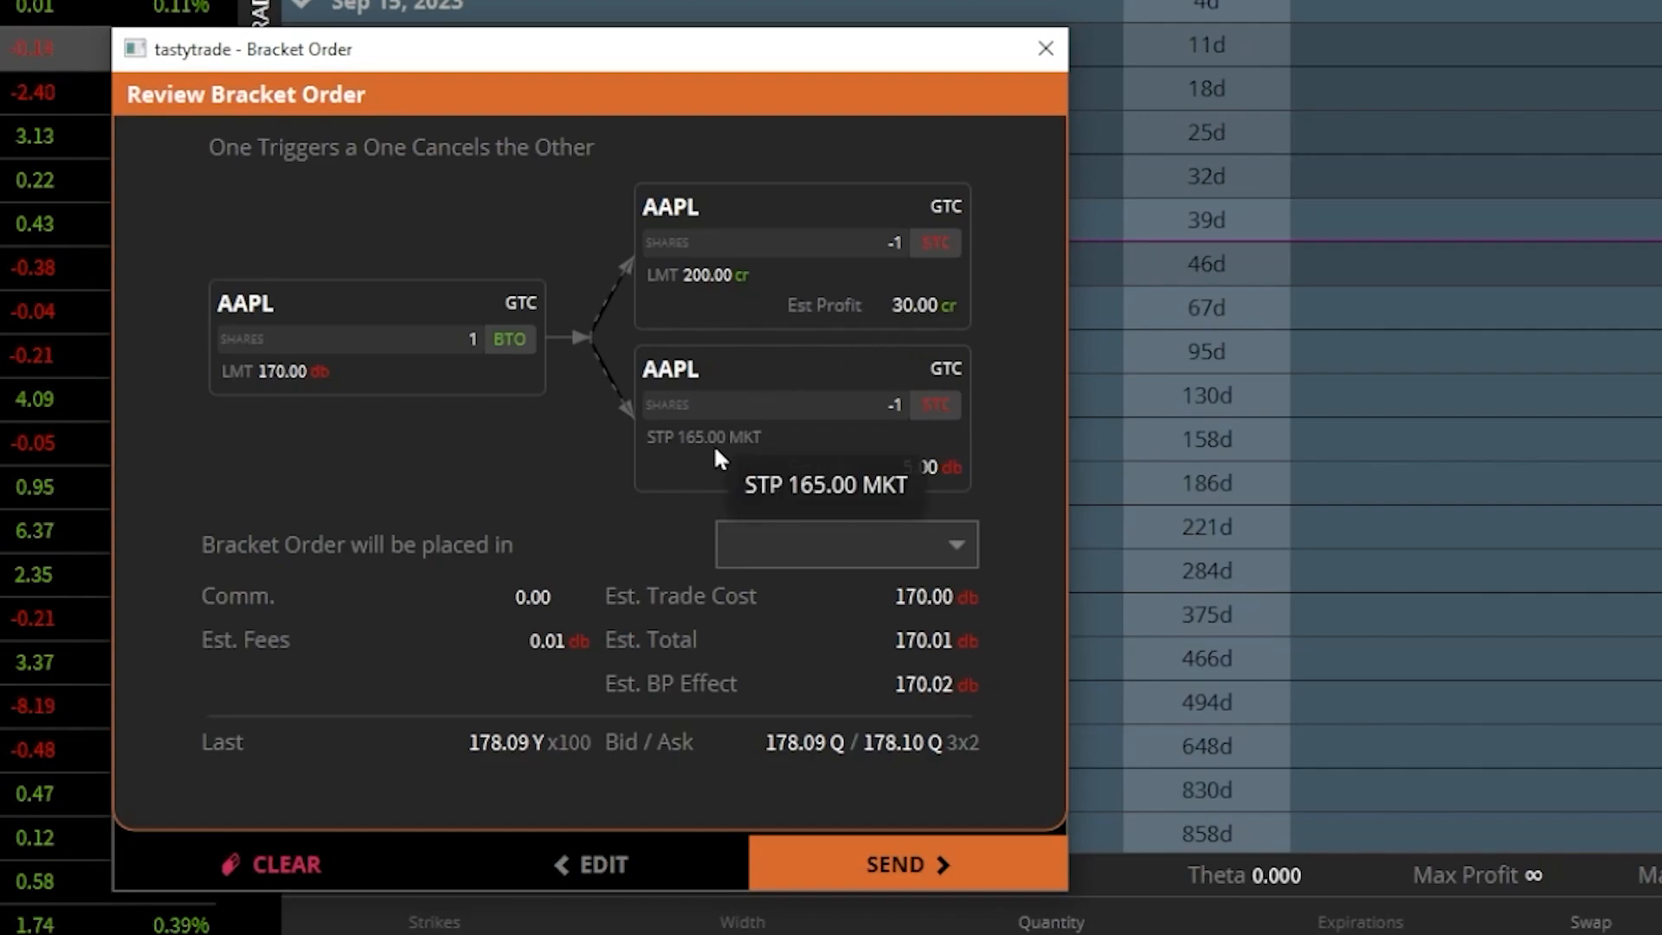
mouse_move(931, 480)
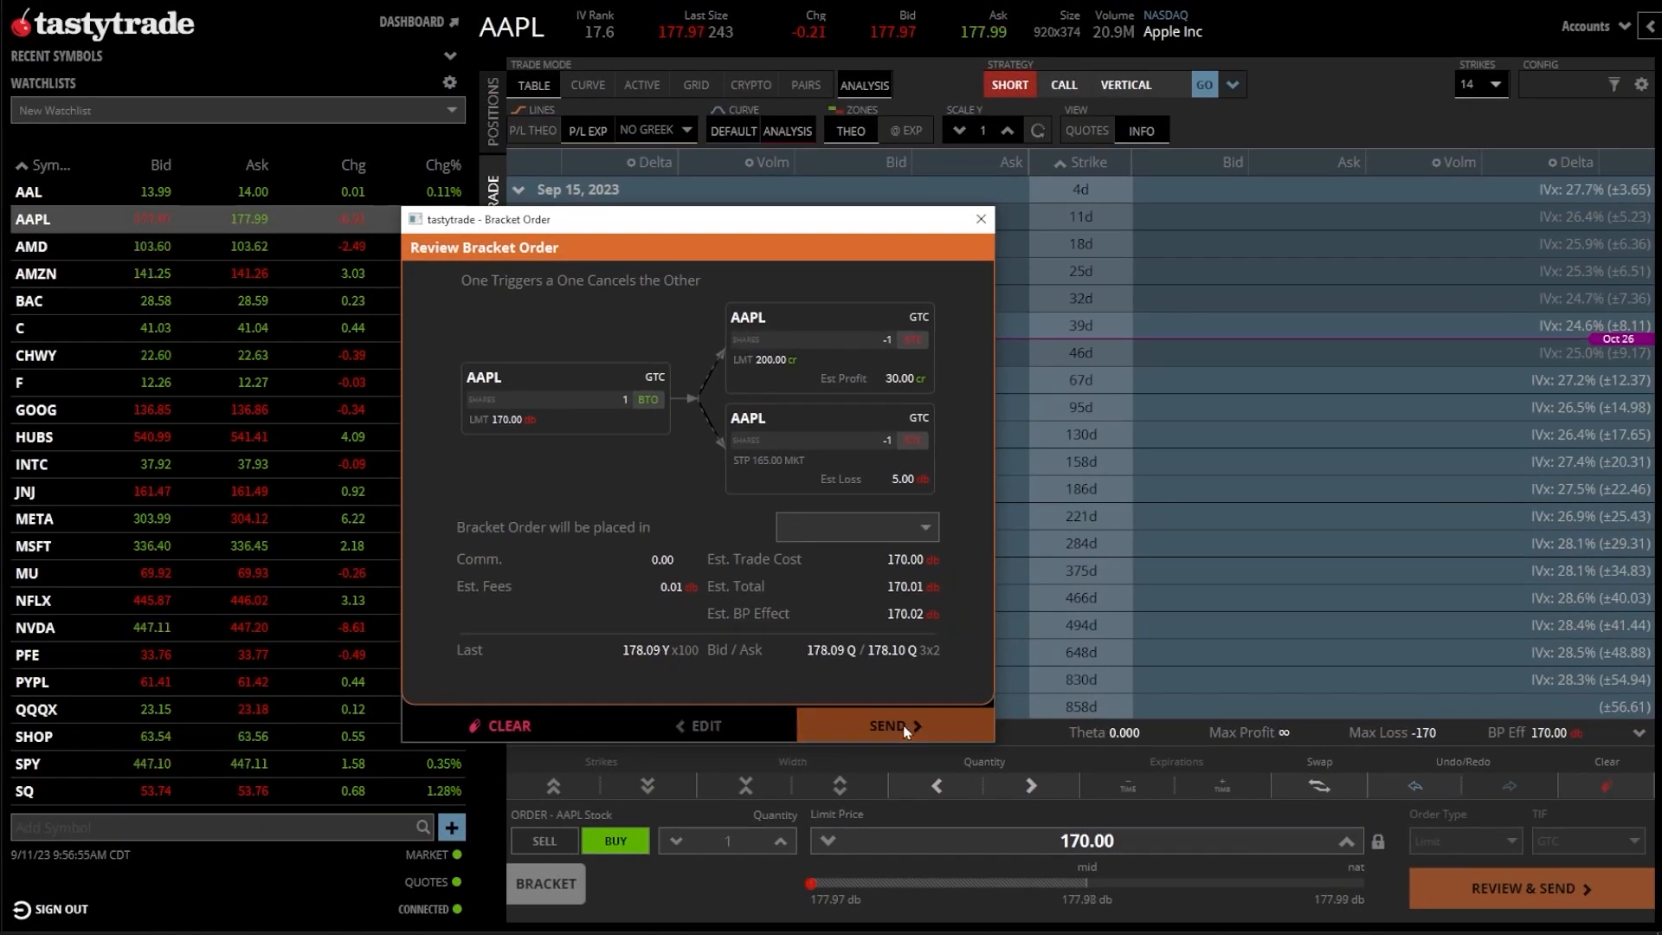
Send the AAPL bracket order, then view the working 170.00 buy and pending 200.00/165.00 legs under Positions
left_click(893, 725)
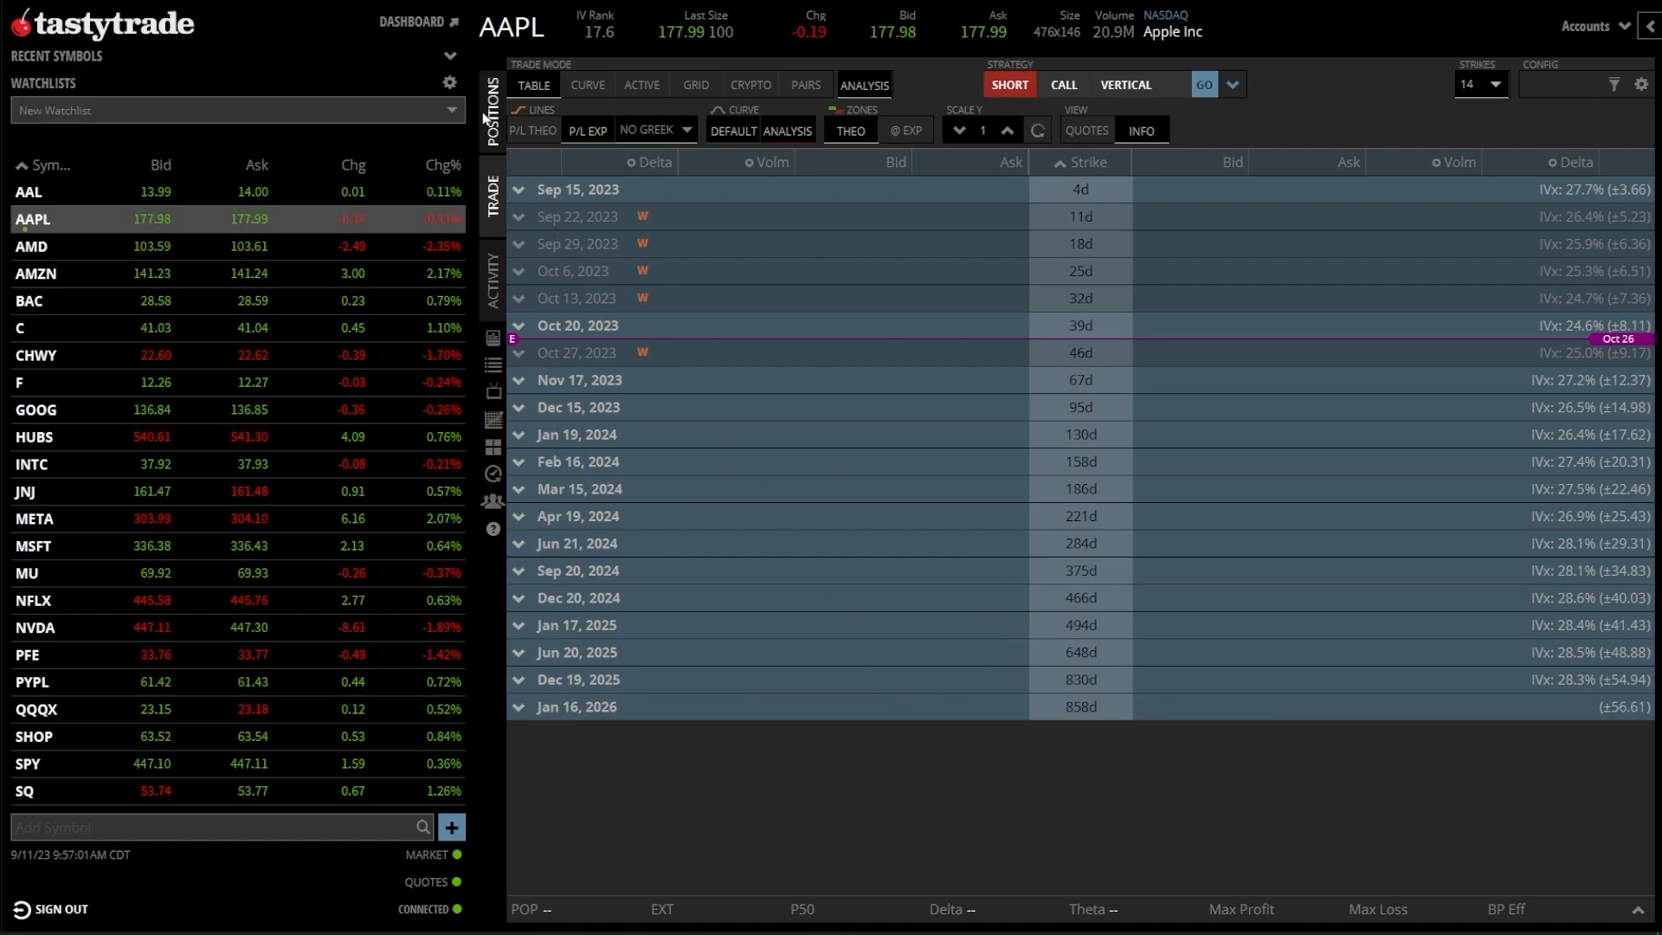
left_click(490, 105)
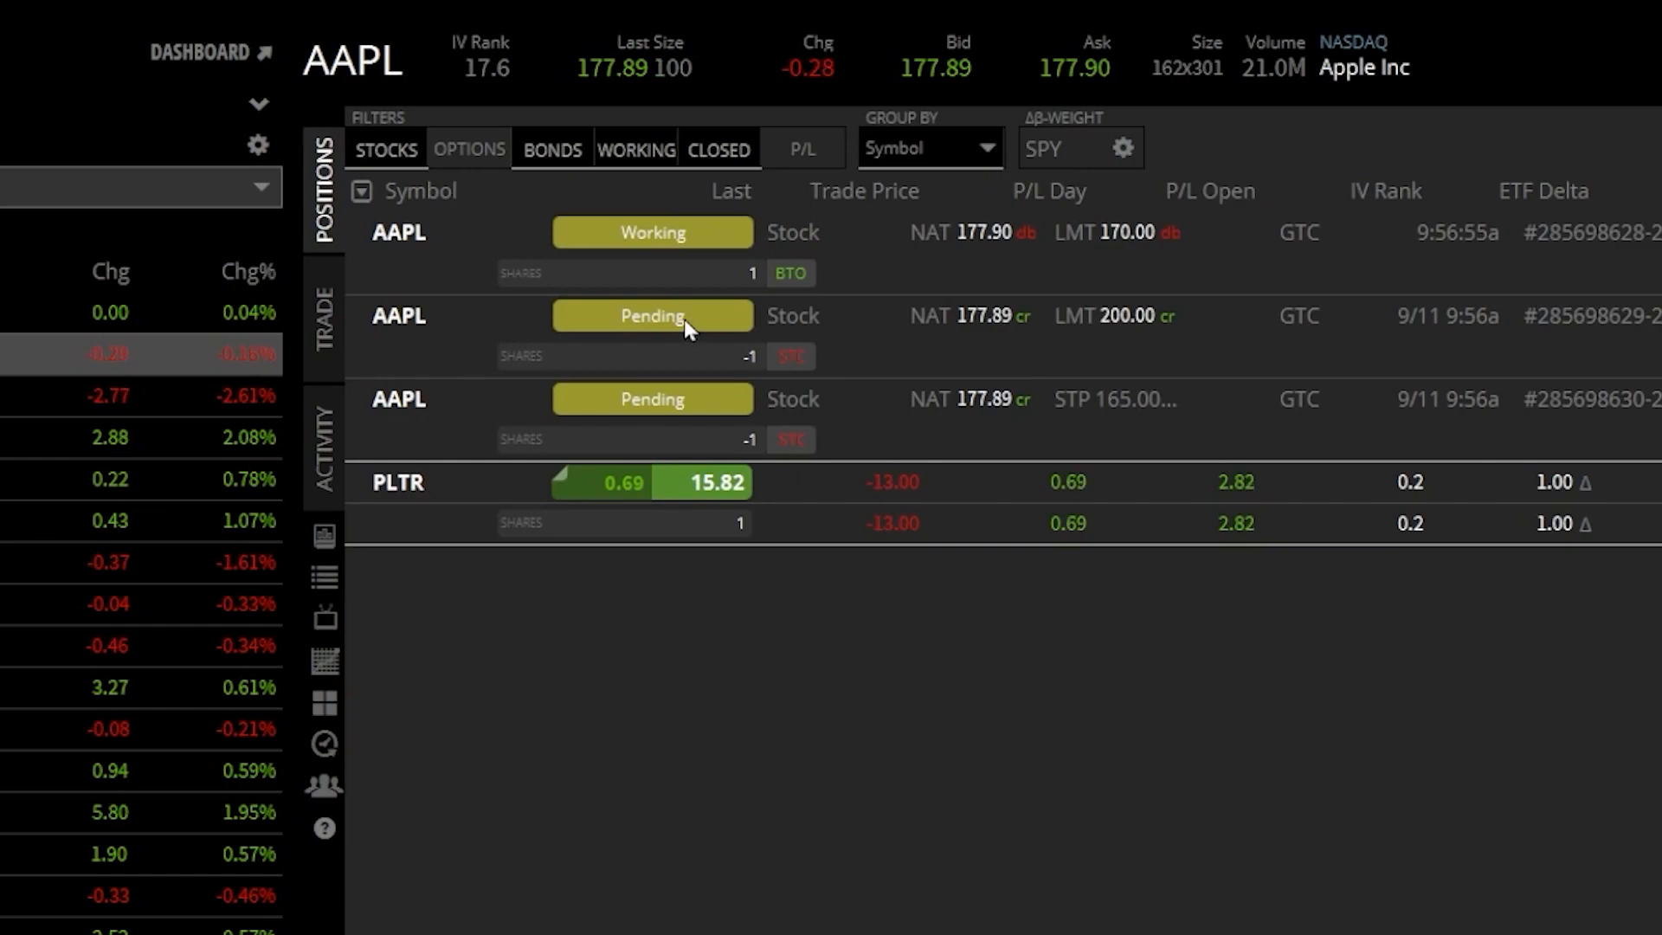
right_click(653, 316)
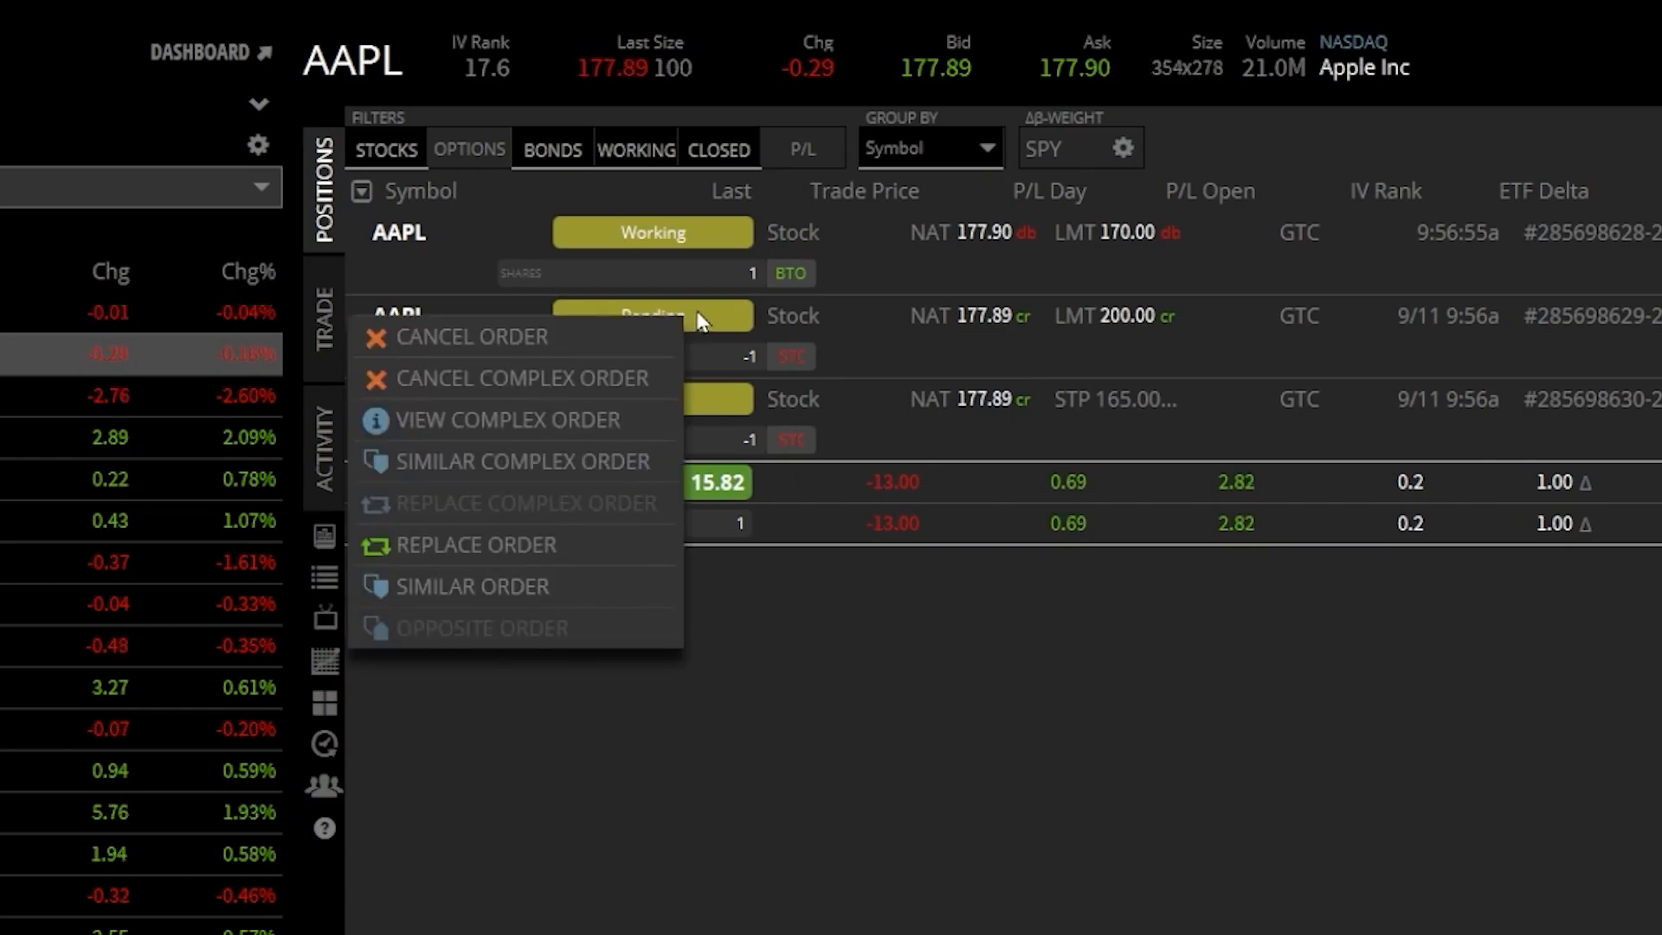
mouse_move(543, 391)
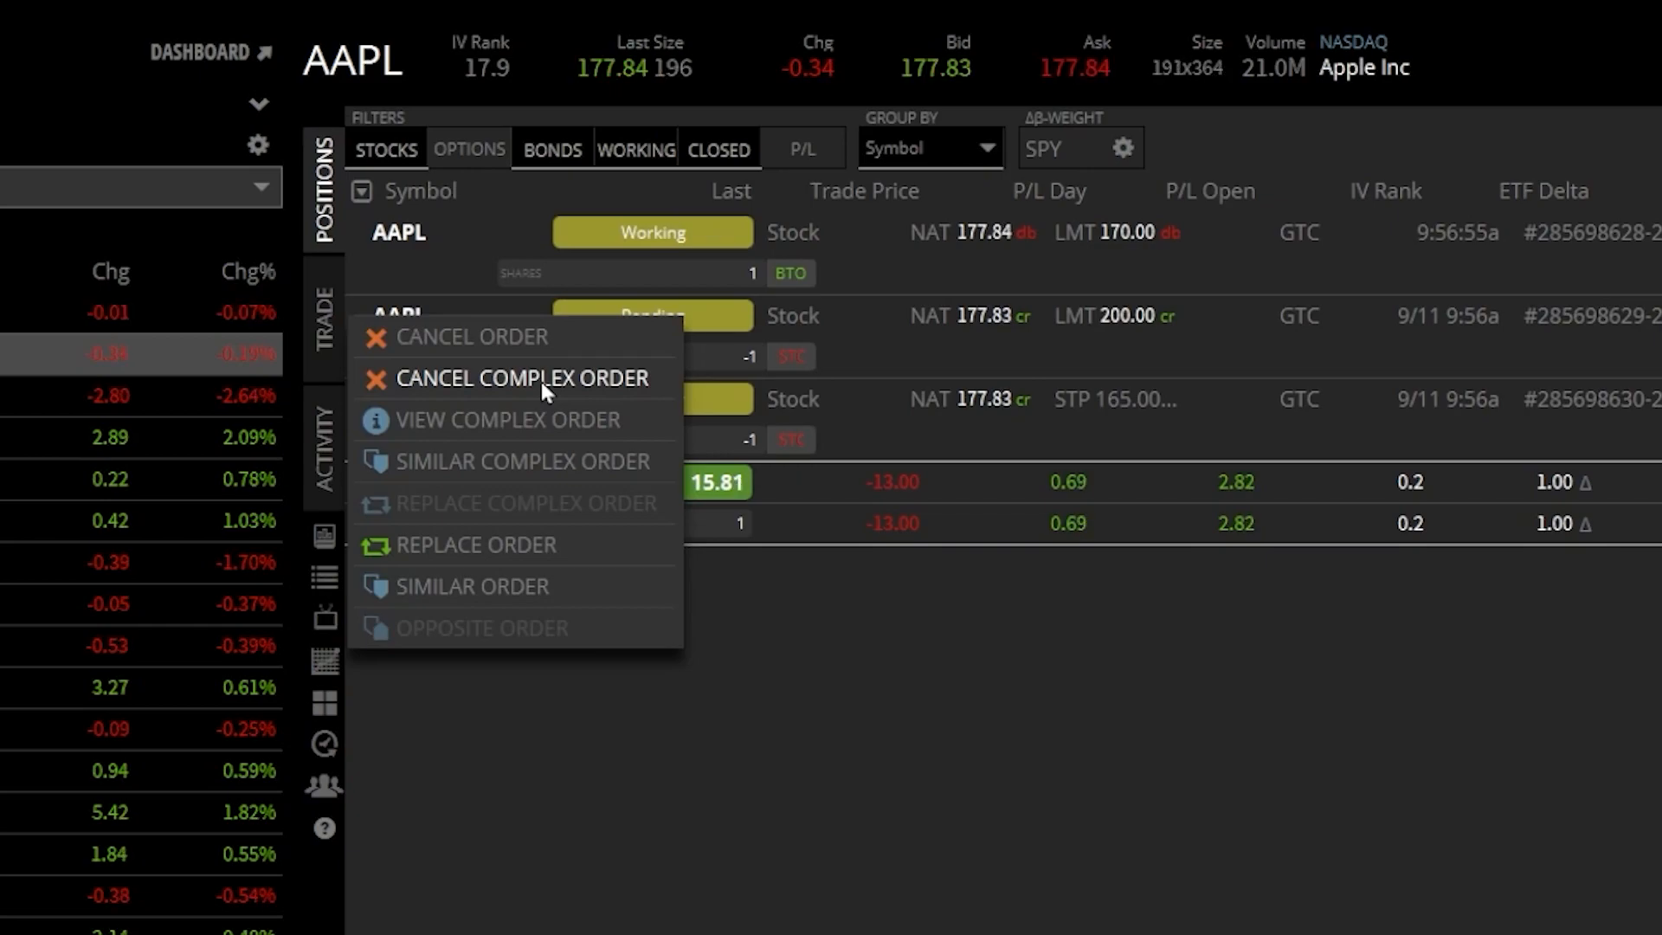
mouse_move(549, 433)
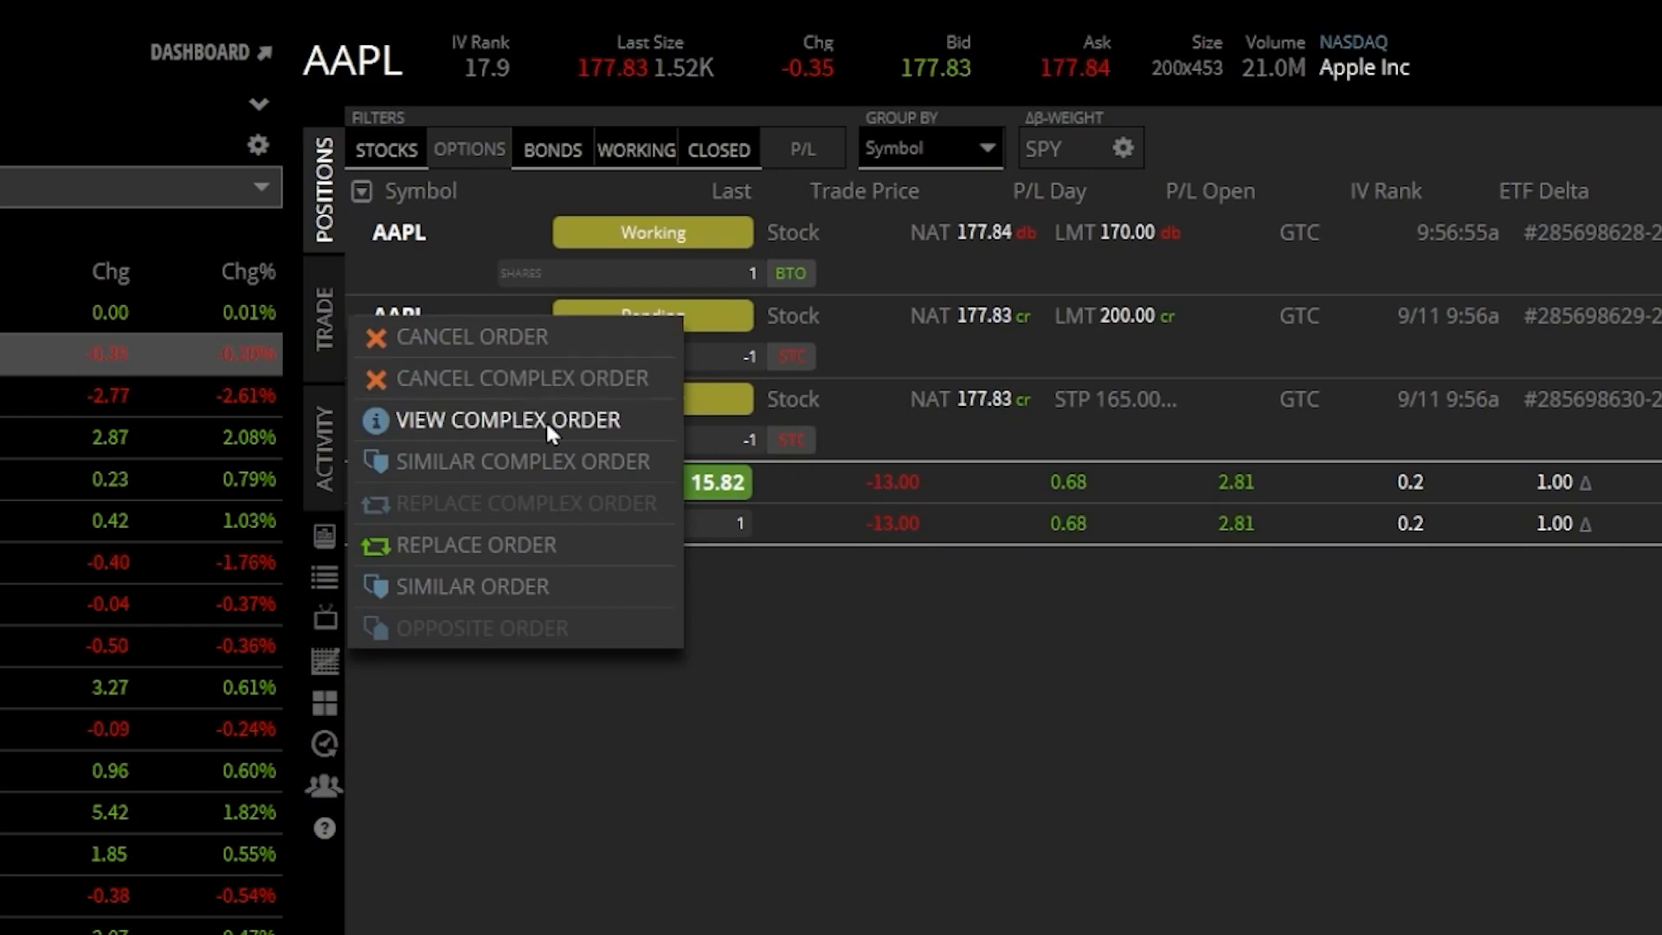
Cancel the pending 200.00 profit-taking sell leg via its order actions and dismiss the notice
left_click(750, 617)
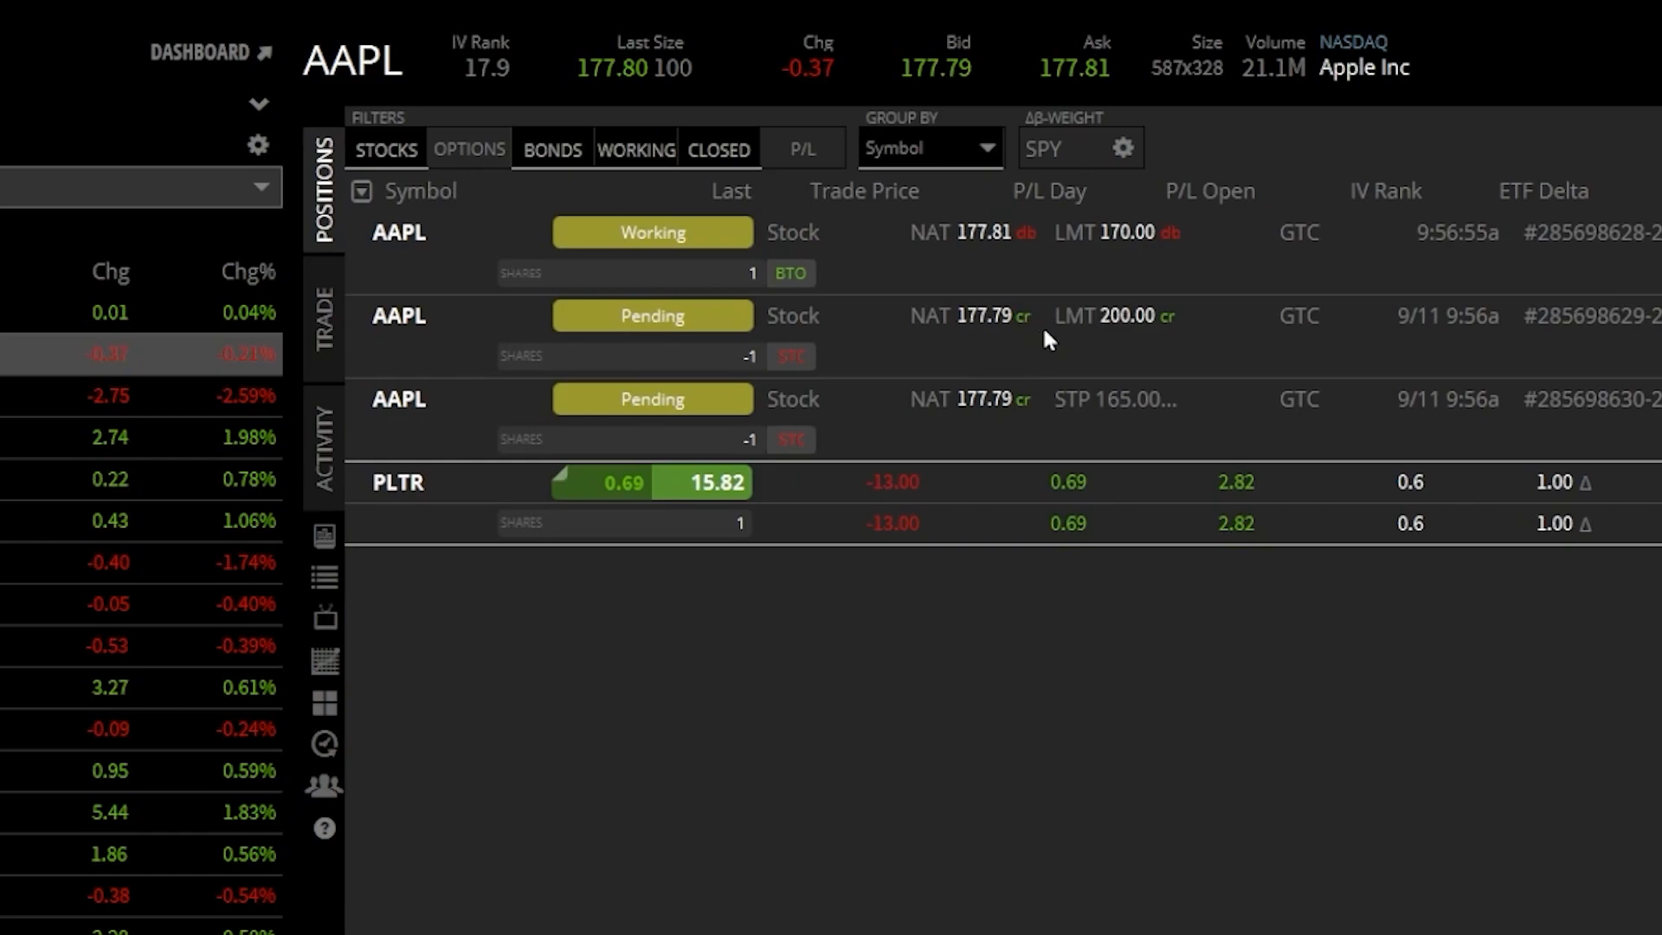
right_click(653, 315)
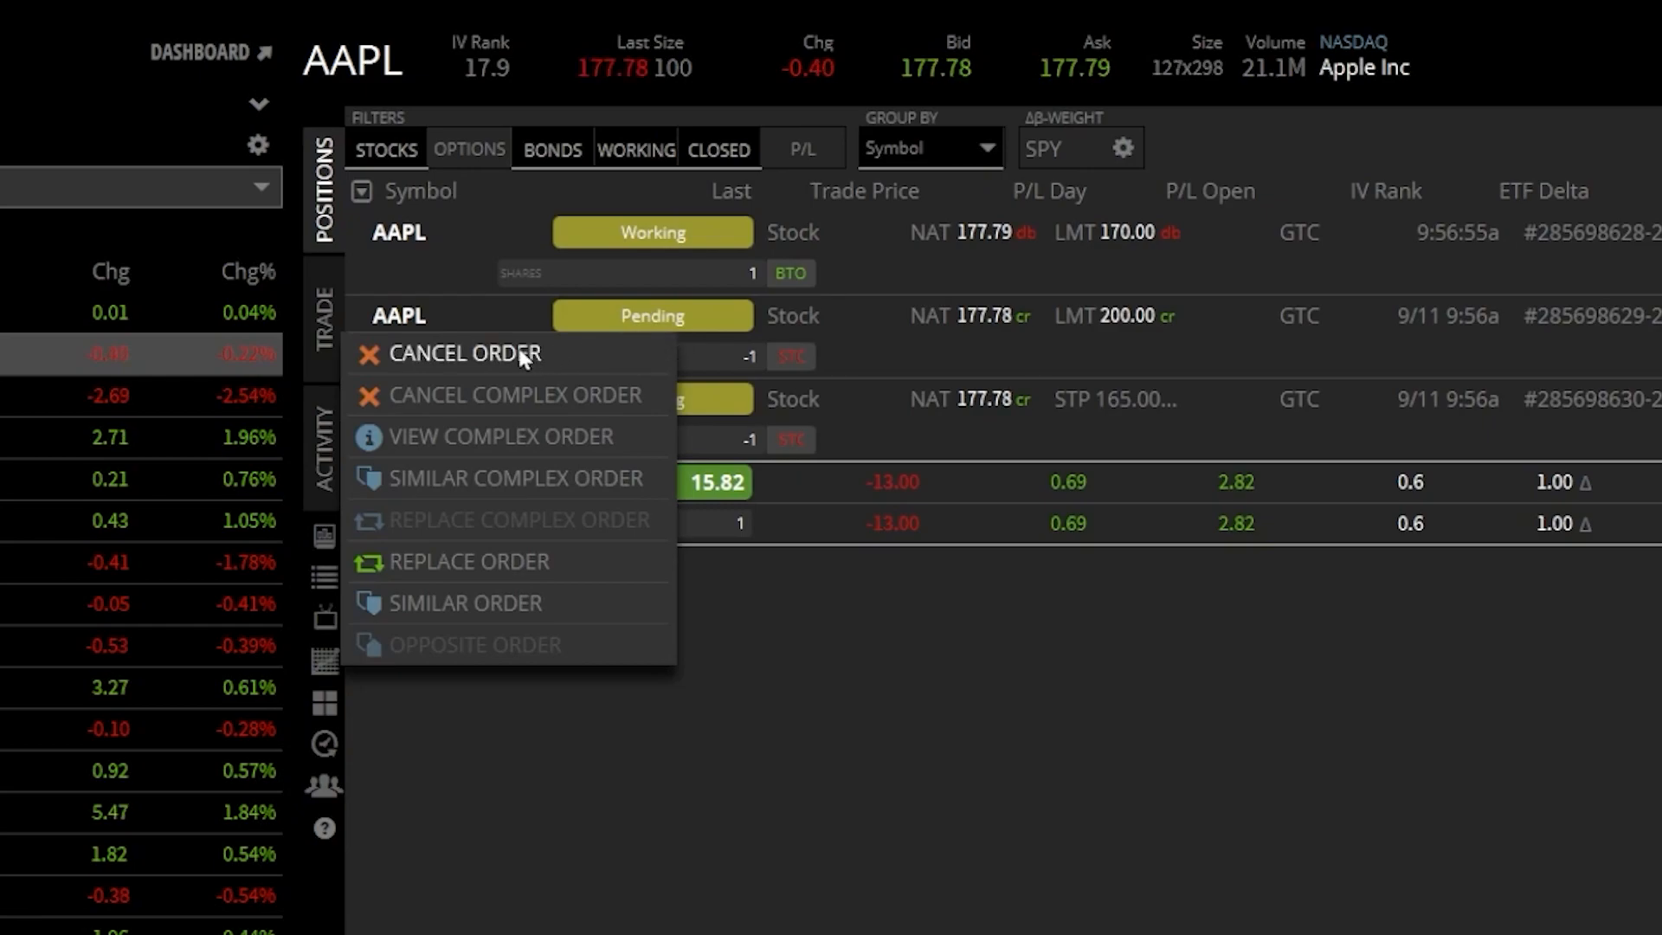
left_click(464, 353)
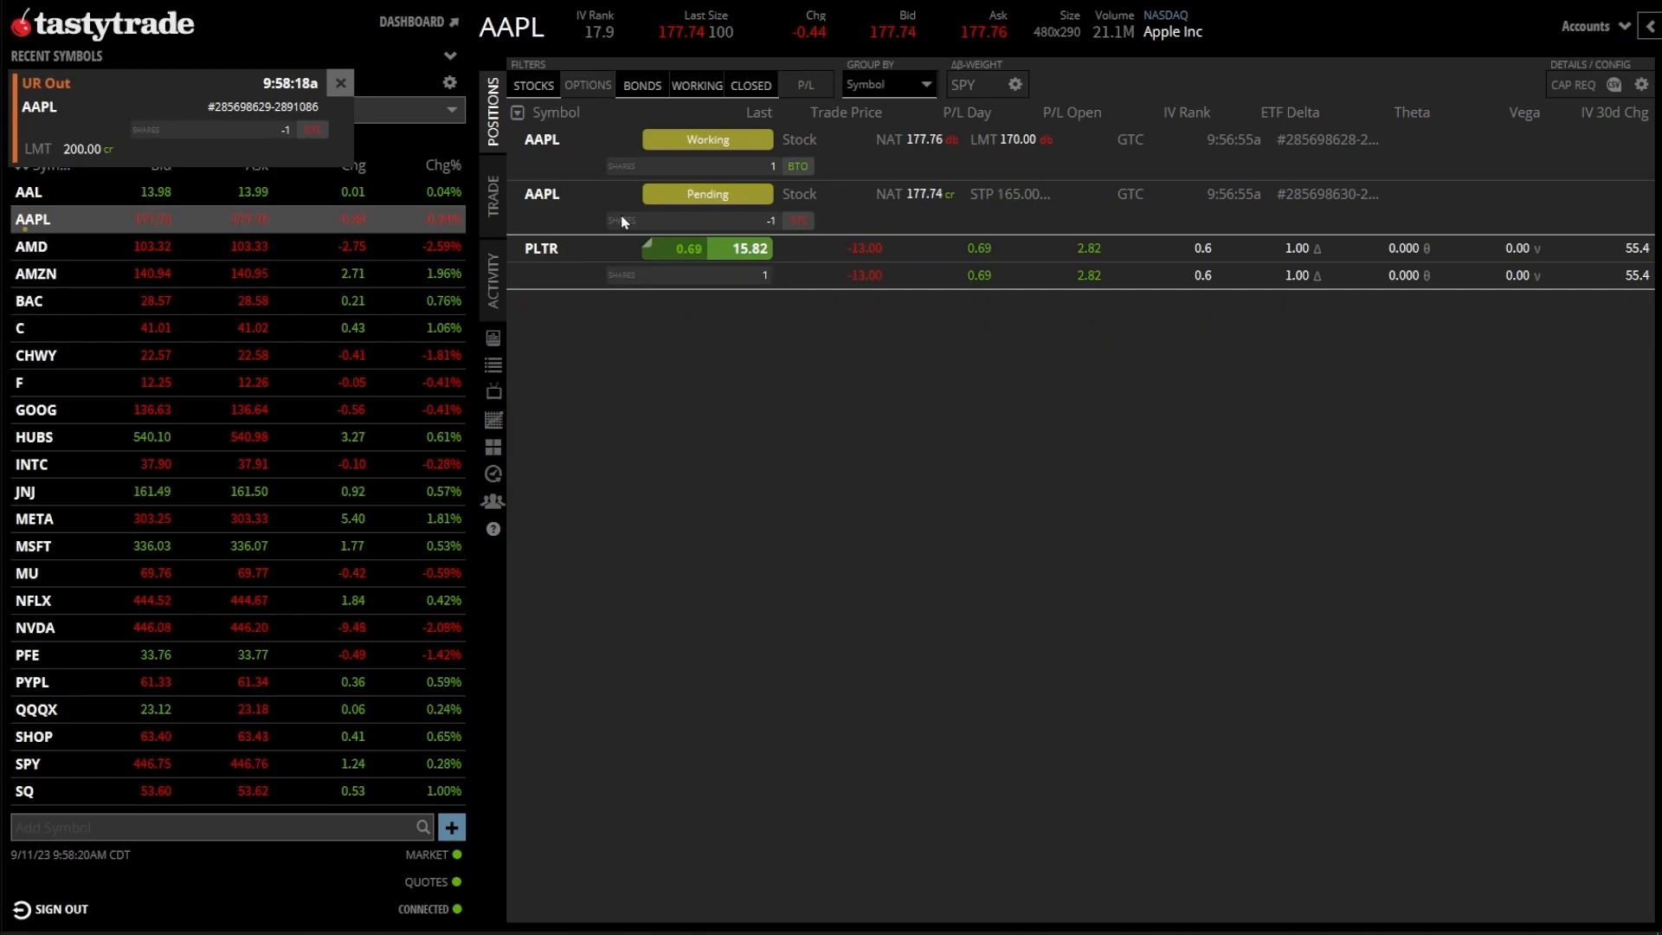
left_click(341, 83)
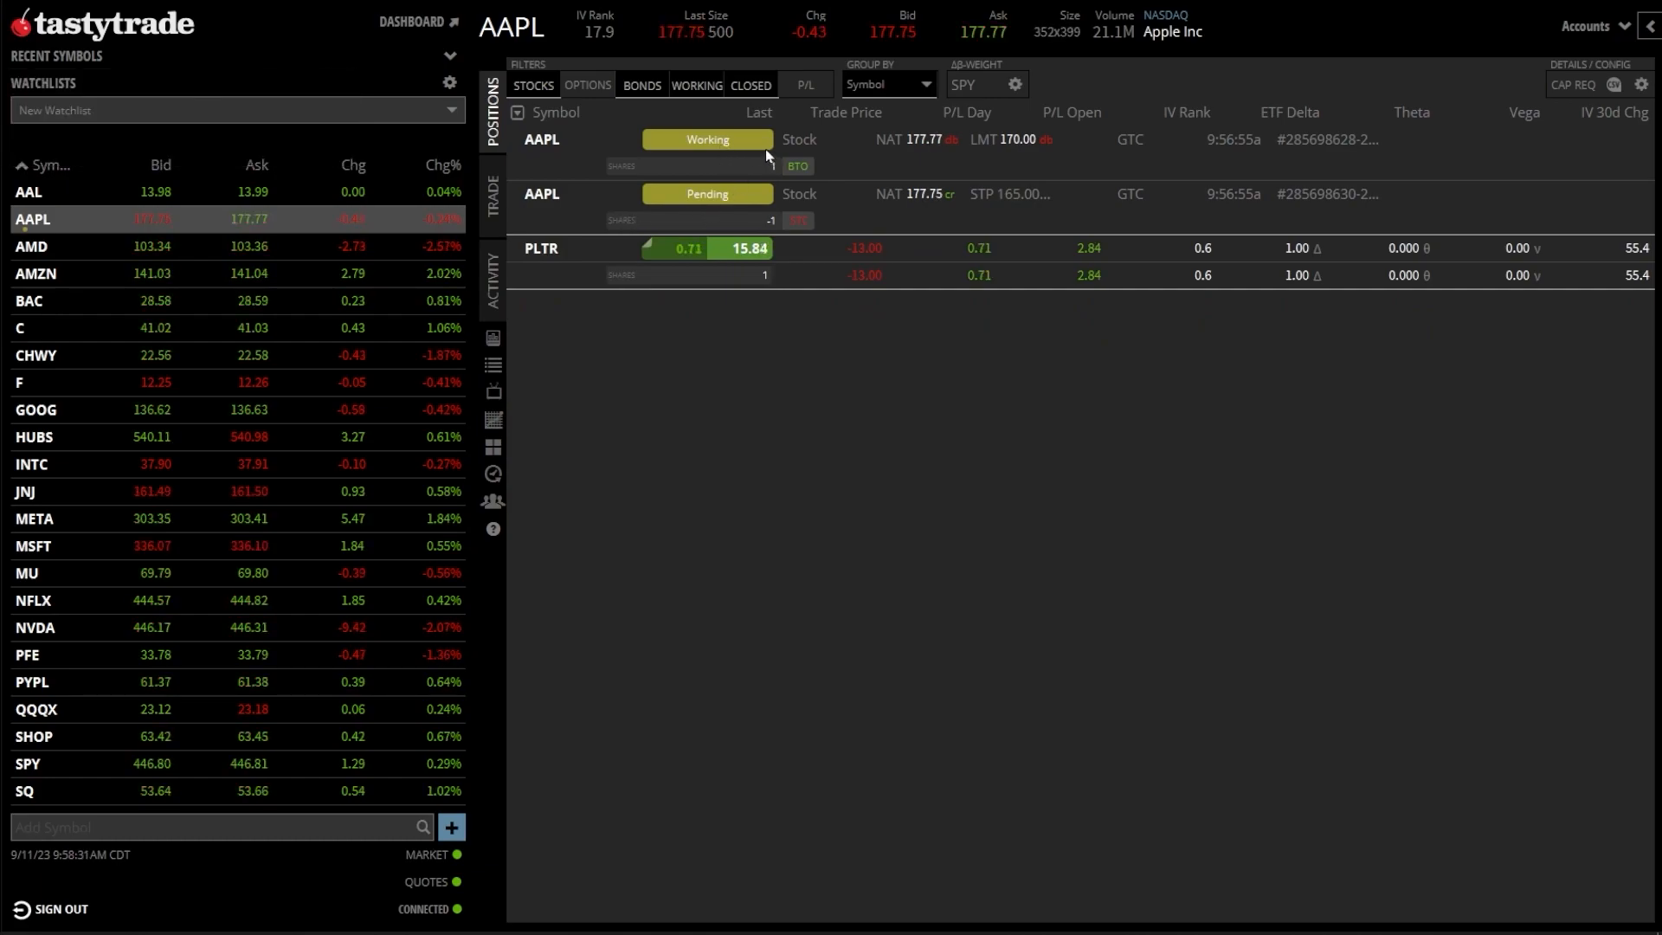